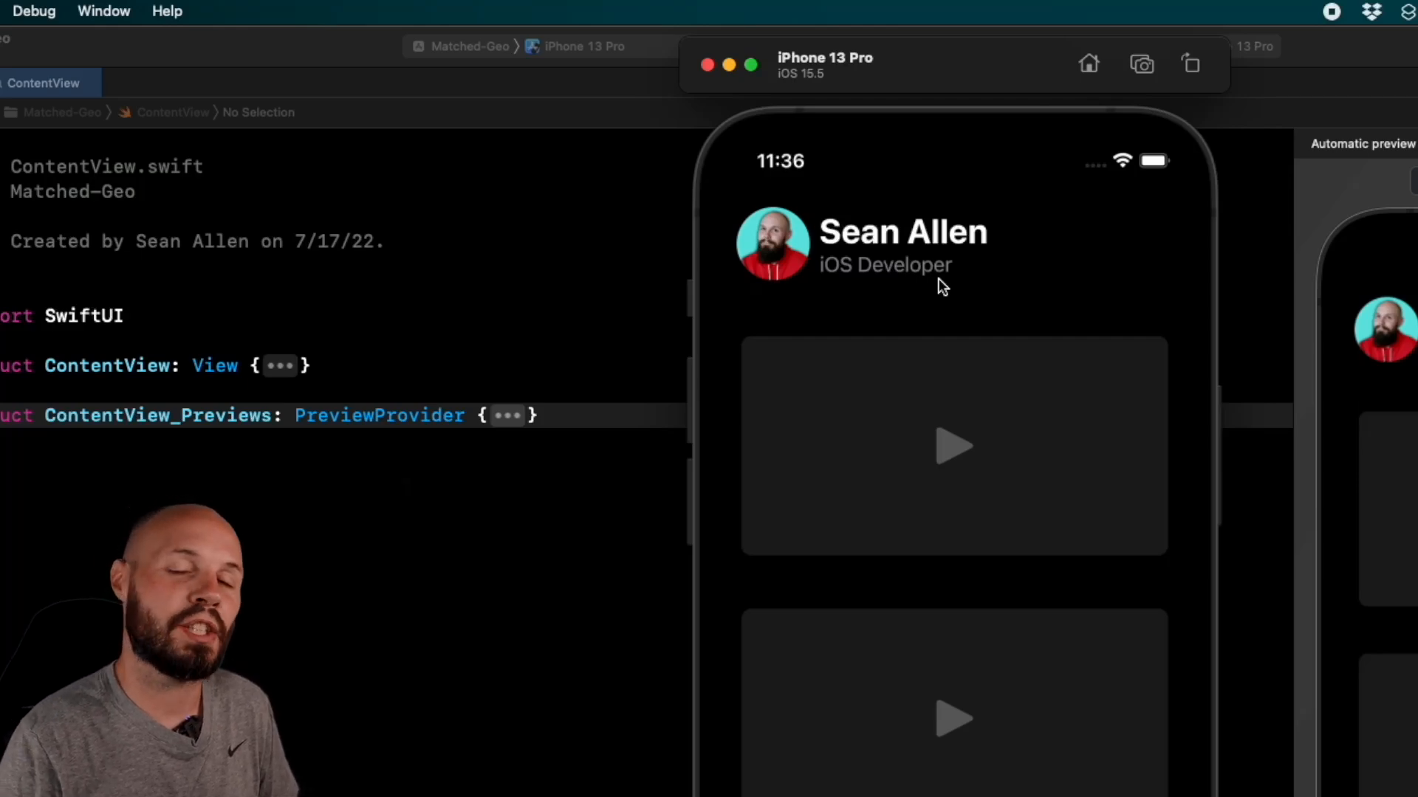
pyautogui.moveTo(742, 278)
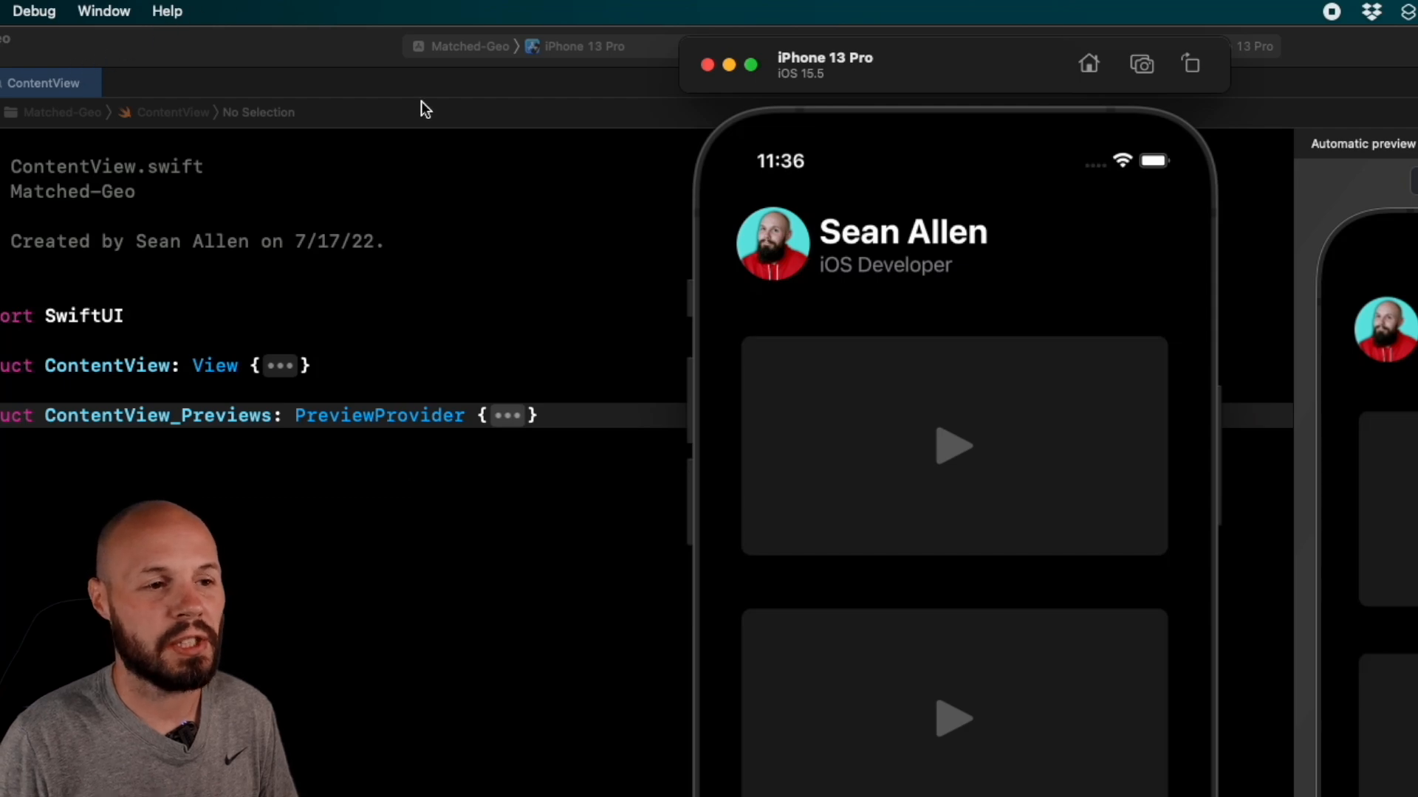
pyautogui.moveTo(773, 262)
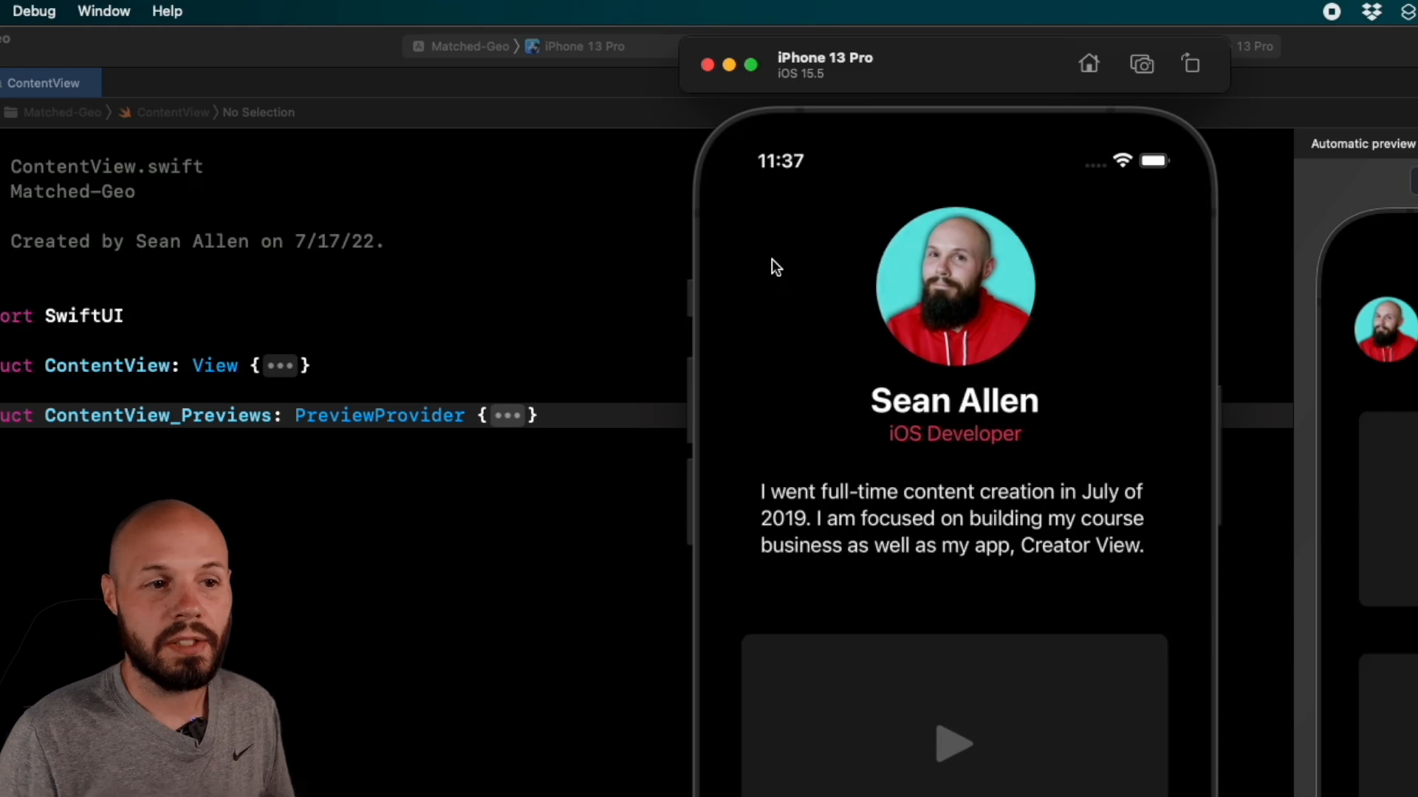
pyautogui.moveTo(788, 276)
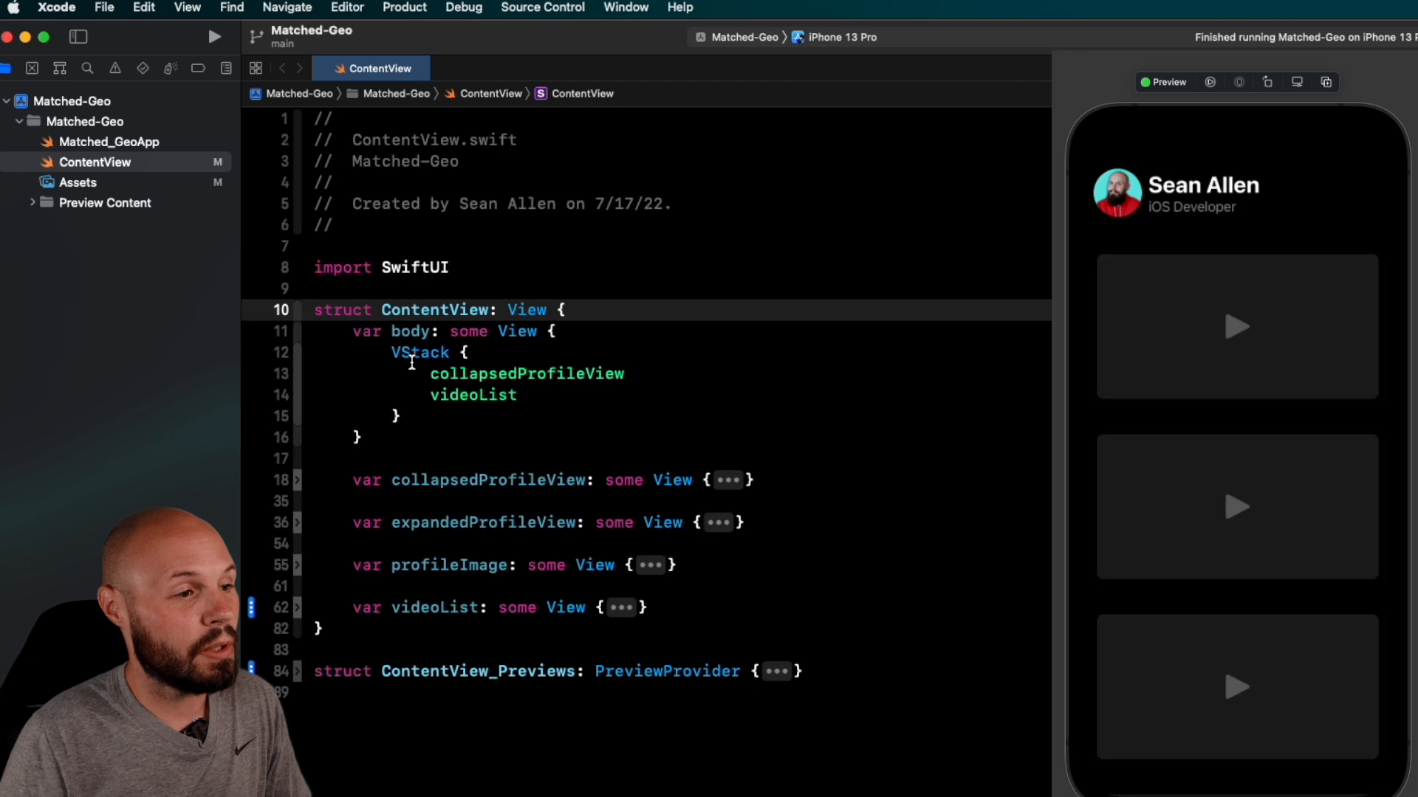
# In the body's VStack, replace collapsedProfileView with expandedProfileView using autocomplete.
pyautogui.doubleClick(527, 374)
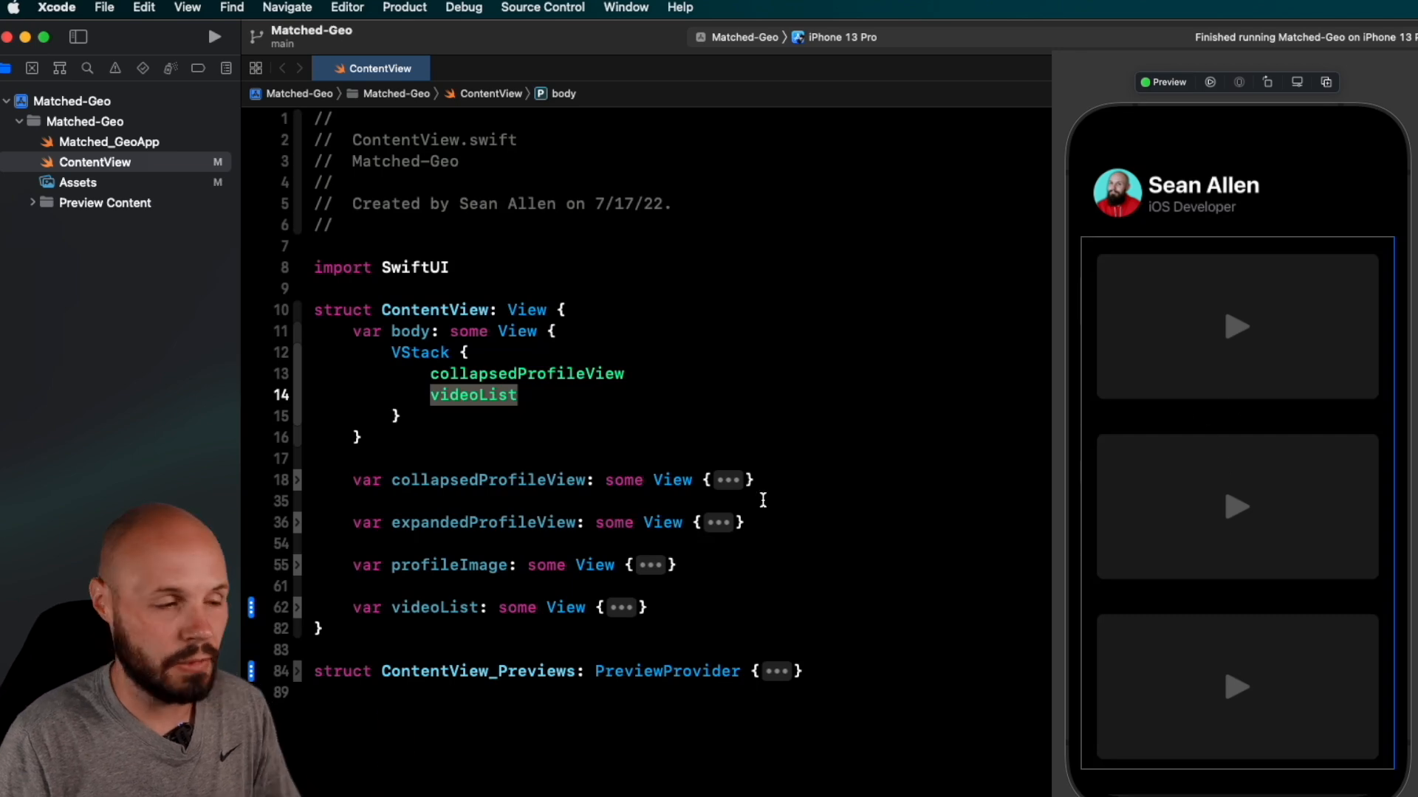
pyautogui.click(543, 395)
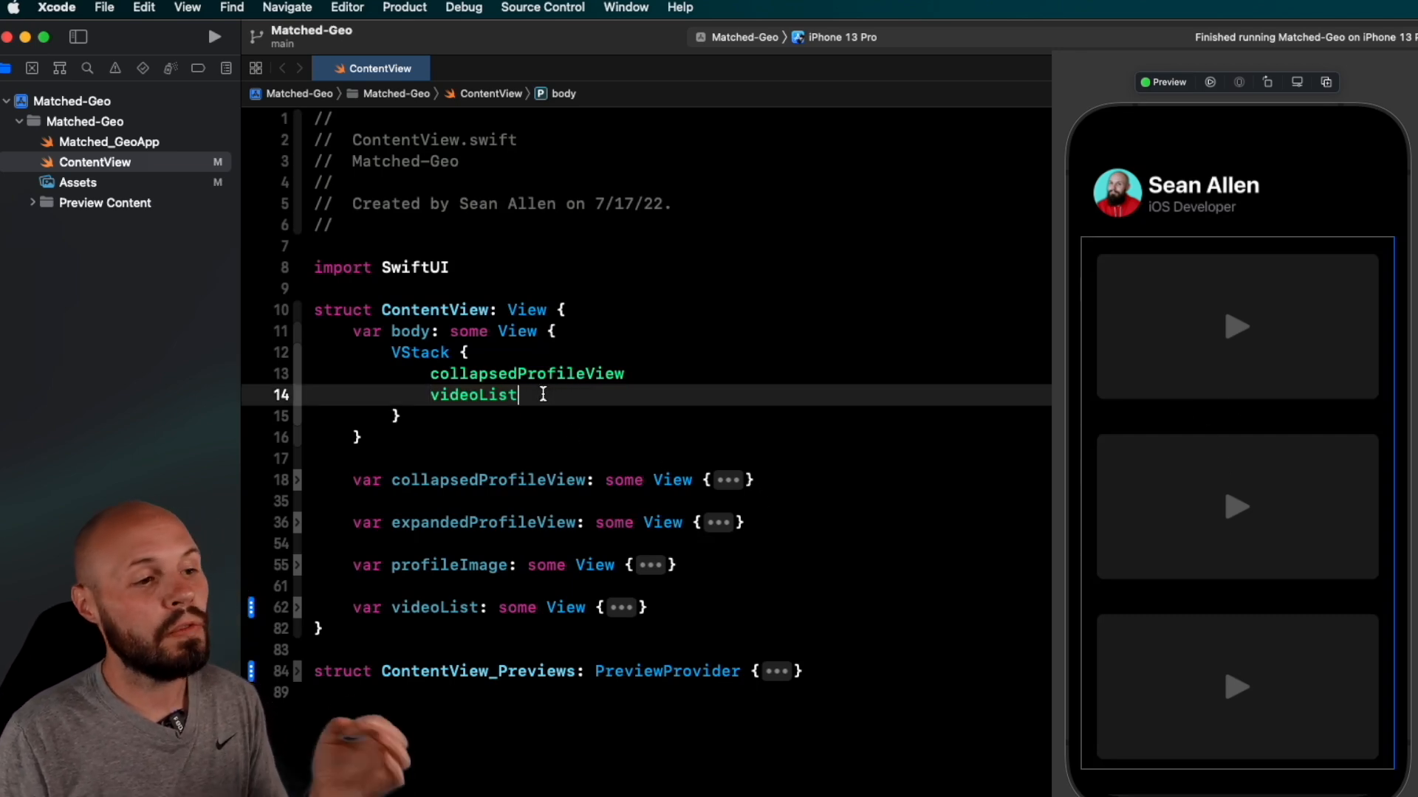
pyautogui.click(327, 480)
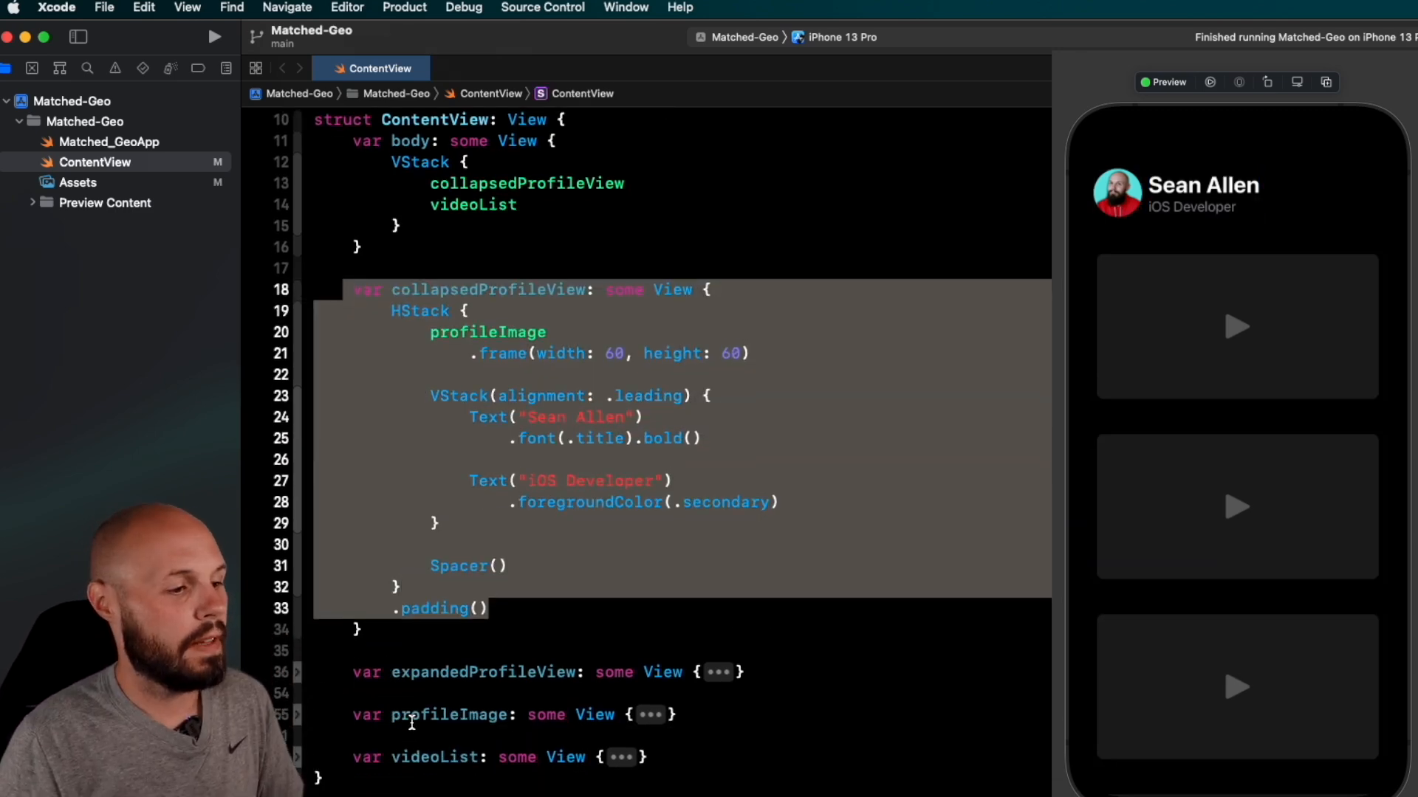
pyautogui.scroll(-3)
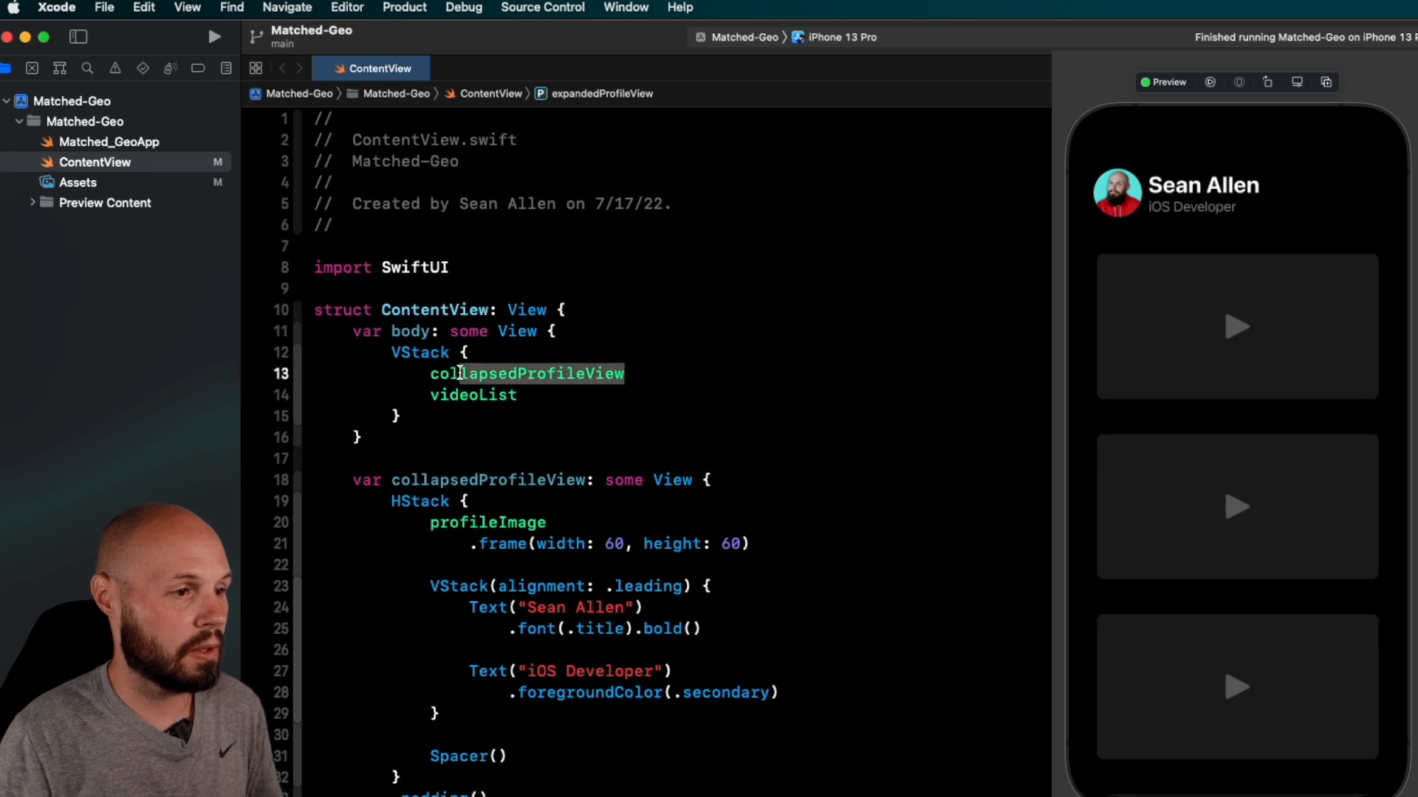
pyautogui.write('expand')
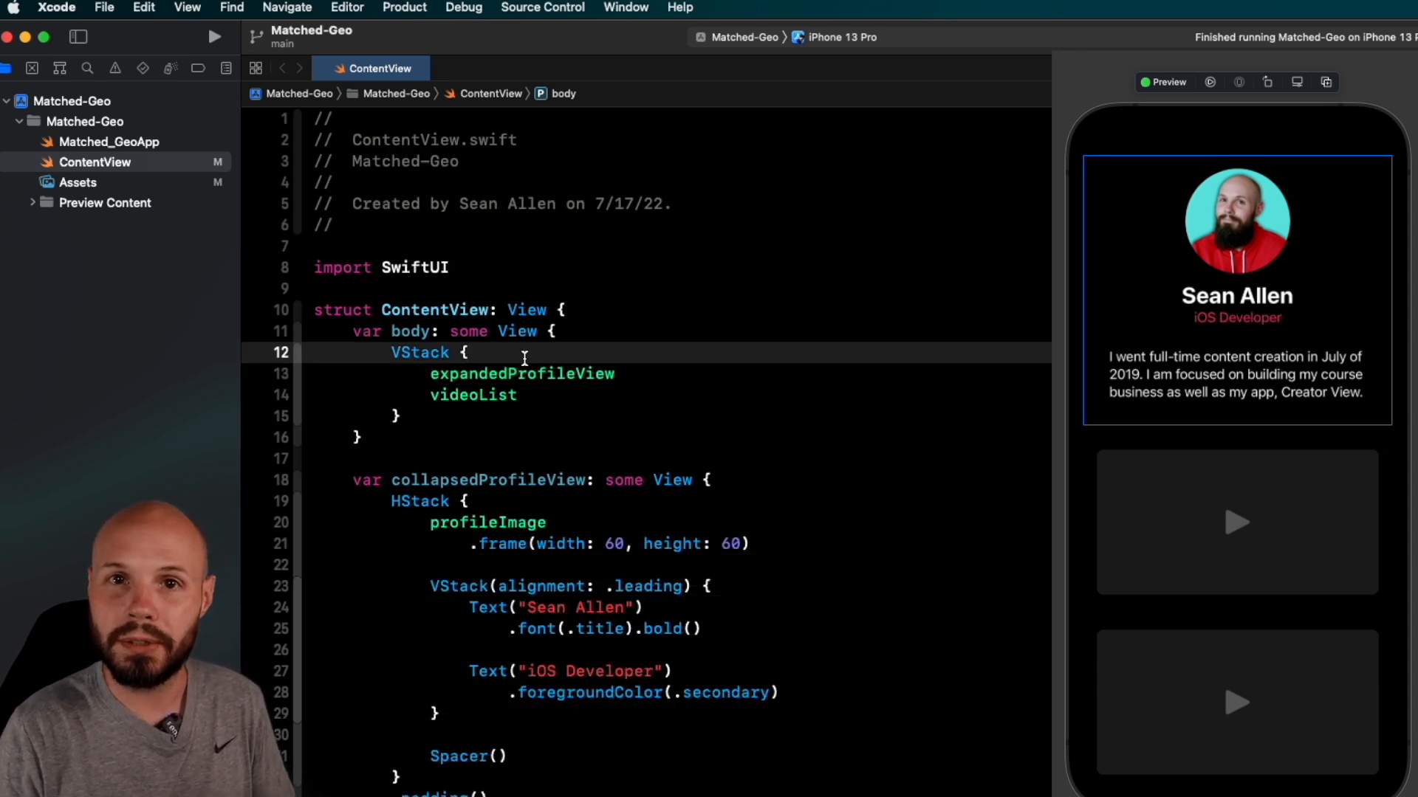
pyautogui.click(568, 309)
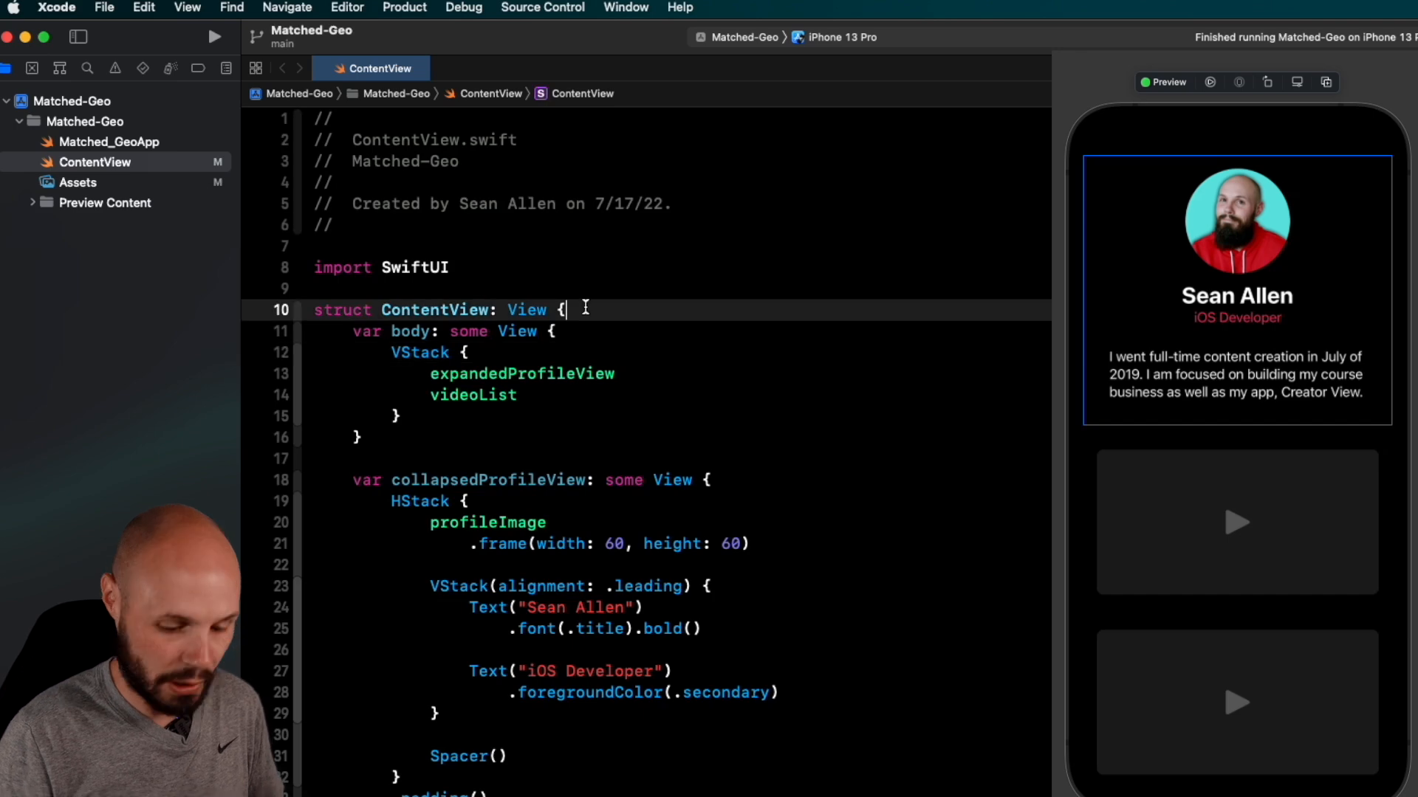
pyautogui.write('@State private var')
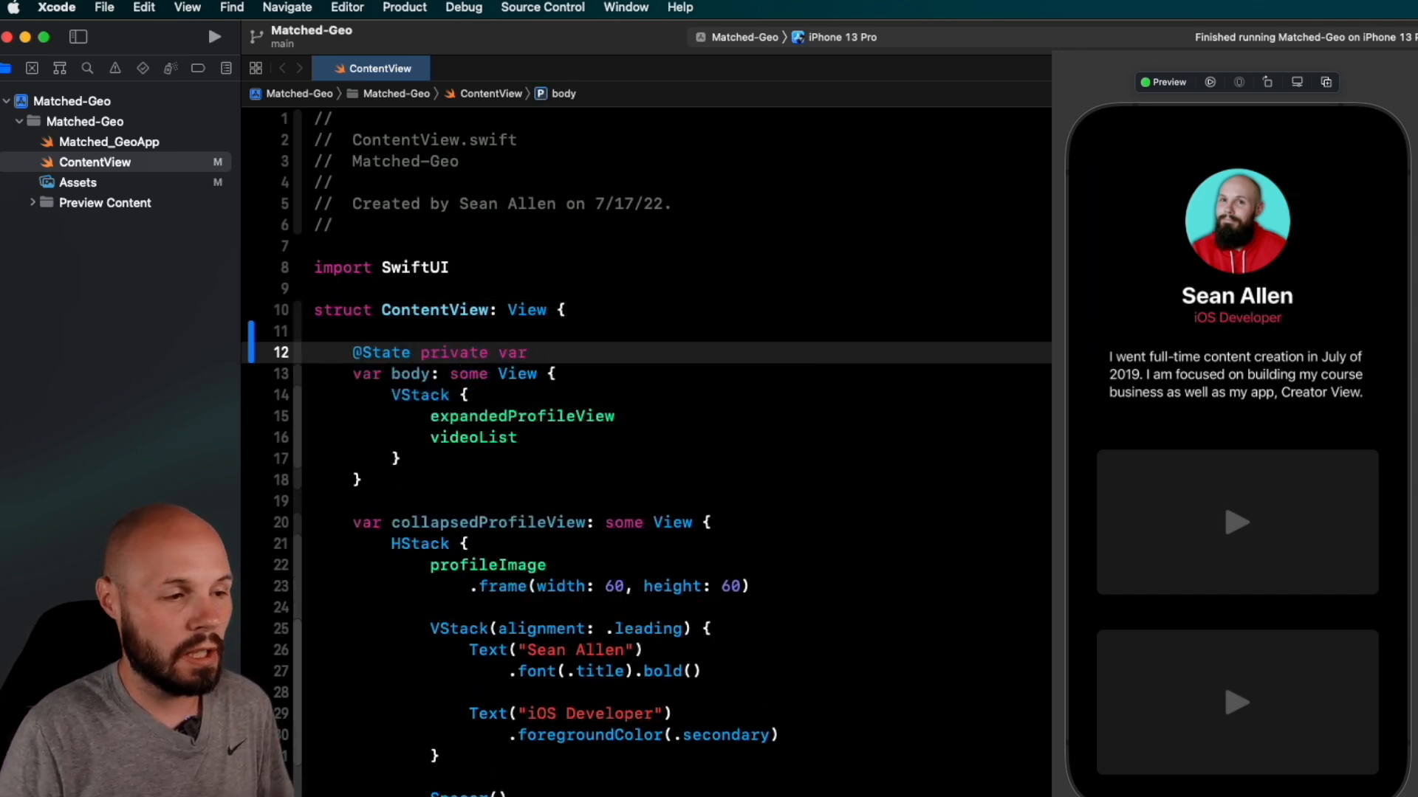
pyautogui.write('isProfileE')
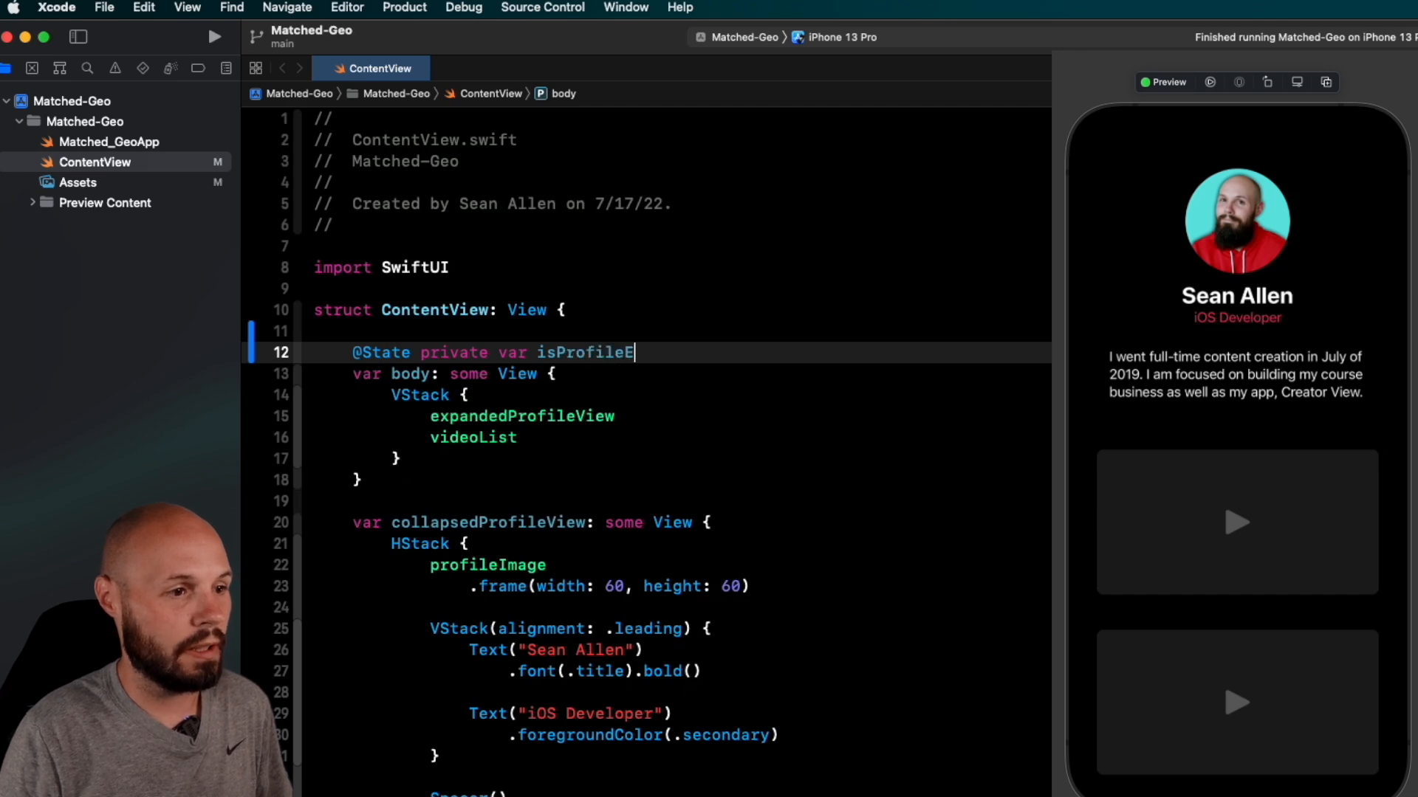
pyautogui.write('xpanded =')
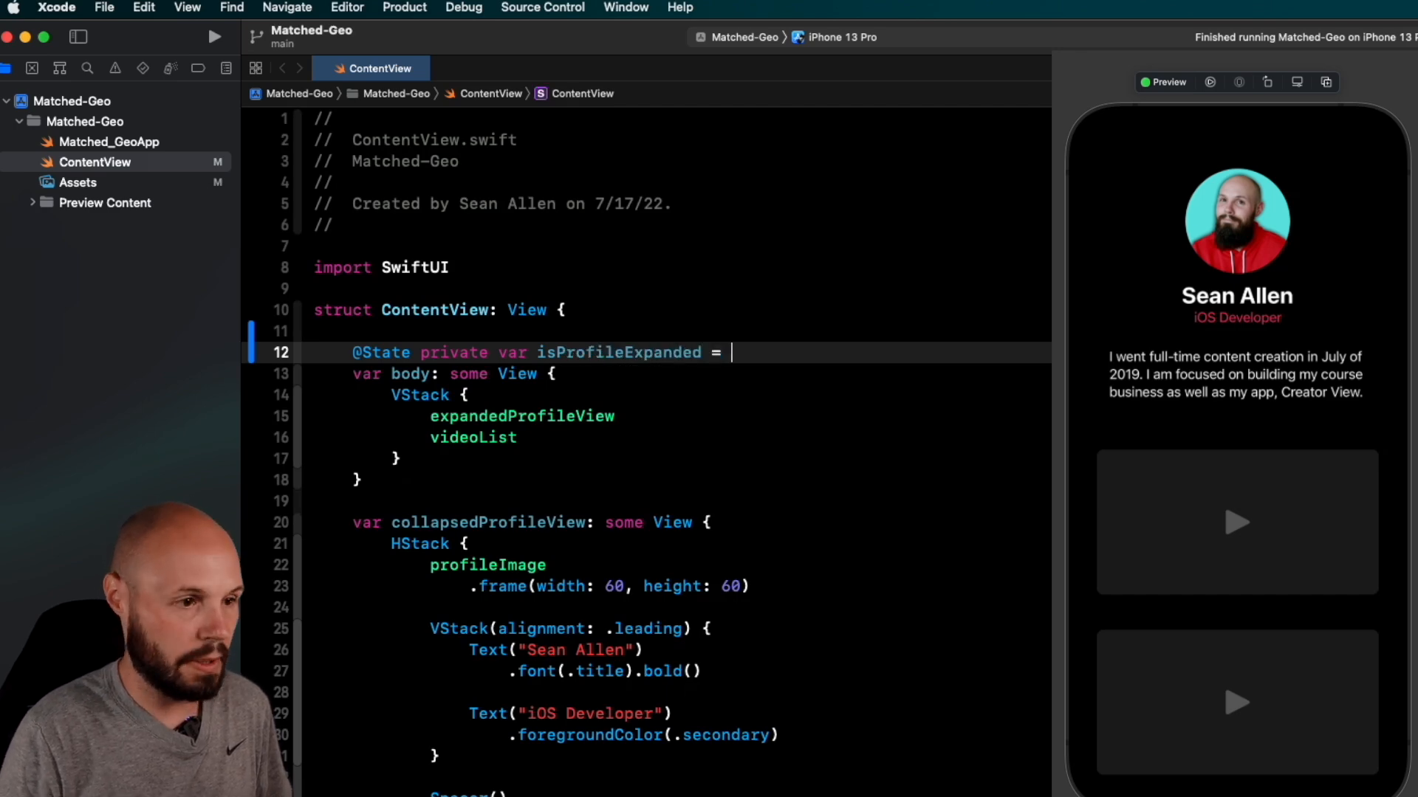
pyautogui.write('false')
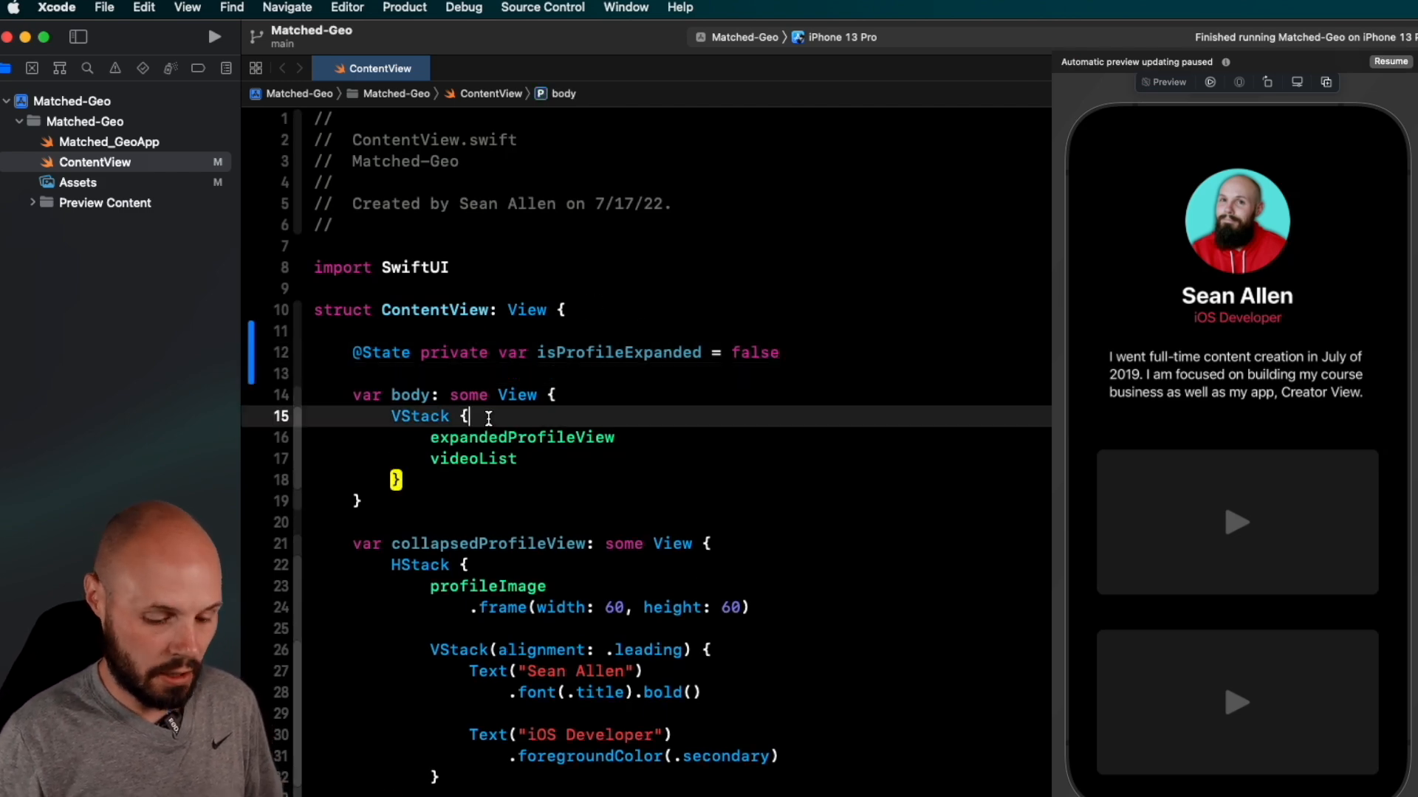
# Wrap the body in if isProfileExpanded, showing expandedProfileView or else collapsedProfileView.
pyautogui.write('if isProfileExpanded {')
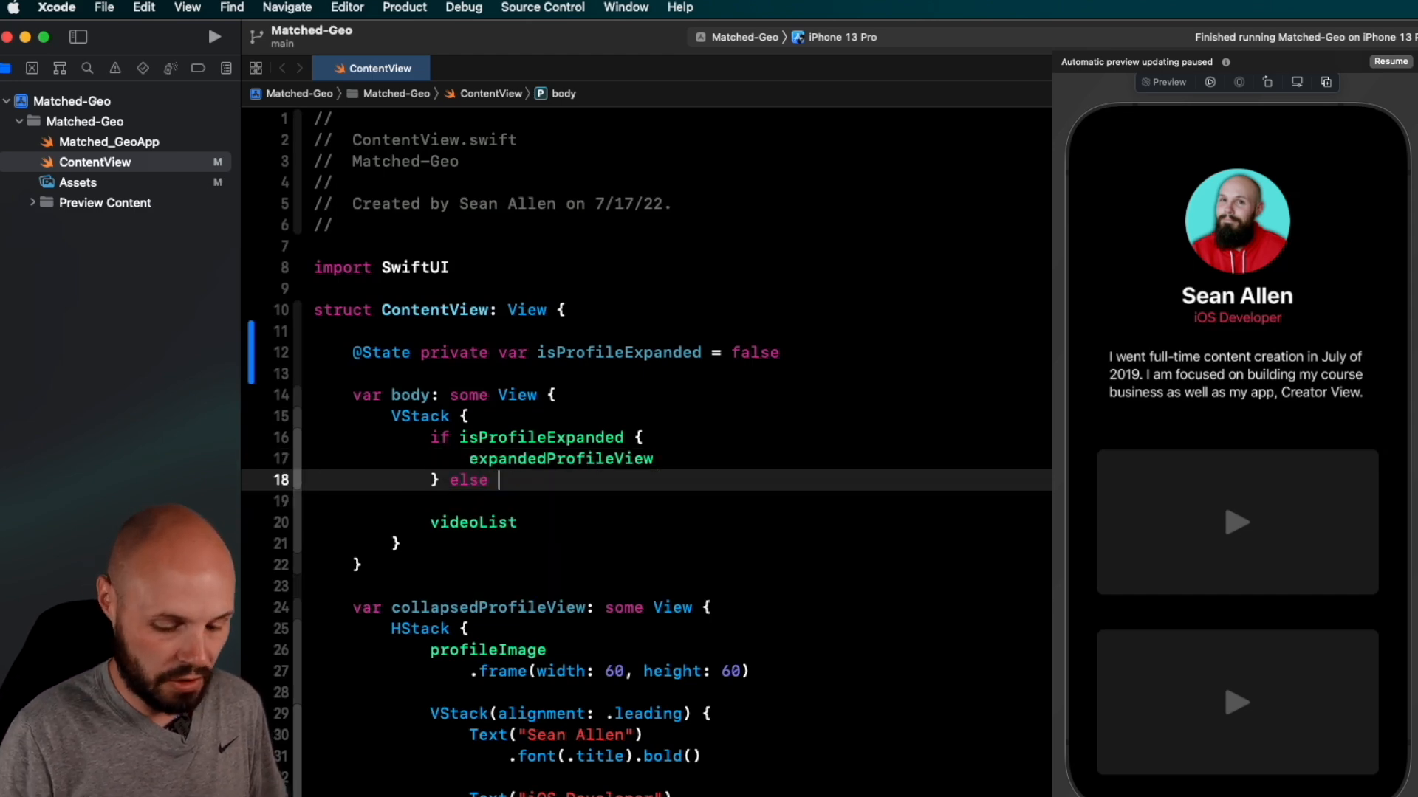
pyautogui.write('collapsedProfileView')
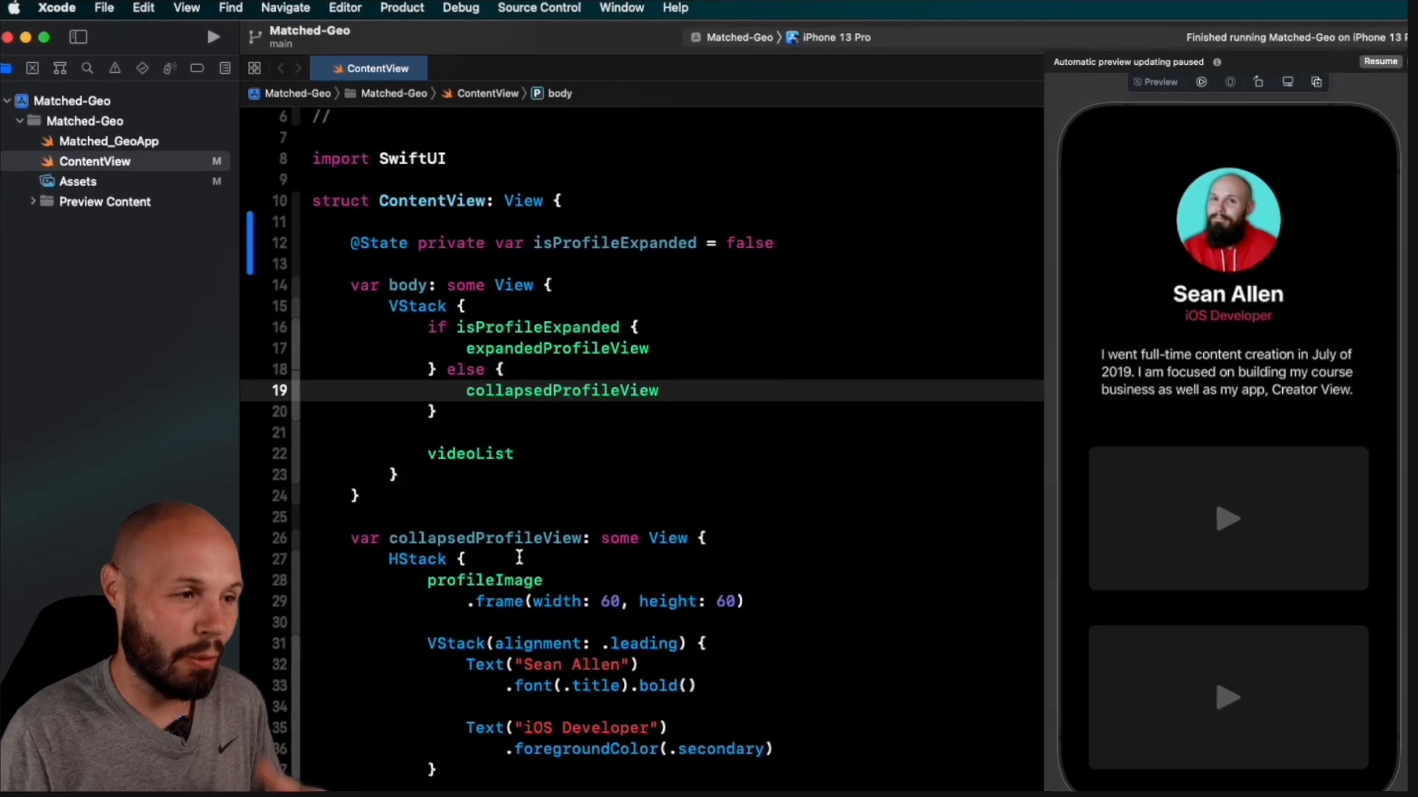
pyautogui.scroll(-3)
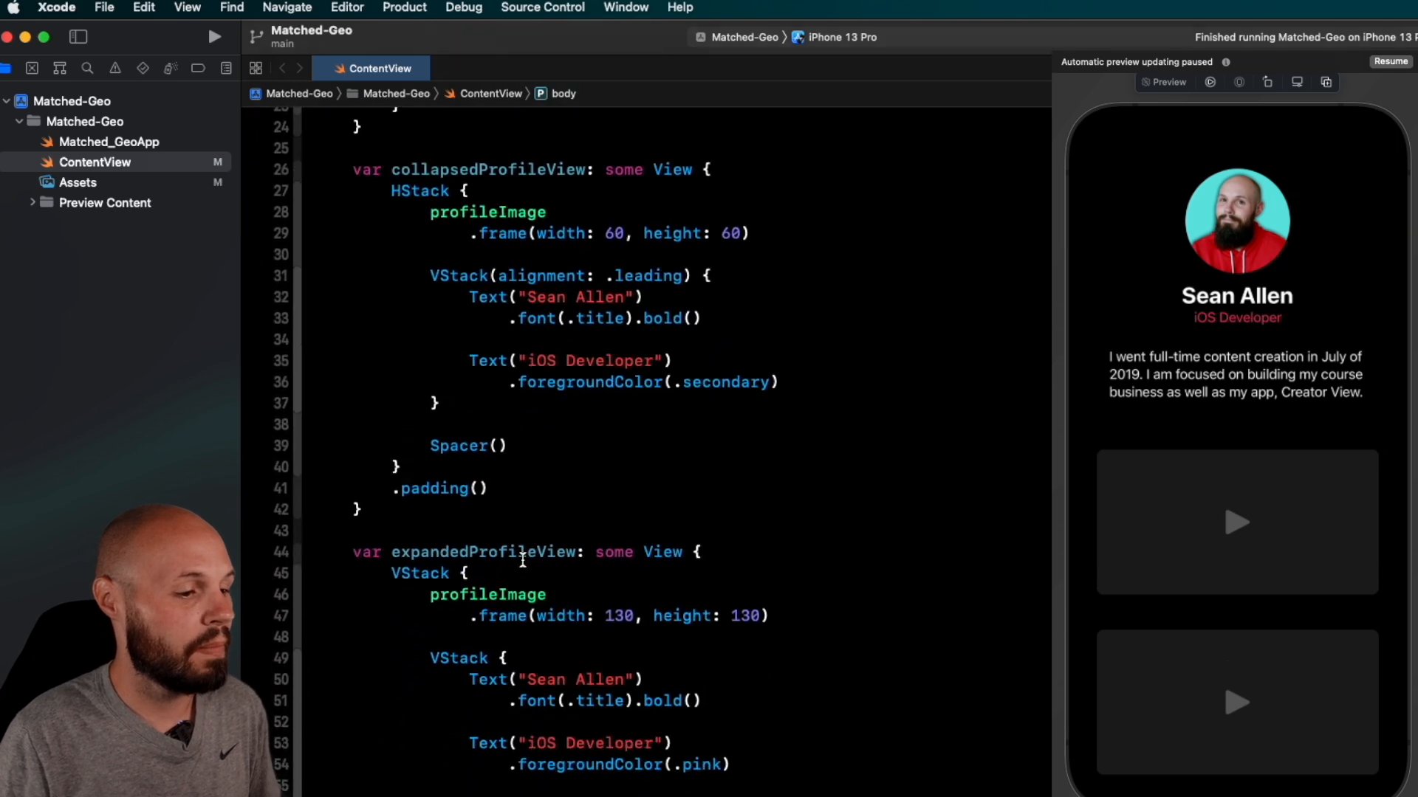
pyautogui.scroll(-3)
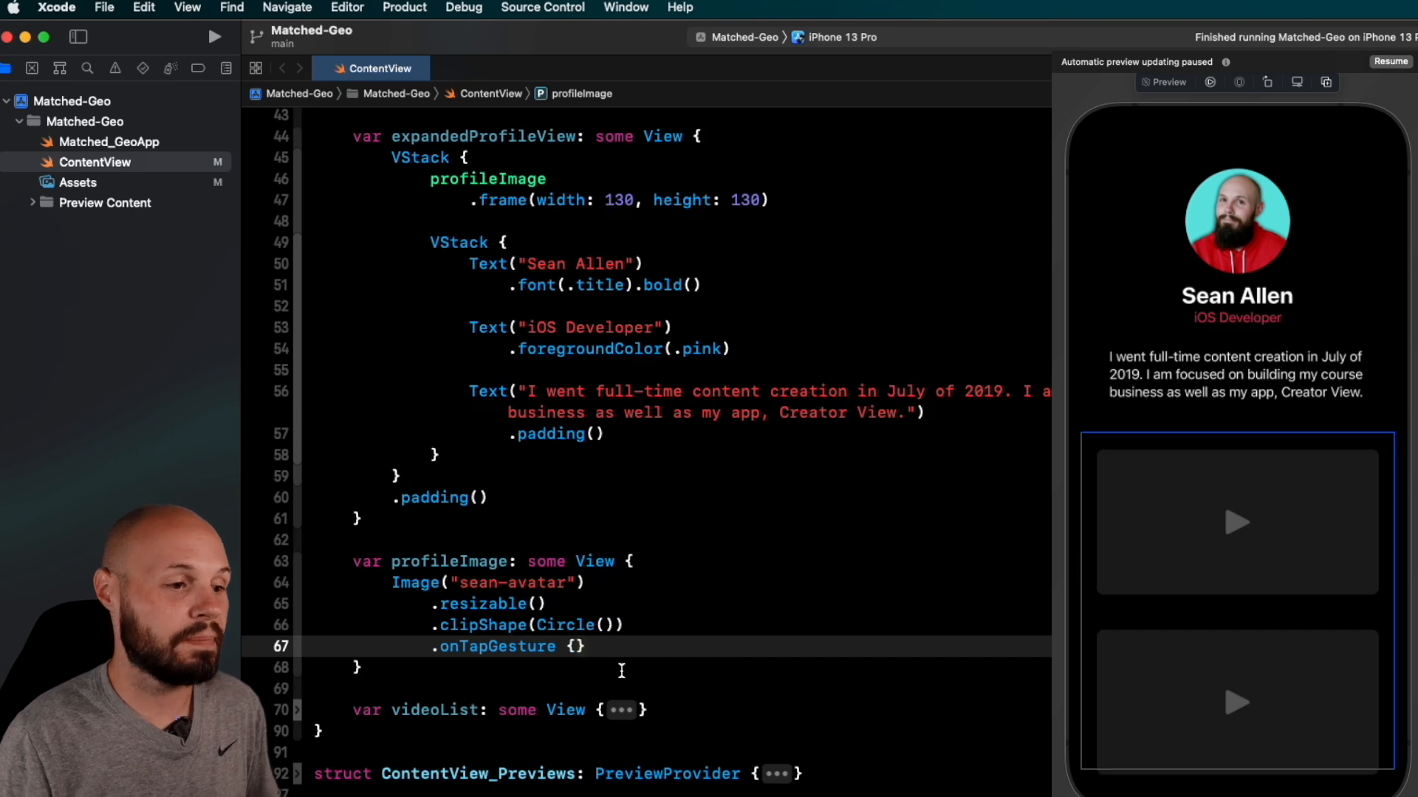
# Call isProfileExpanded.toggle() inside profileImage's onTapGesture closure.
pyautogui.write('isProfileExpanded.toggle(')
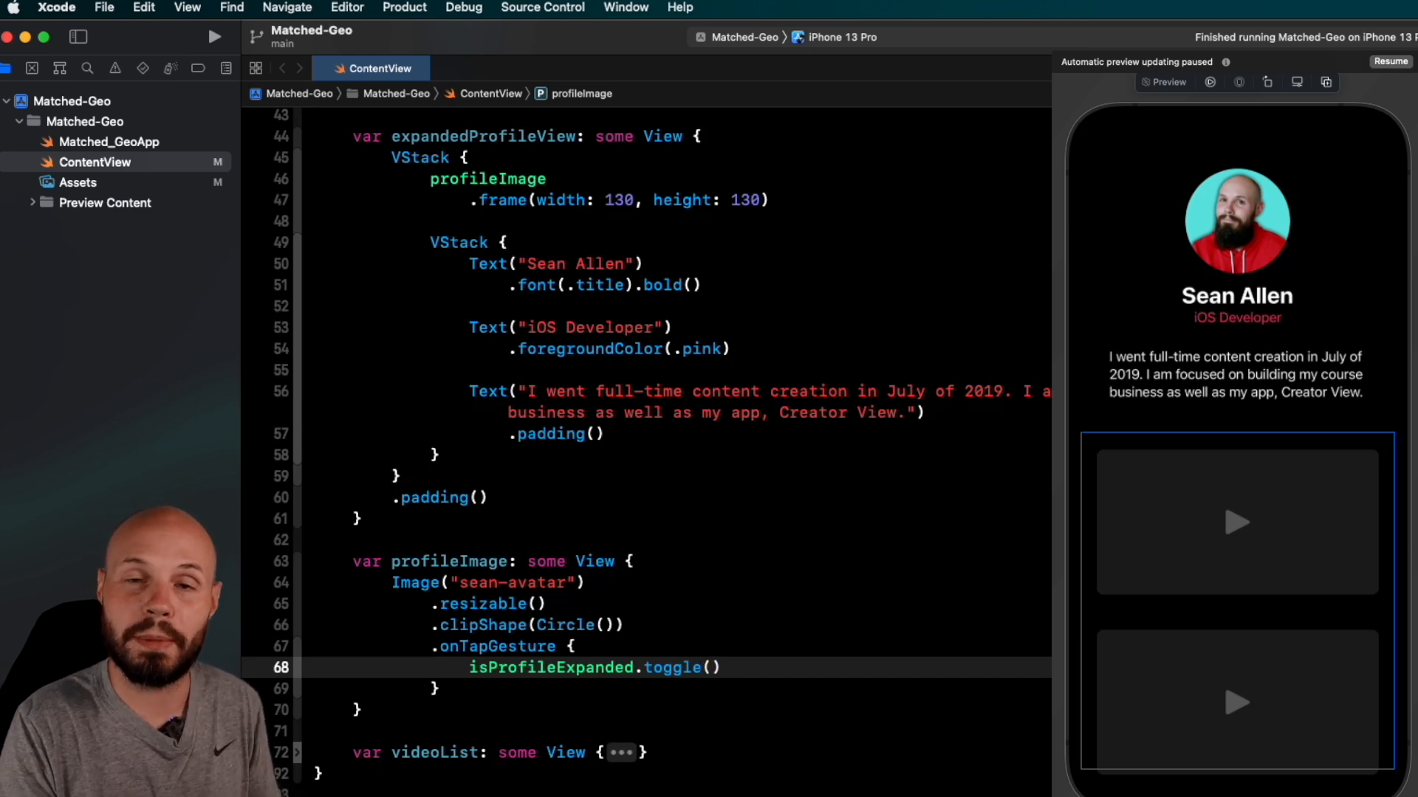
pyautogui.click(714, 668)
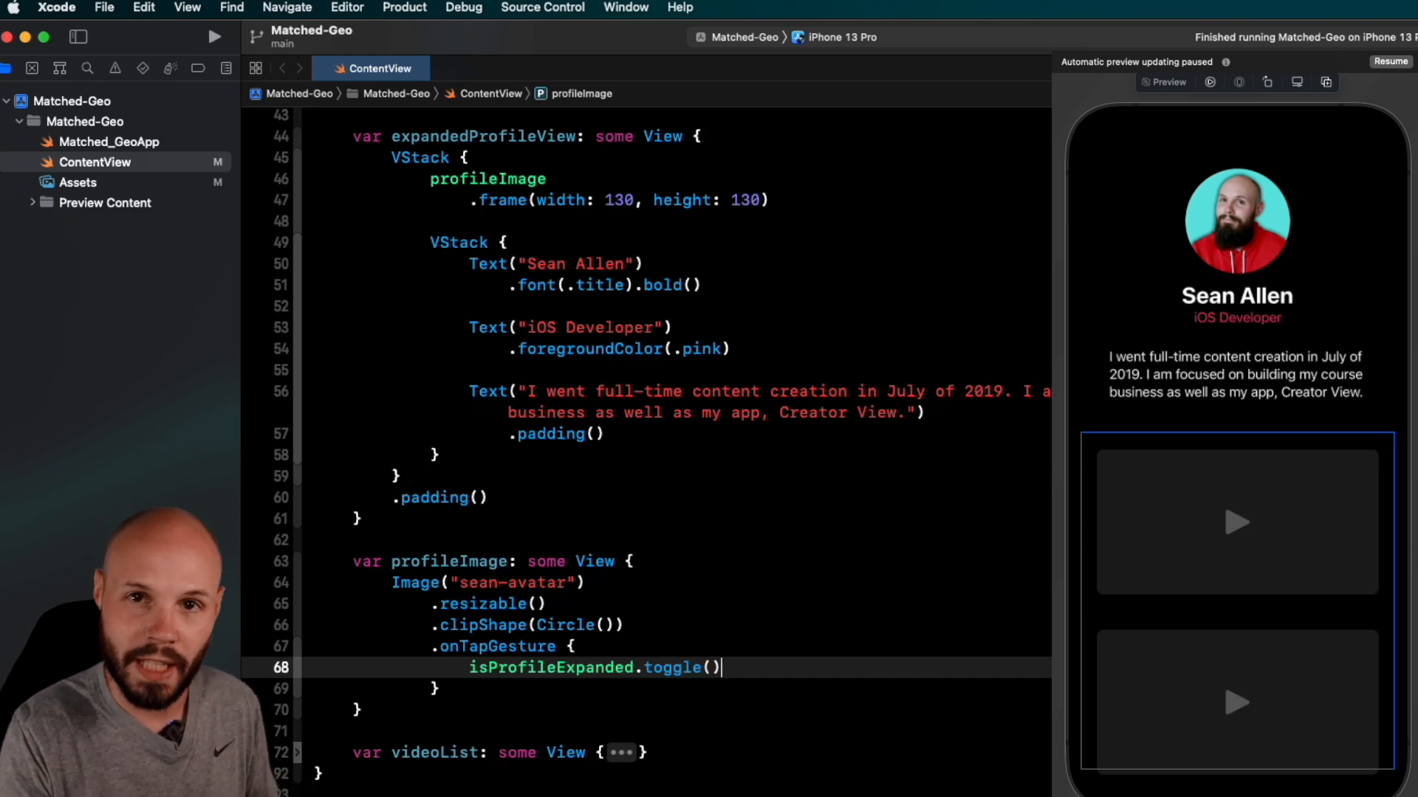
pyautogui.scroll(3)
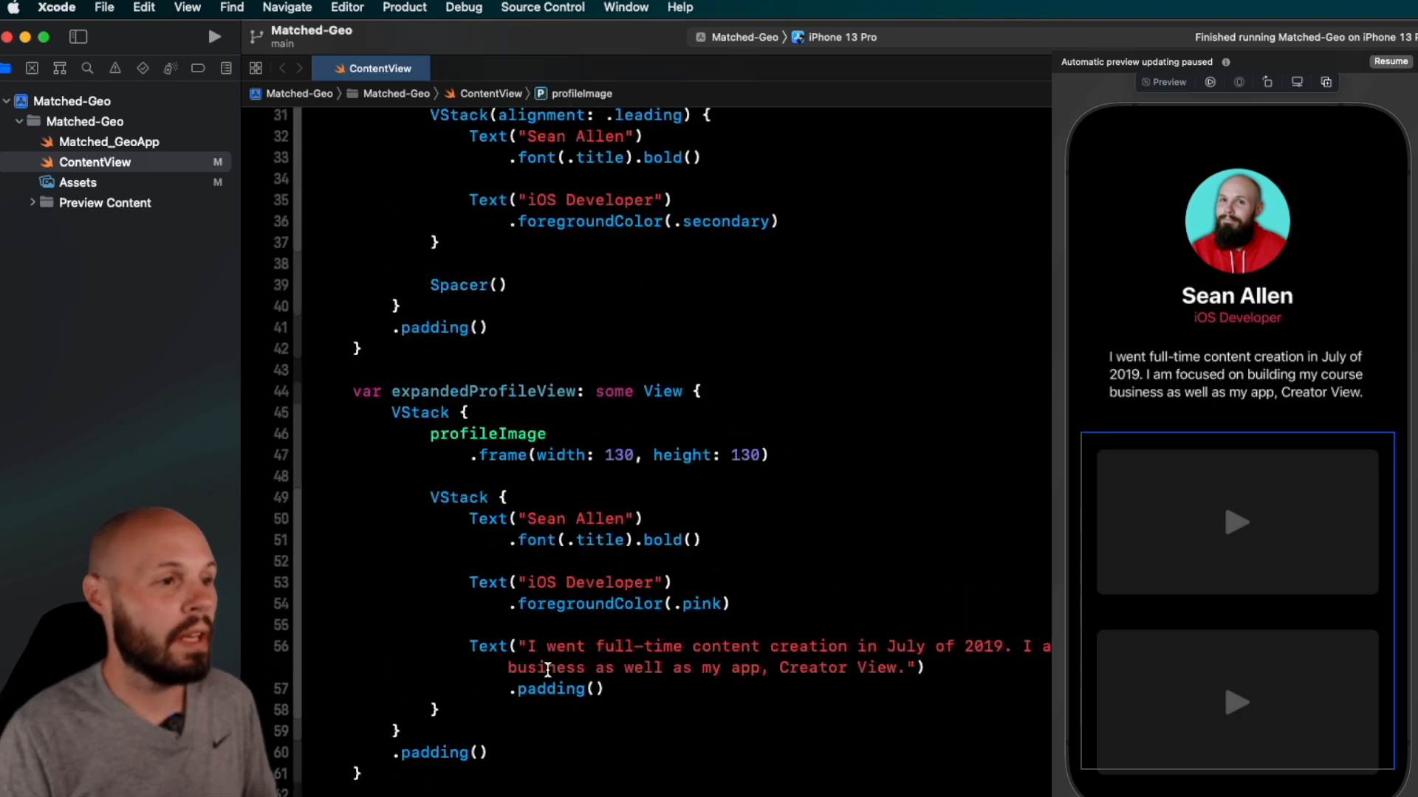
pyautogui.scroll(3)
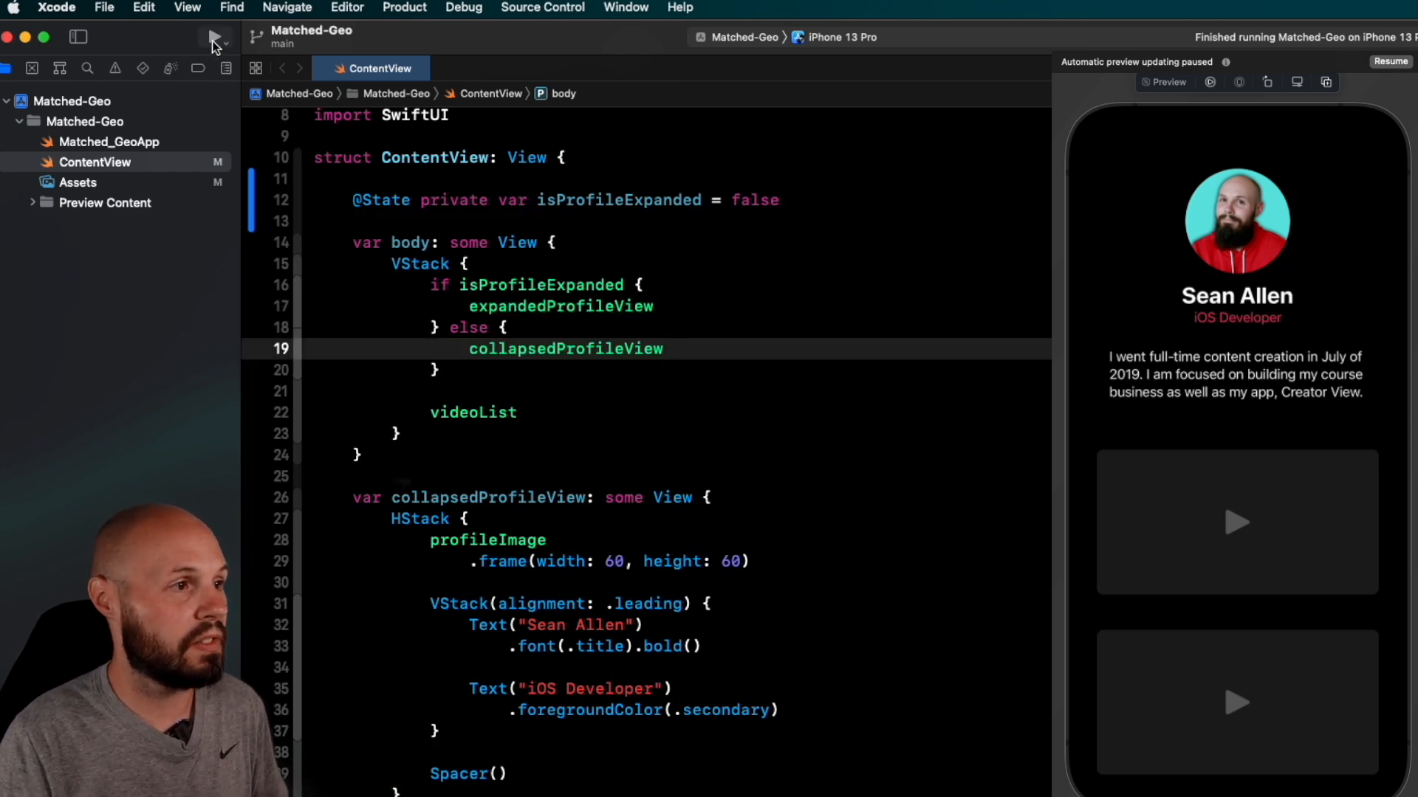
# Run the app and tap the avatar repeatedly to switch between expanded and collapsed layouts.
pyautogui.click(214, 37)
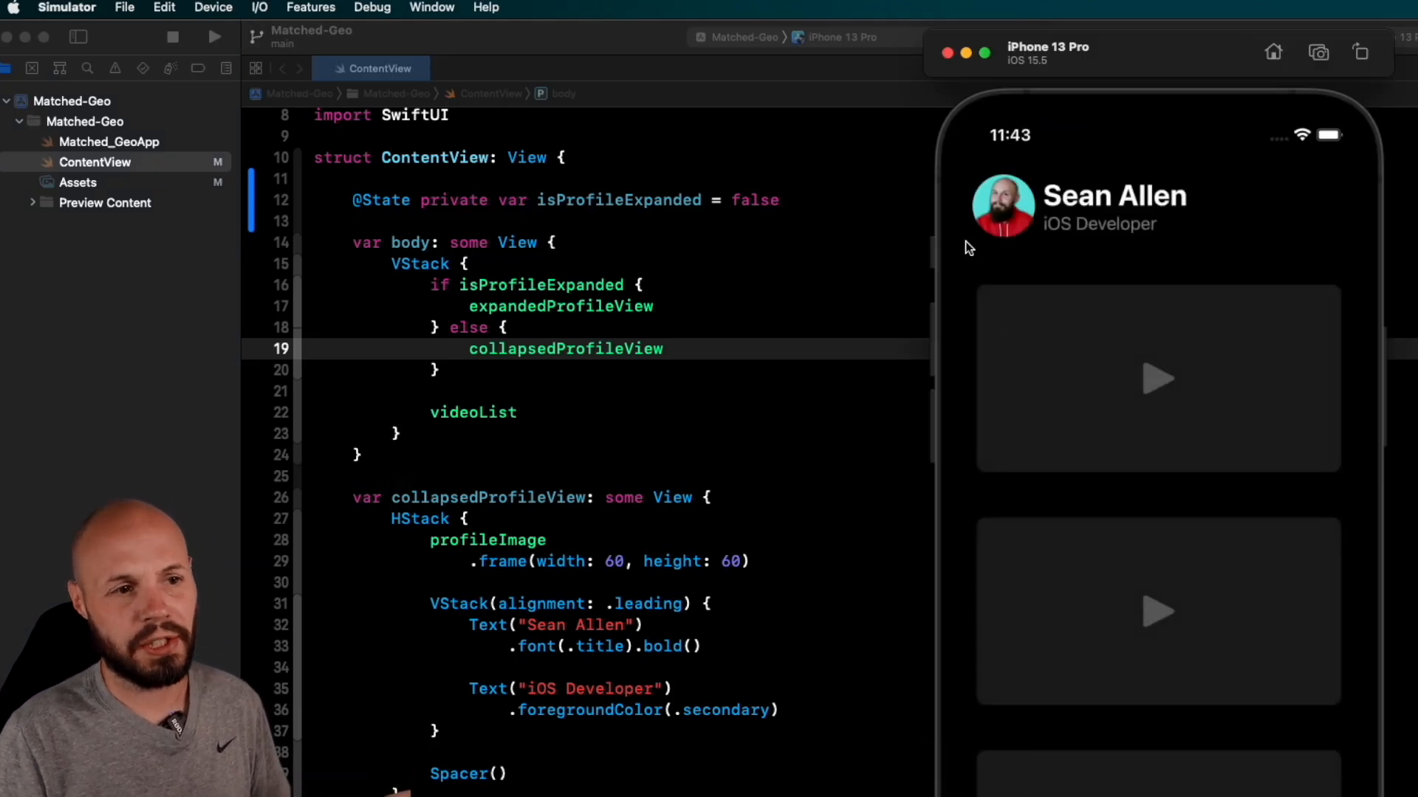
pyautogui.moveTo(1060, 255)
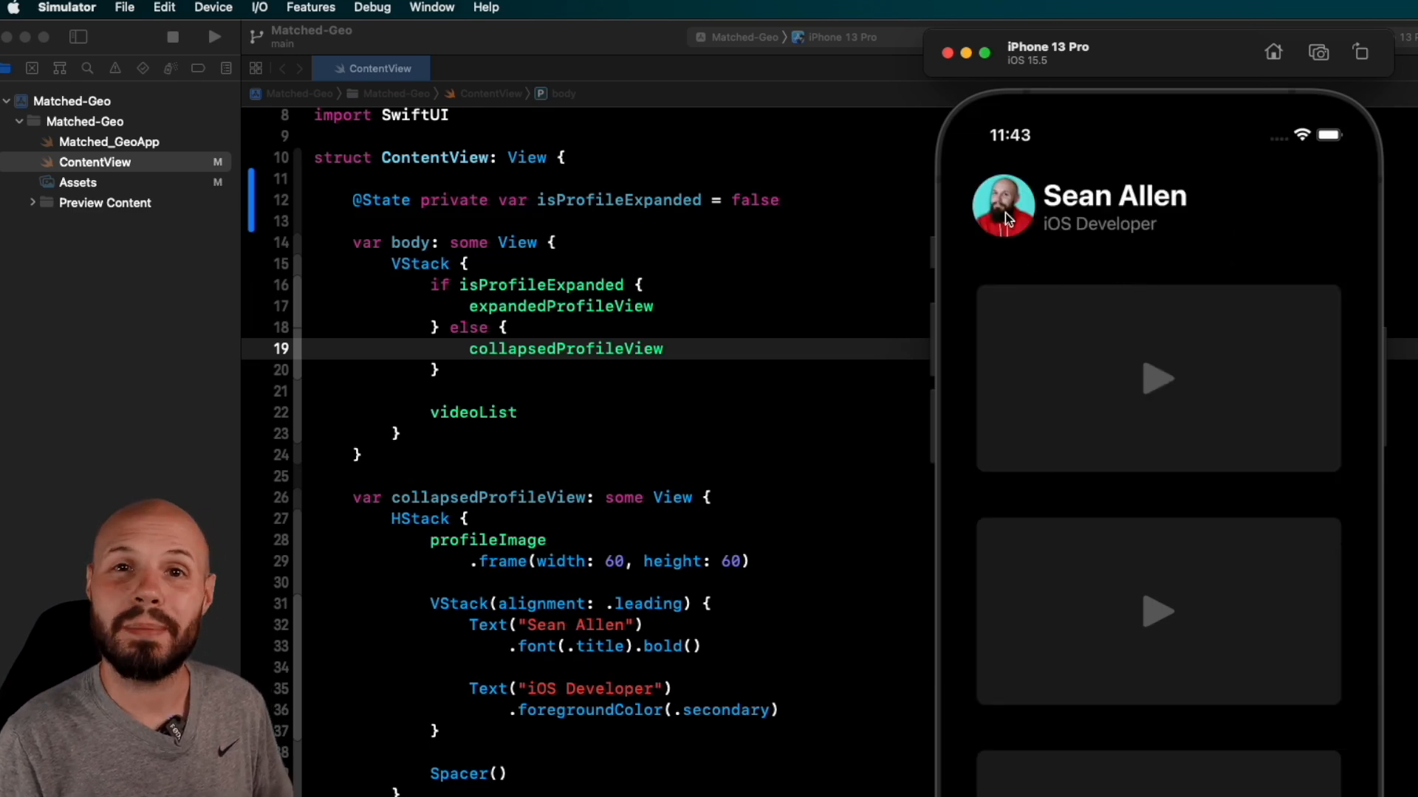
pyautogui.click(1004, 206)
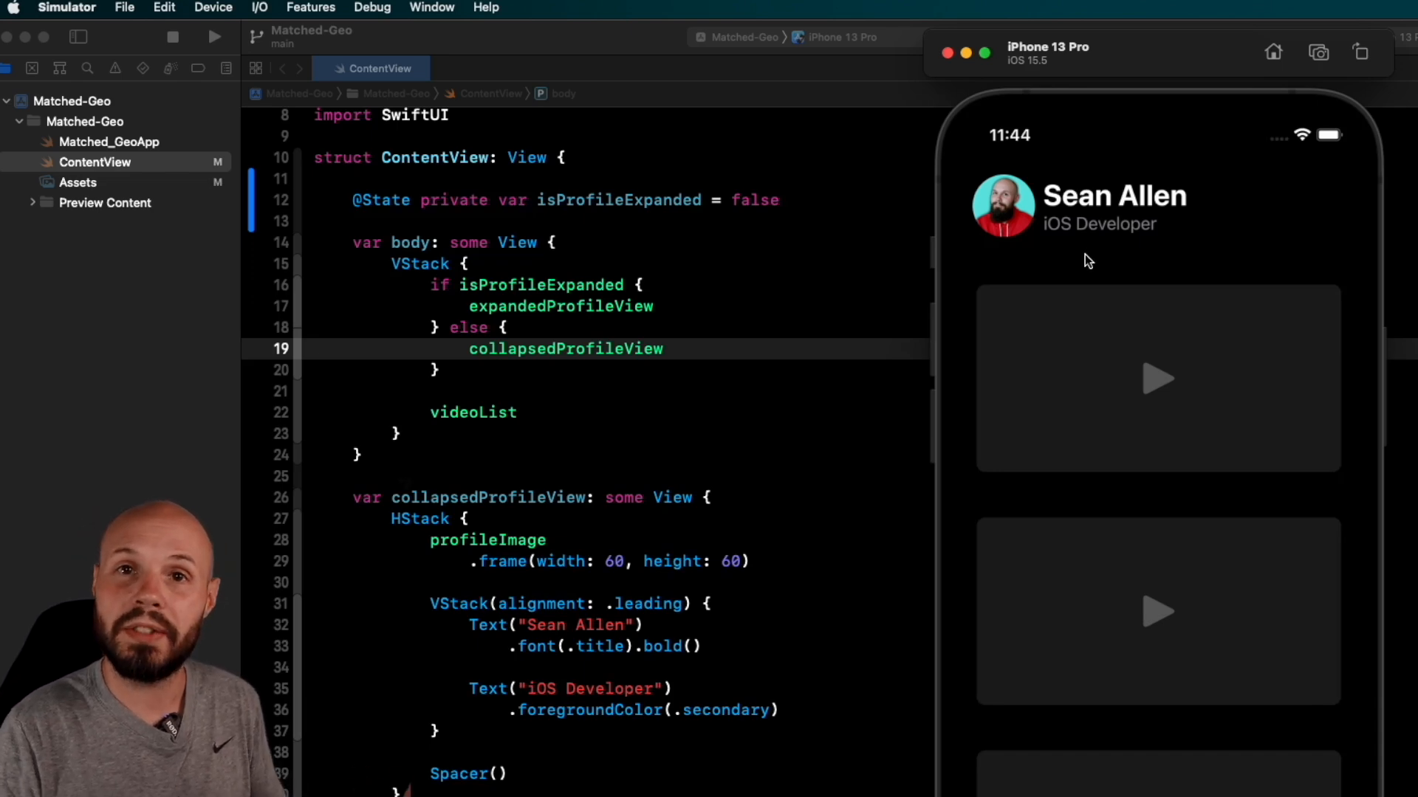
pyautogui.moveTo(1027, 236)
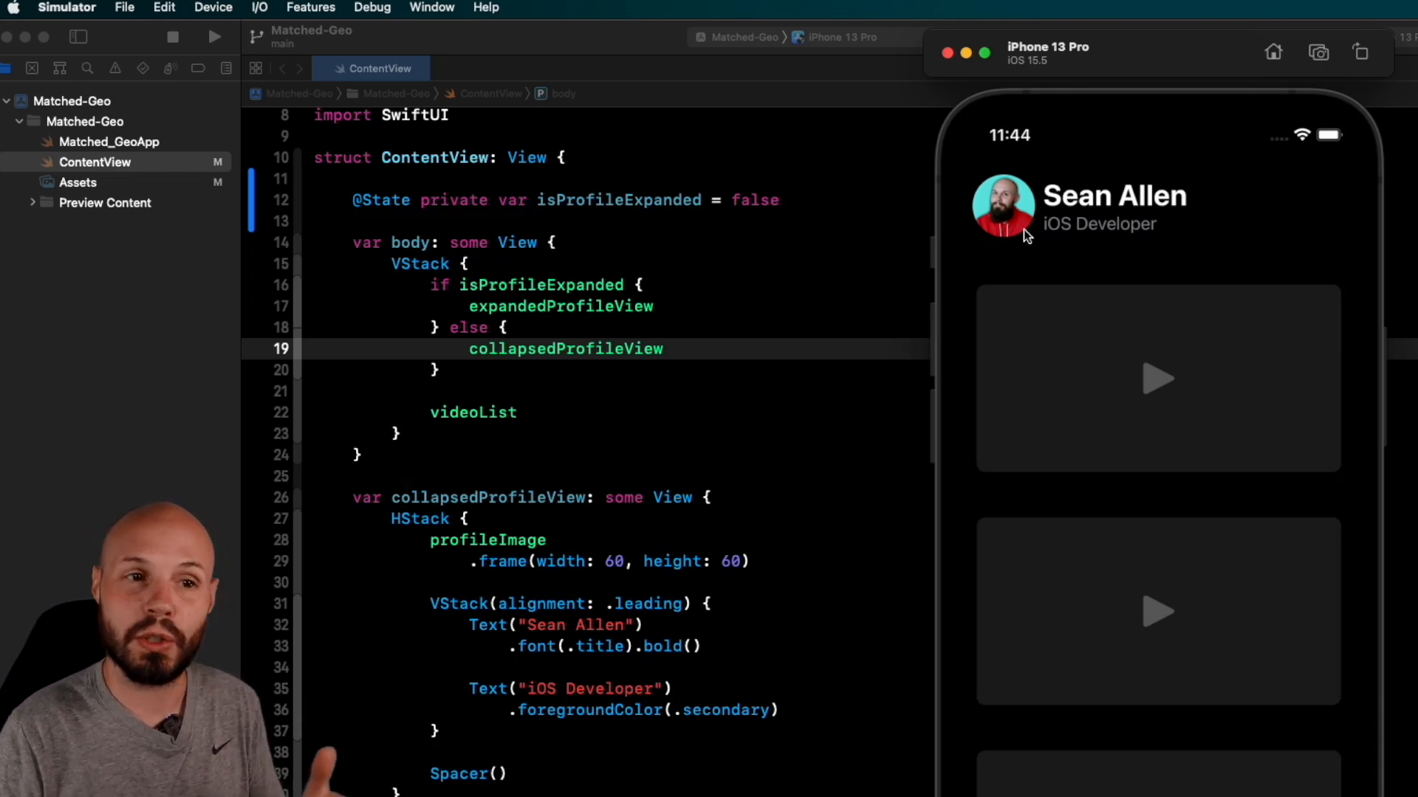
pyautogui.click(1004, 208)
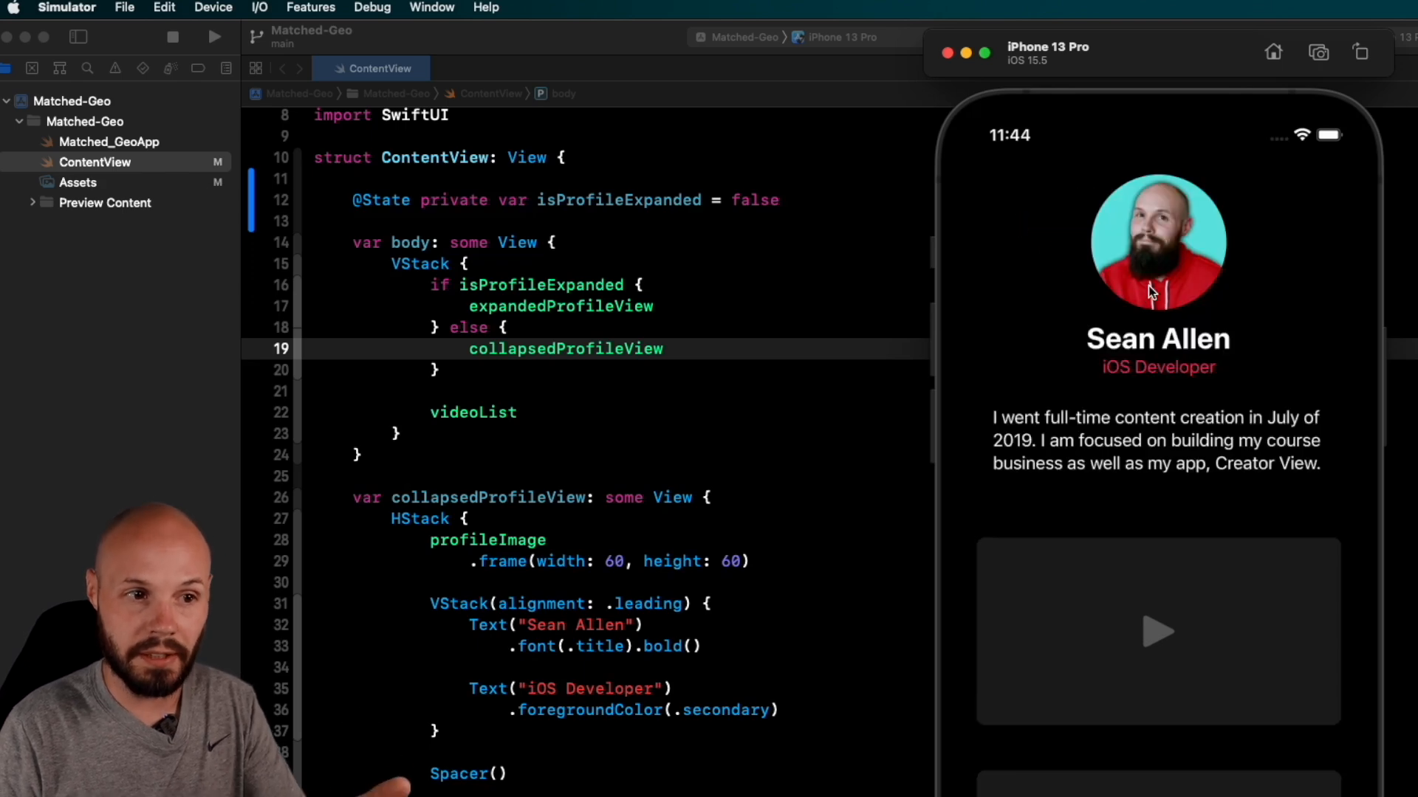
pyautogui.moveTo(1008, 229)
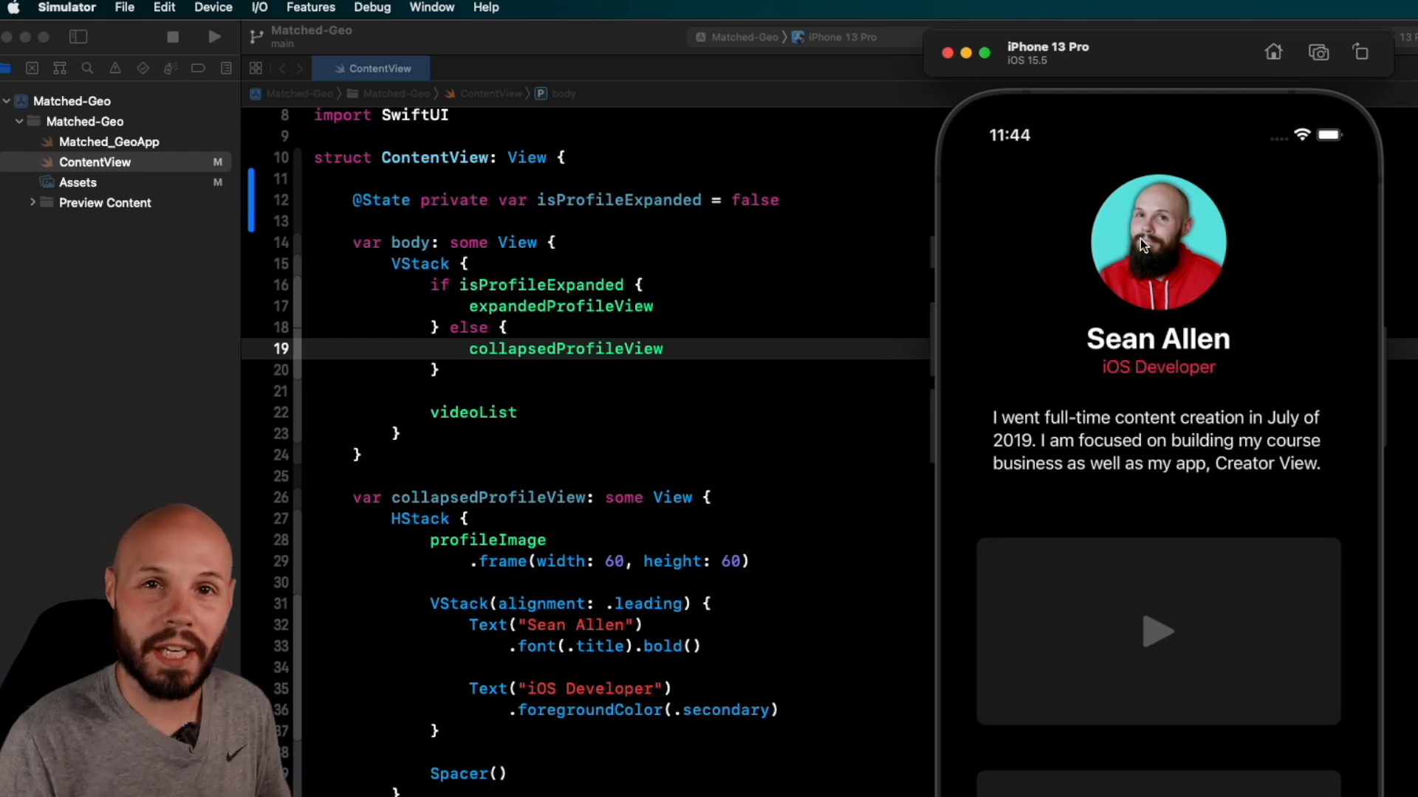
pyautogui.moveTo(1162, 282)
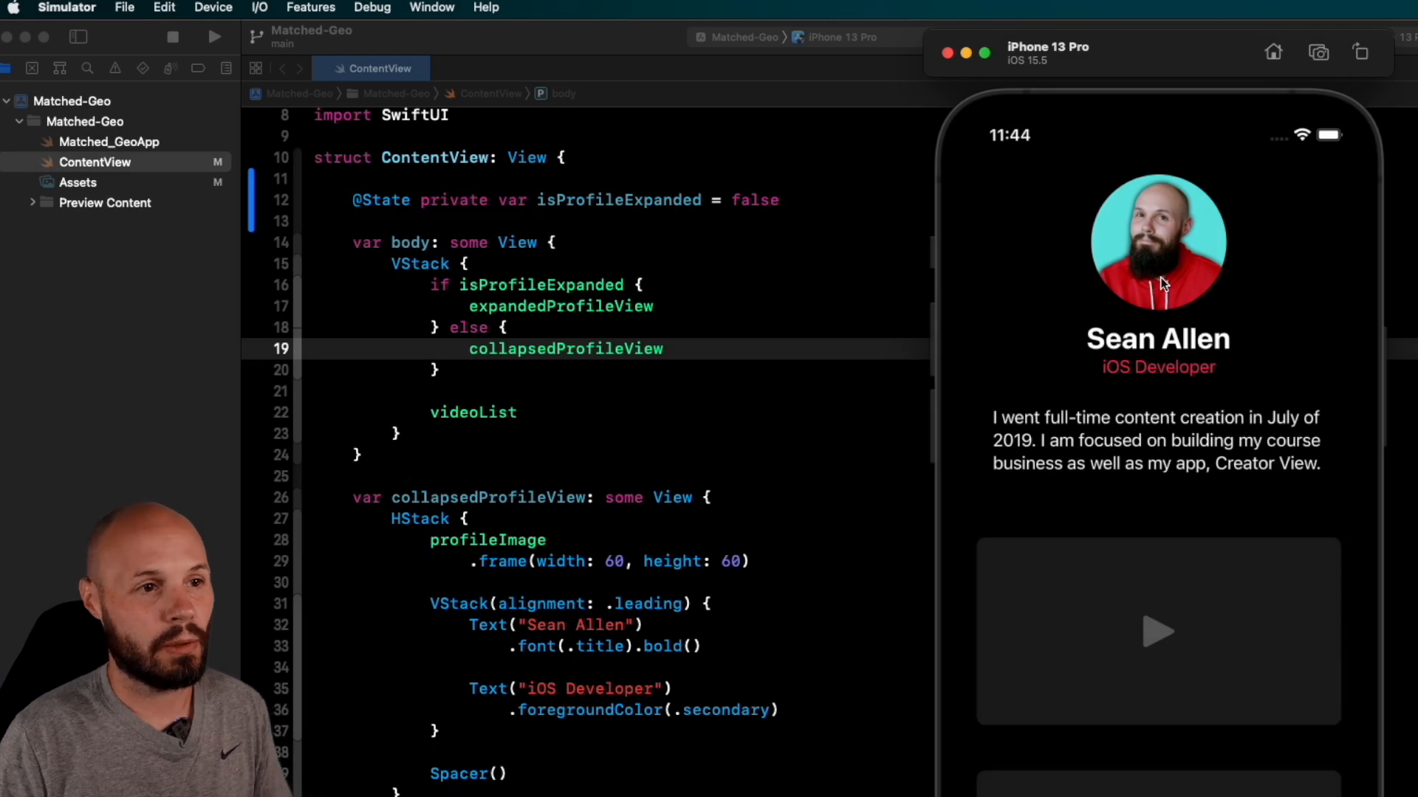
pyautogui.click(1157, 254)
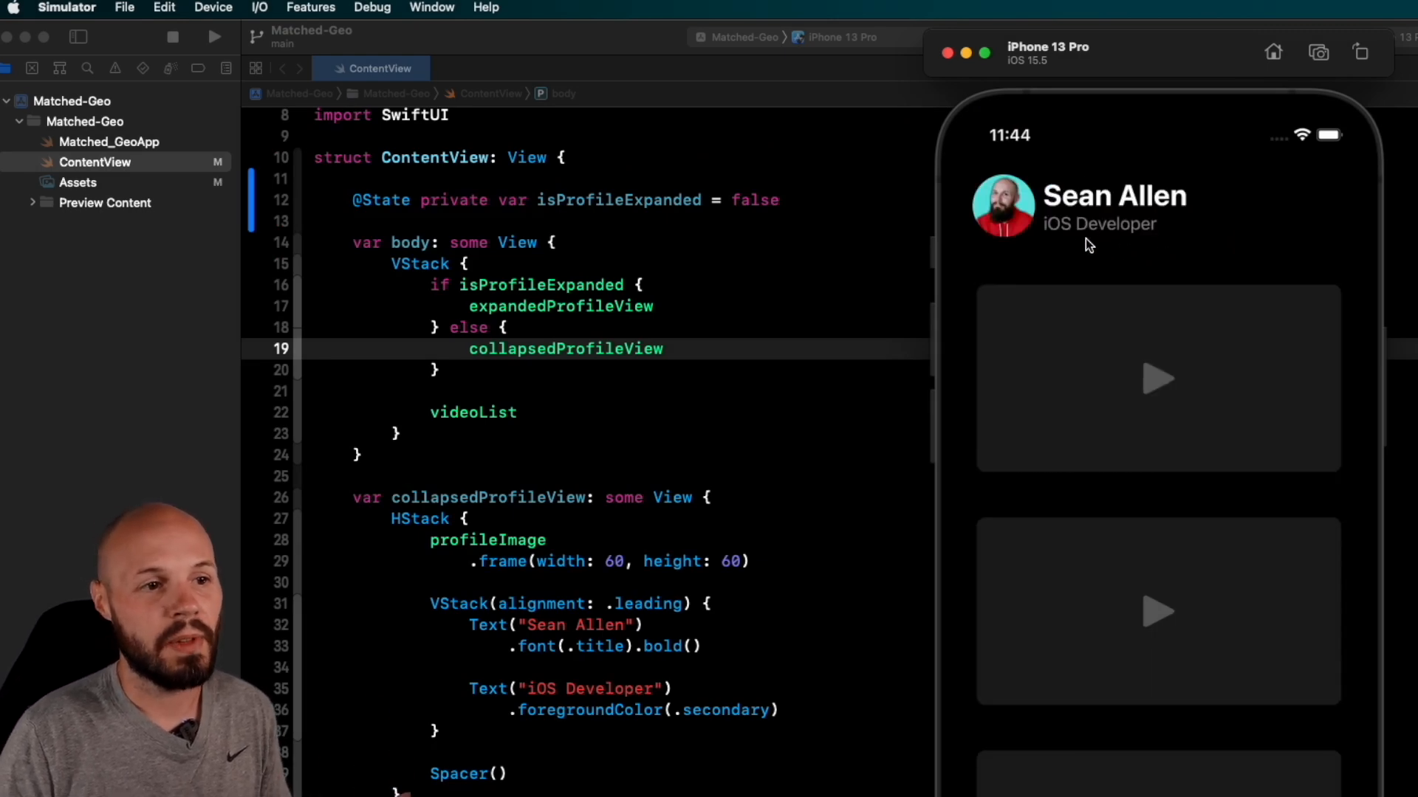
pyautogui.moveTo(1007, 226)
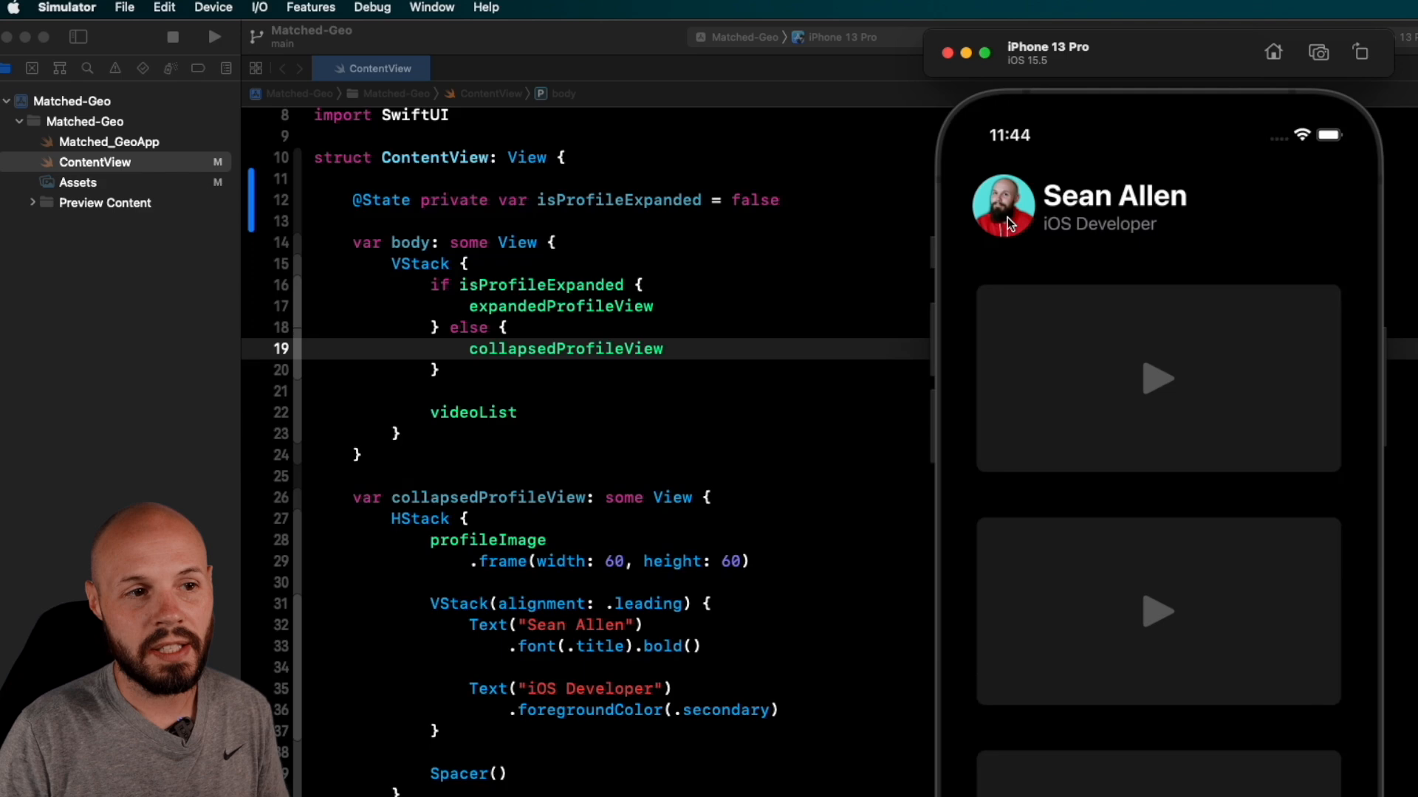
pyautogui.click(1003, 206)
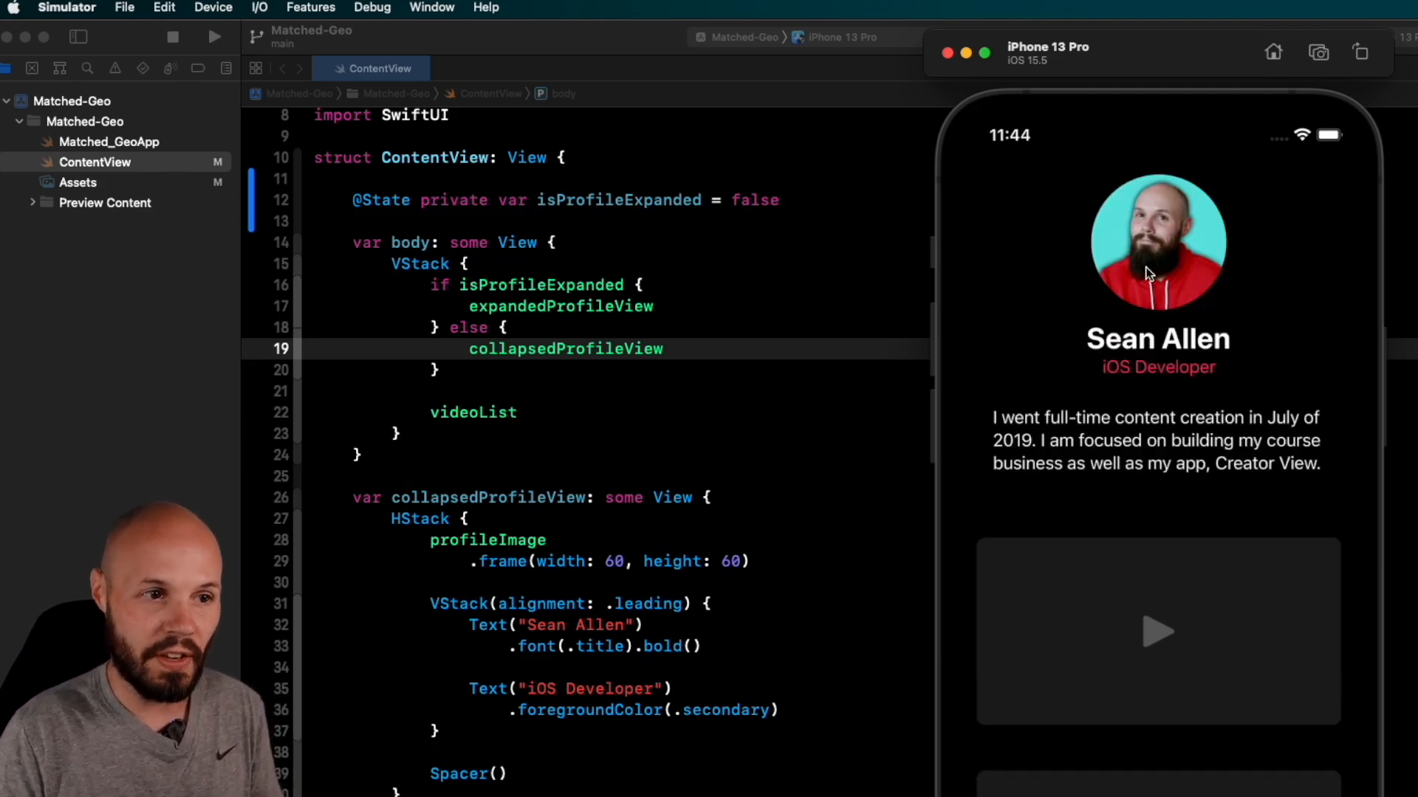
pyautogui.click(1157, 239)
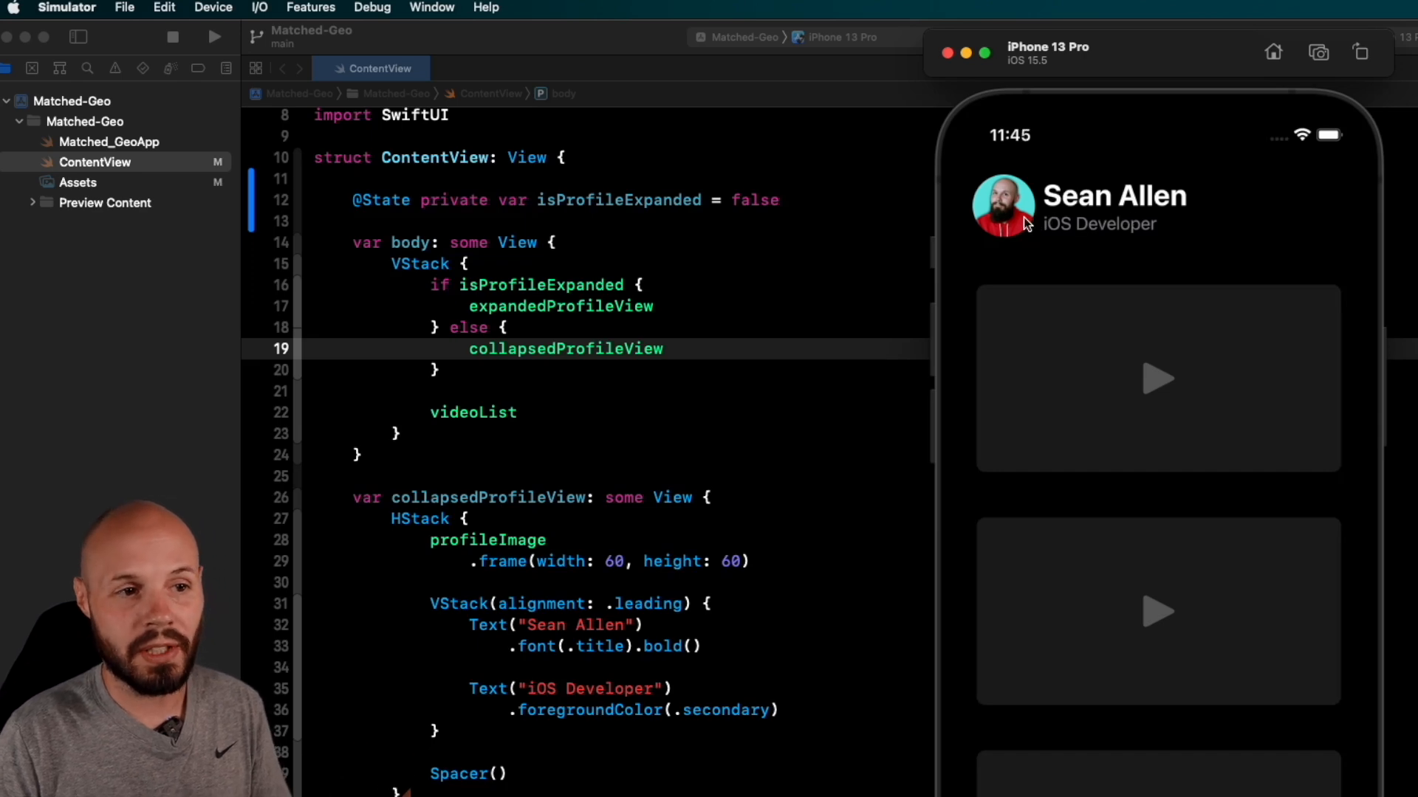
pyautogui.click(1021, 221)
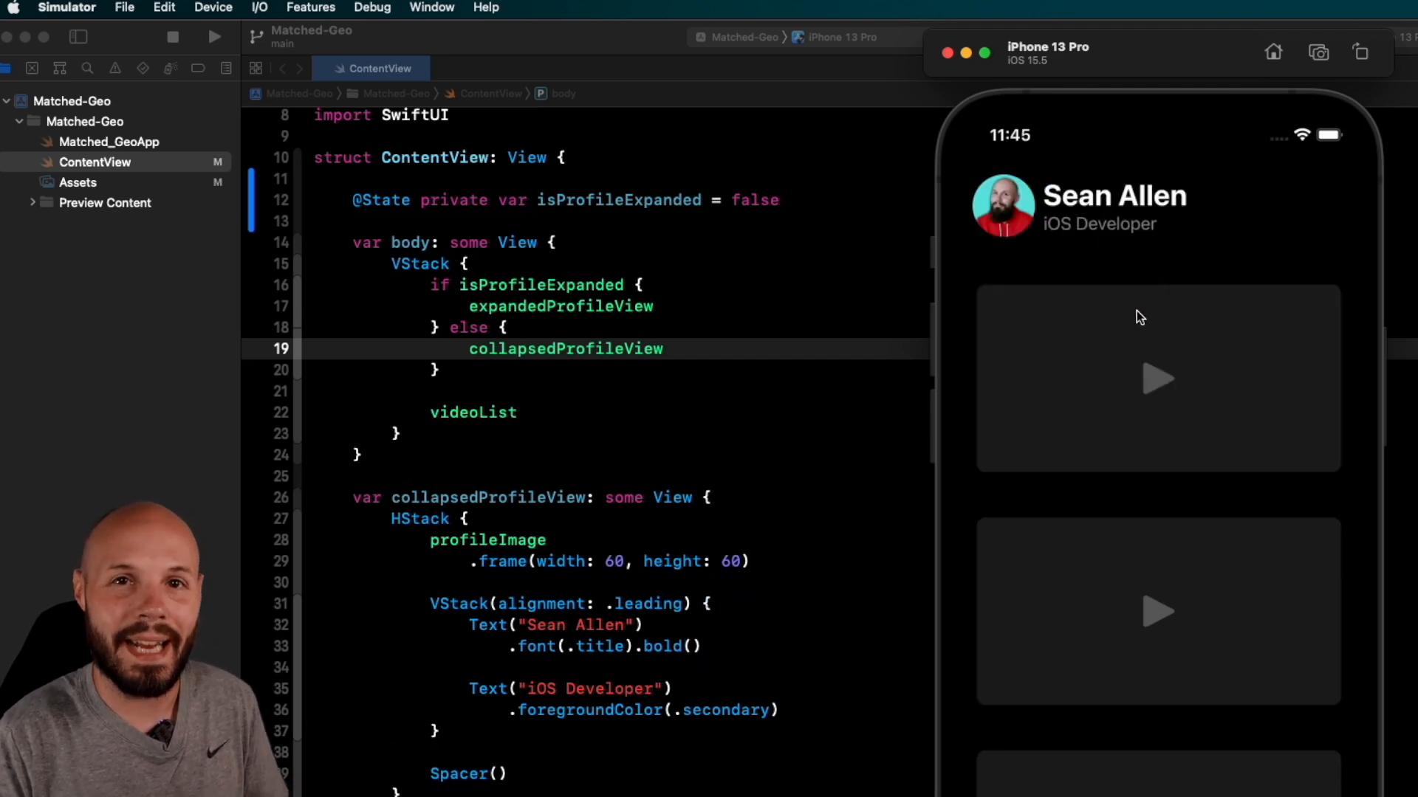
pyautogui.moveTo(1034, 408)
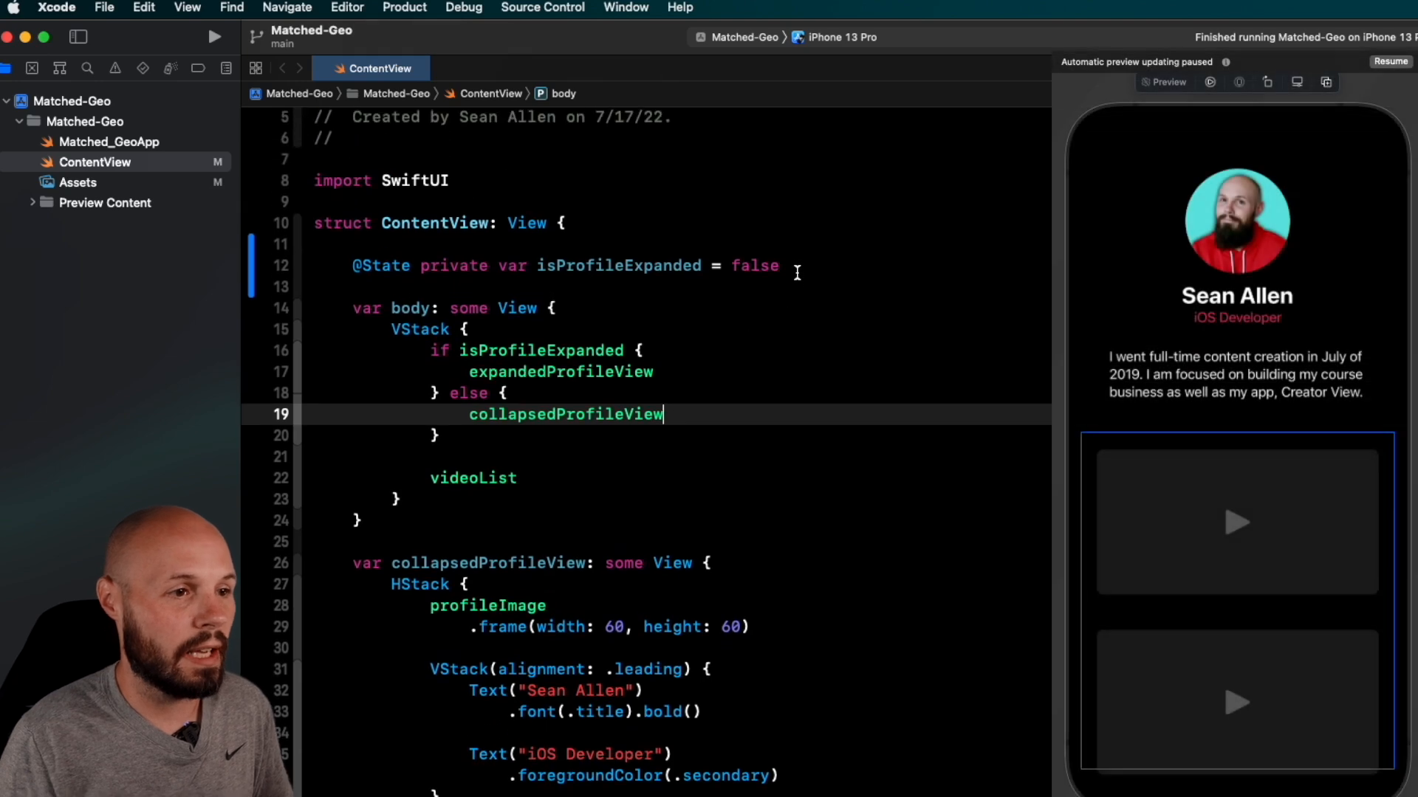
pyautogui.write('@')
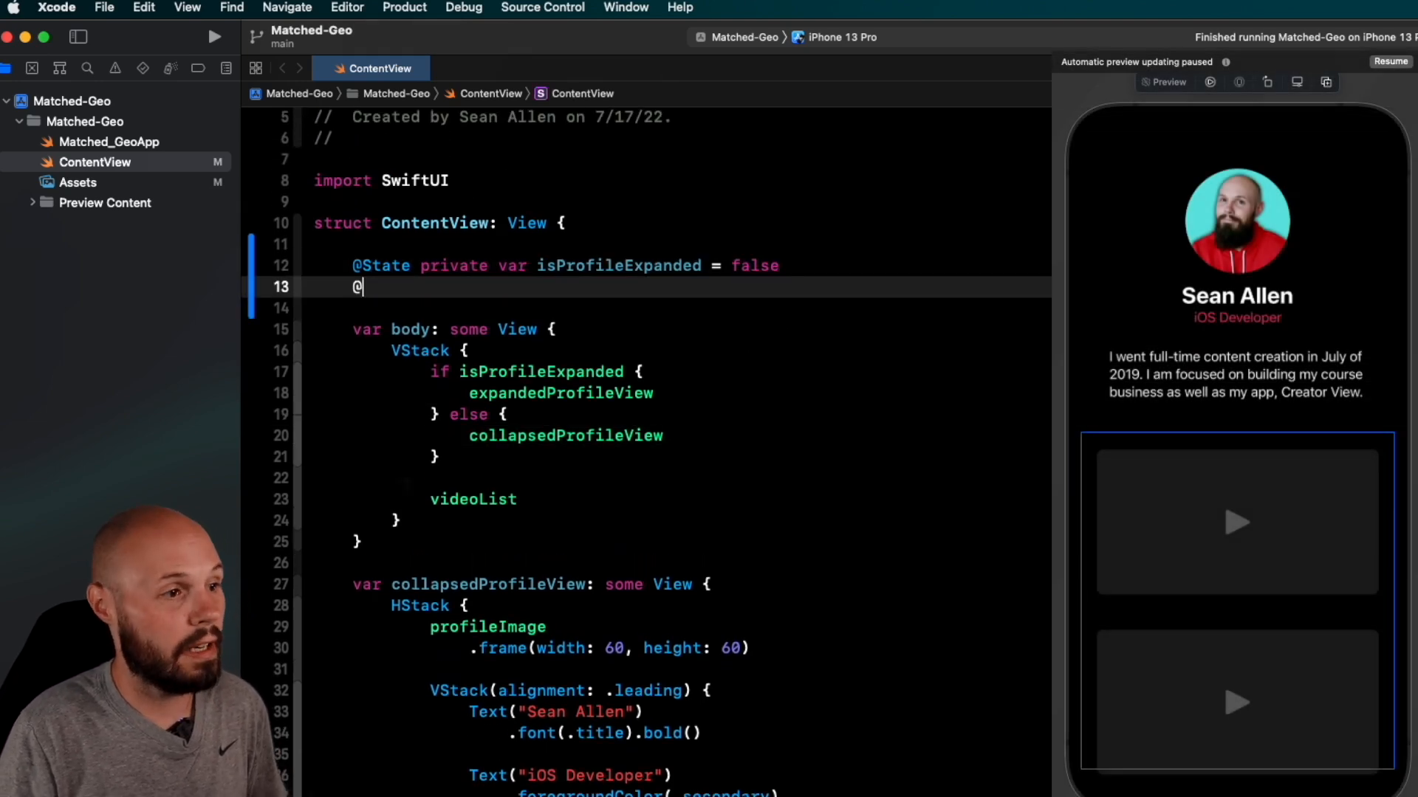
pyautogui.write('Namespace private var')
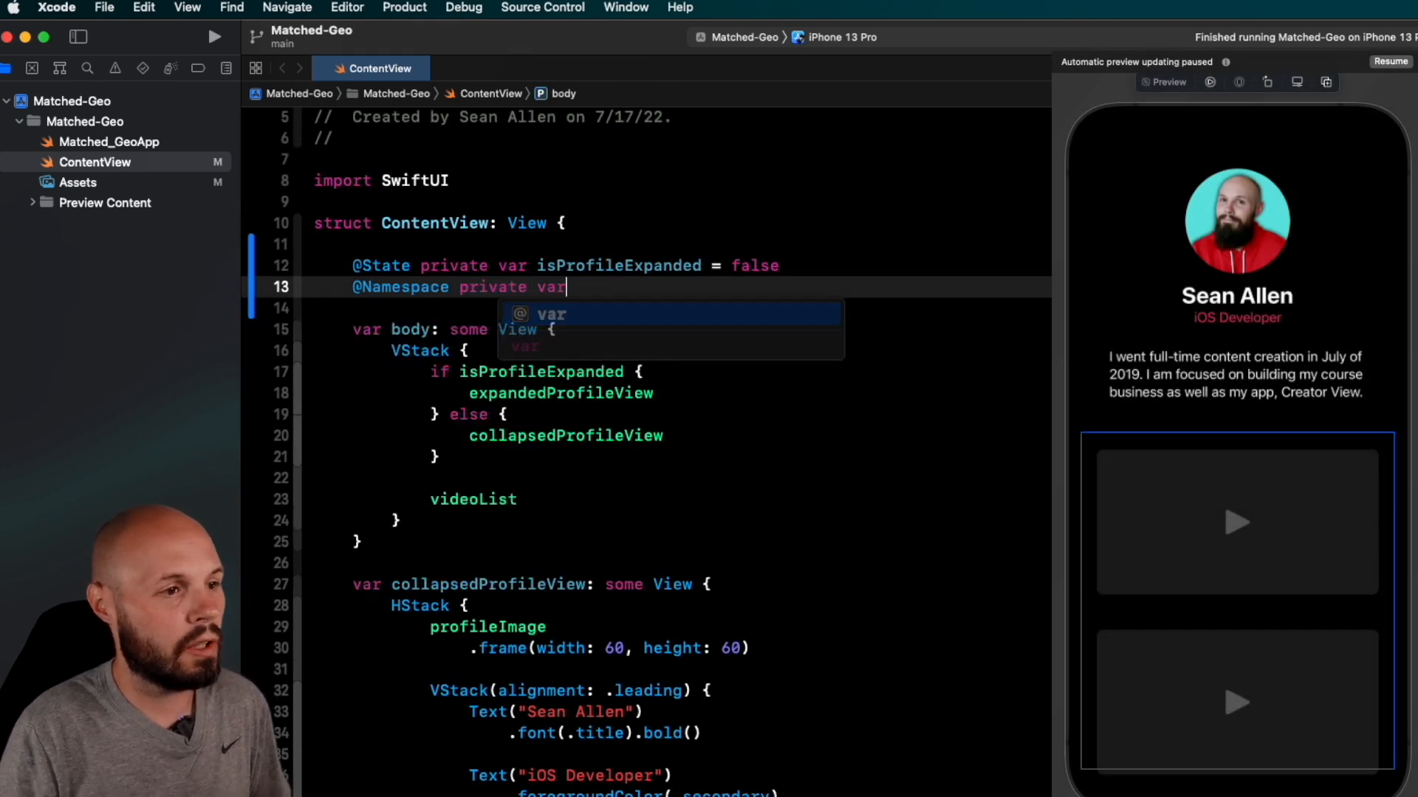
pyautogui.write('profileAnima')
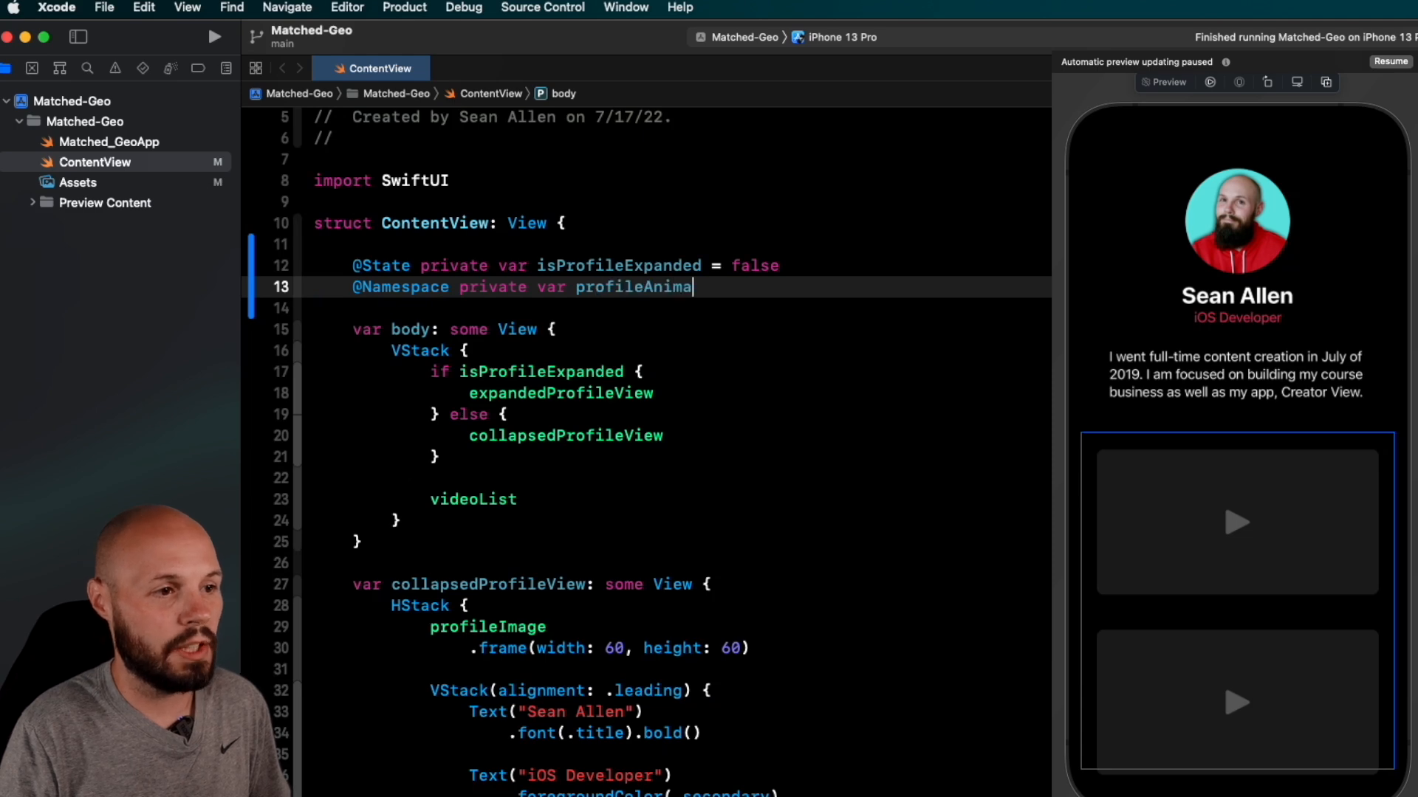
pyautogui.write('tion')
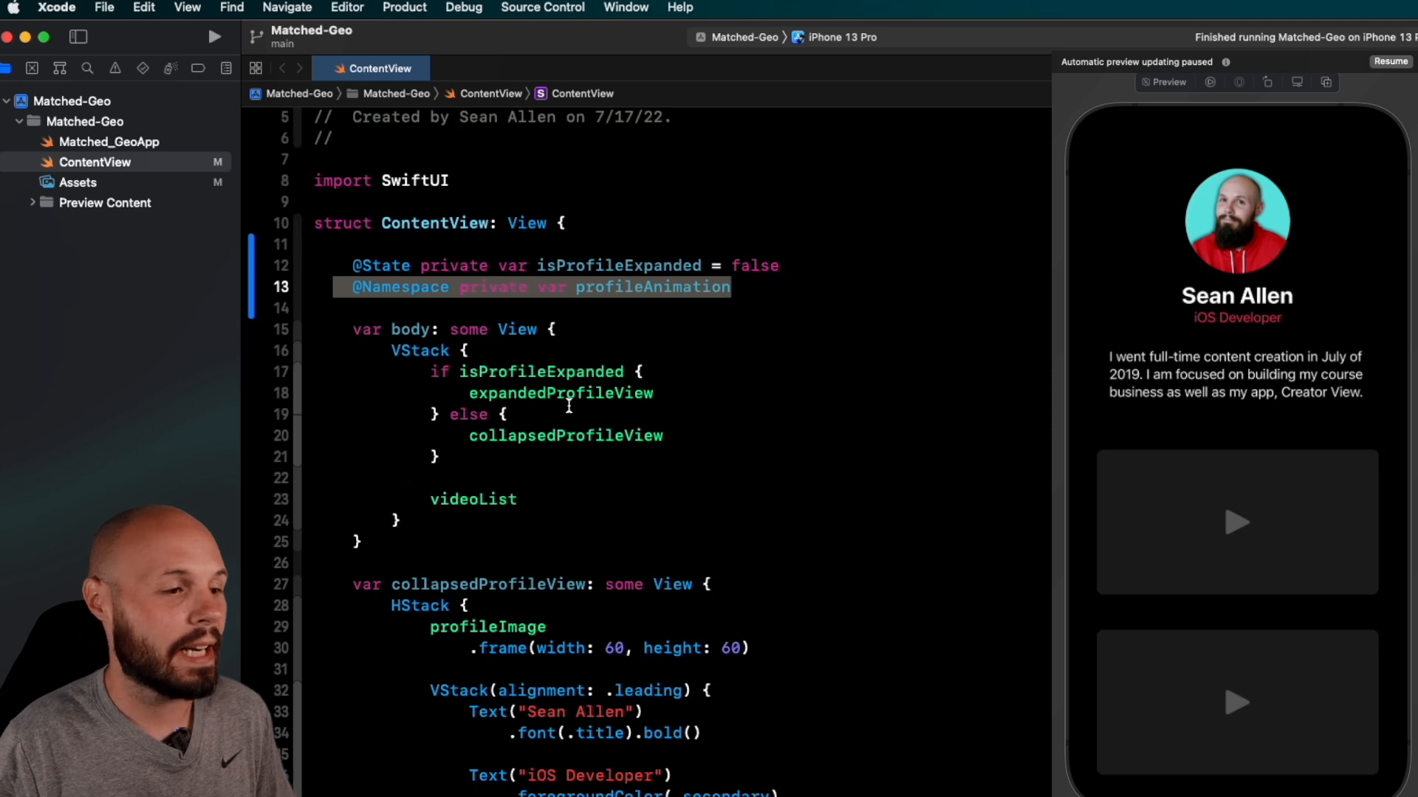
# Add .matchedGeometryEffect(id: "Image", in: profileAnimation) to the collapsed profile image.
pyautogui.scroll(-3)
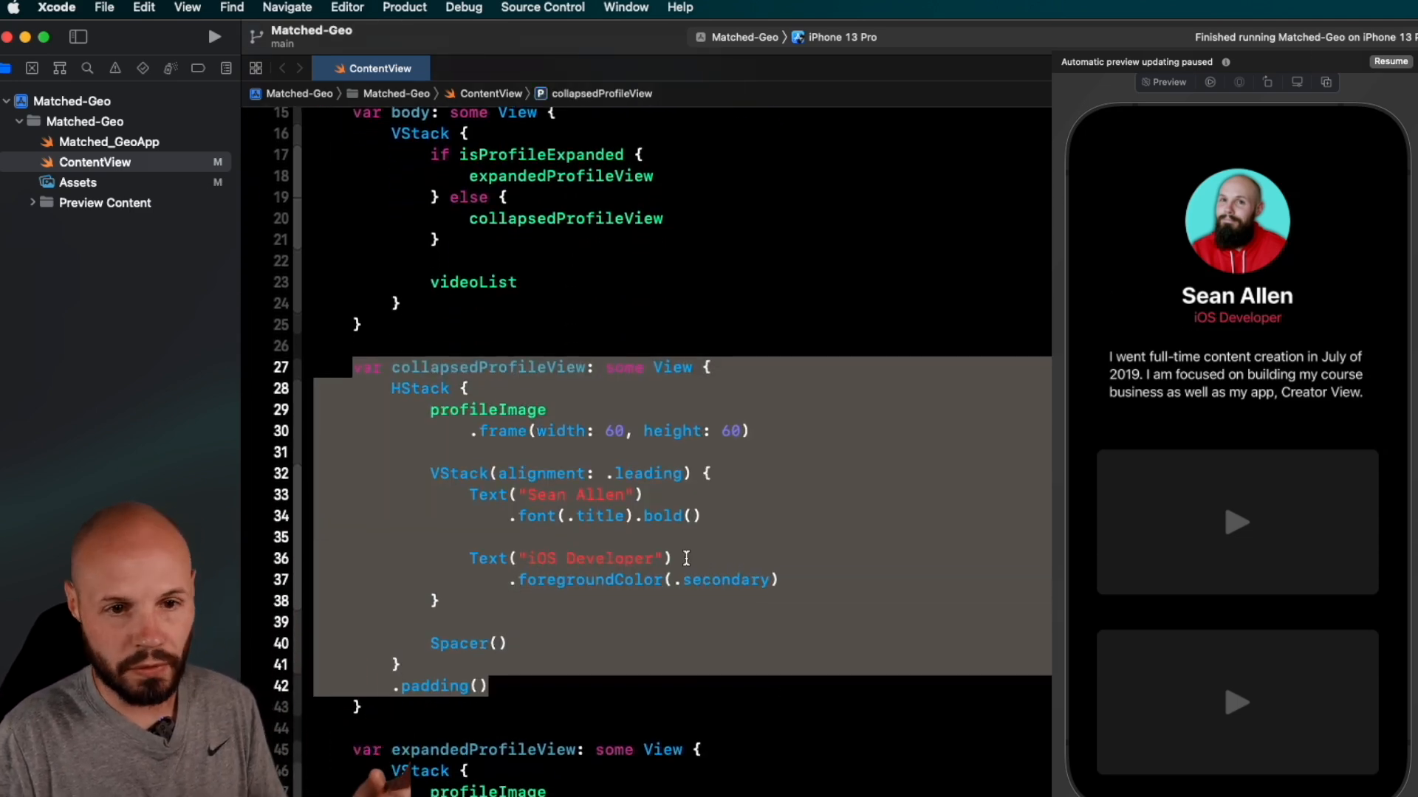
pyautogui.scroll(-3)
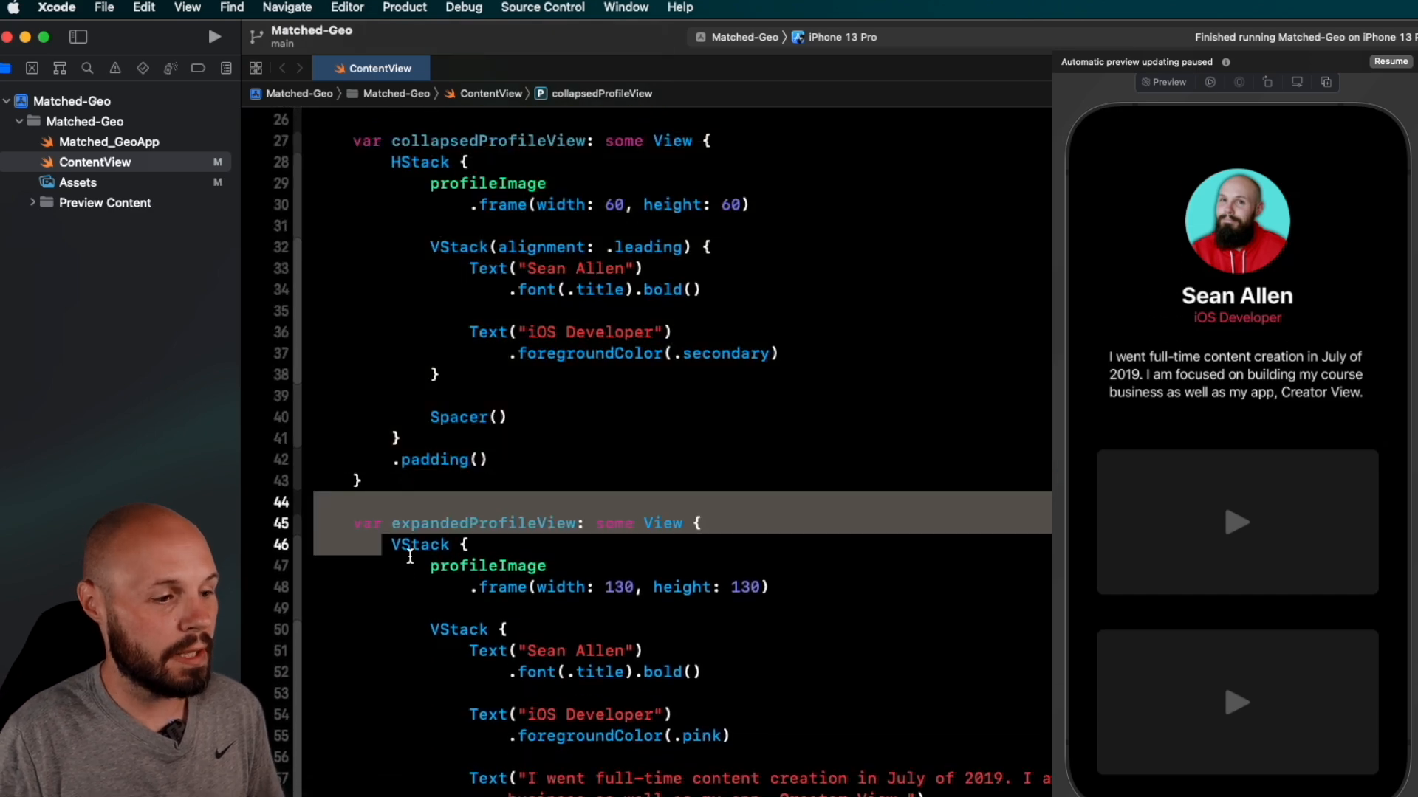
pyautogui.click(636, 649)
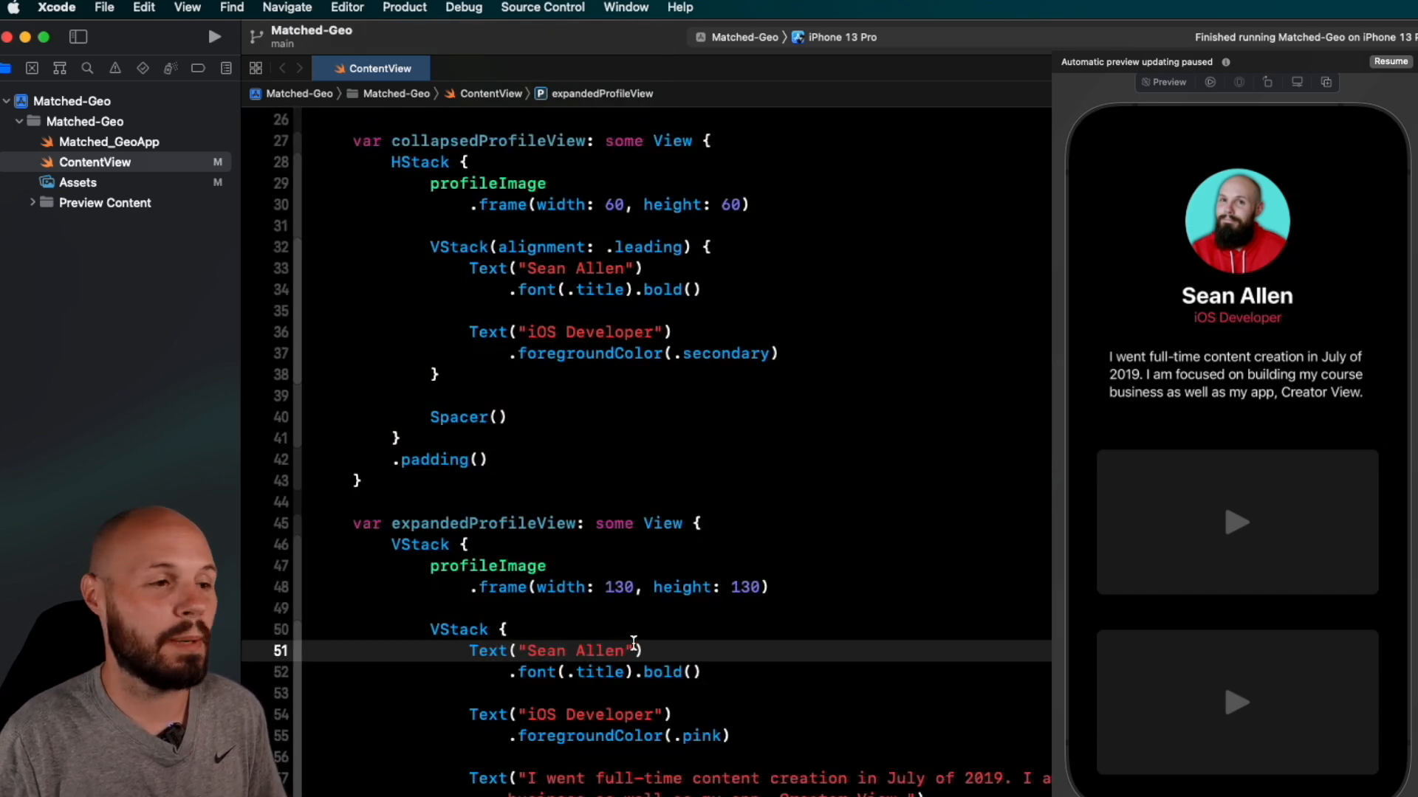
pyautogui.scroll(3)
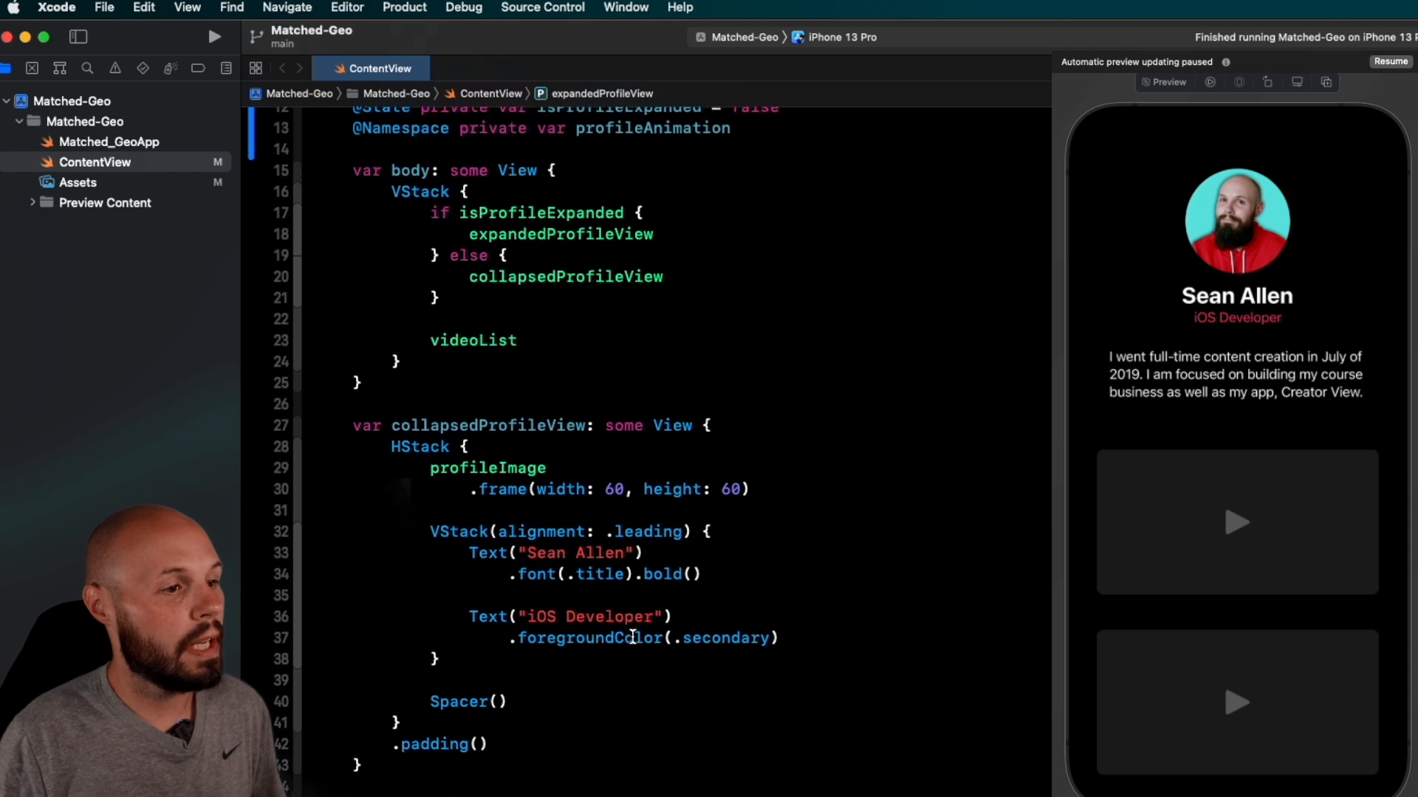
pyautogui.scroll(3)
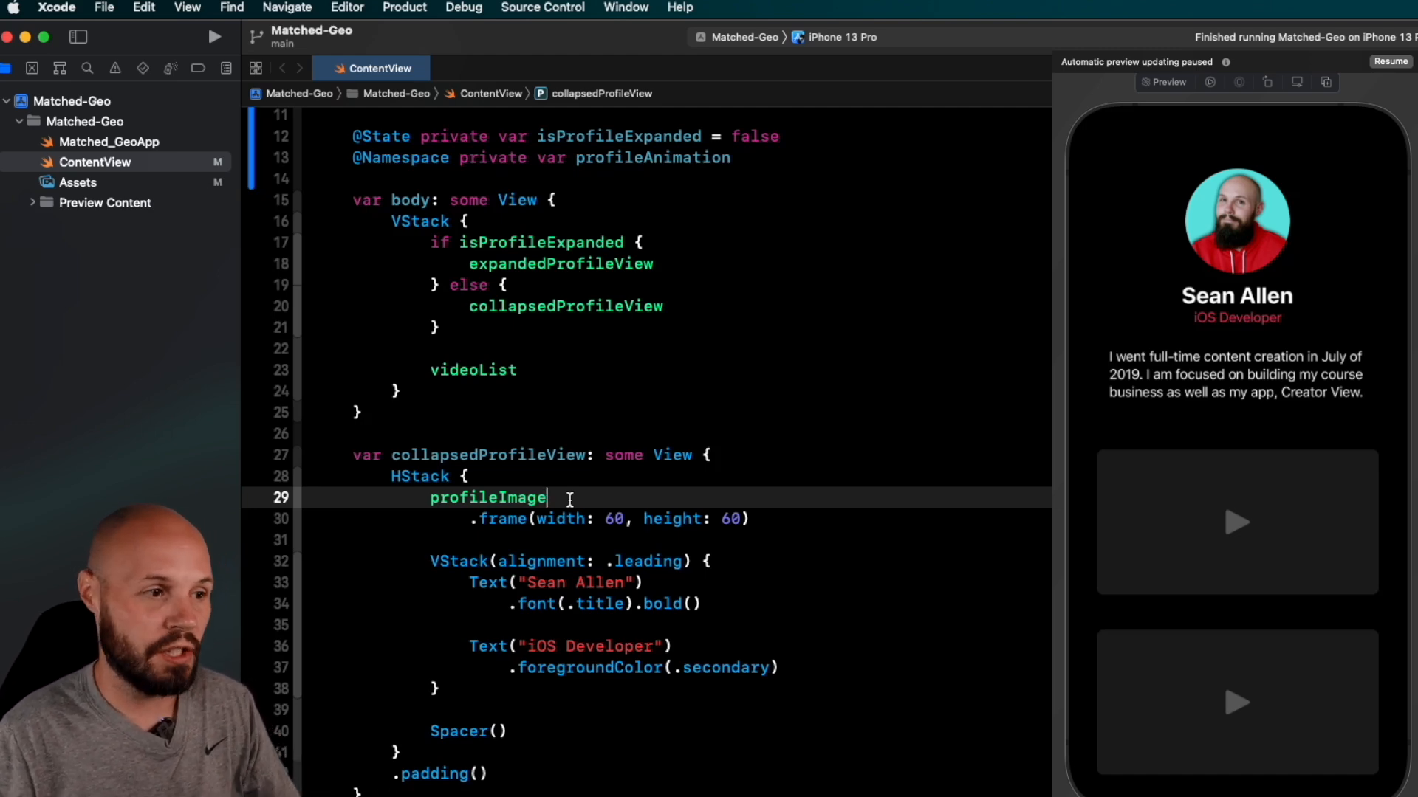
pyautogui.doubleClick(488, 455)
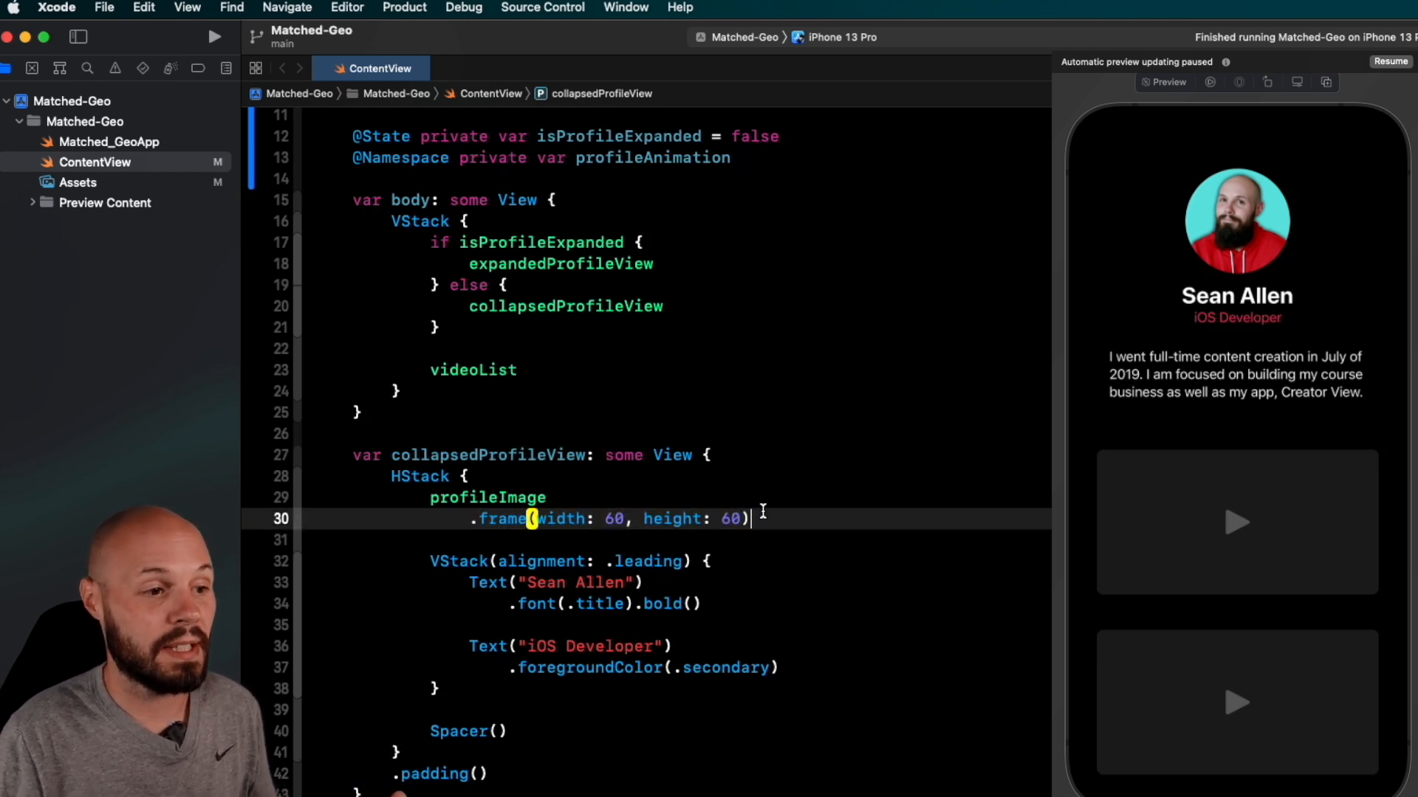
pyautogui.scroll(-3)
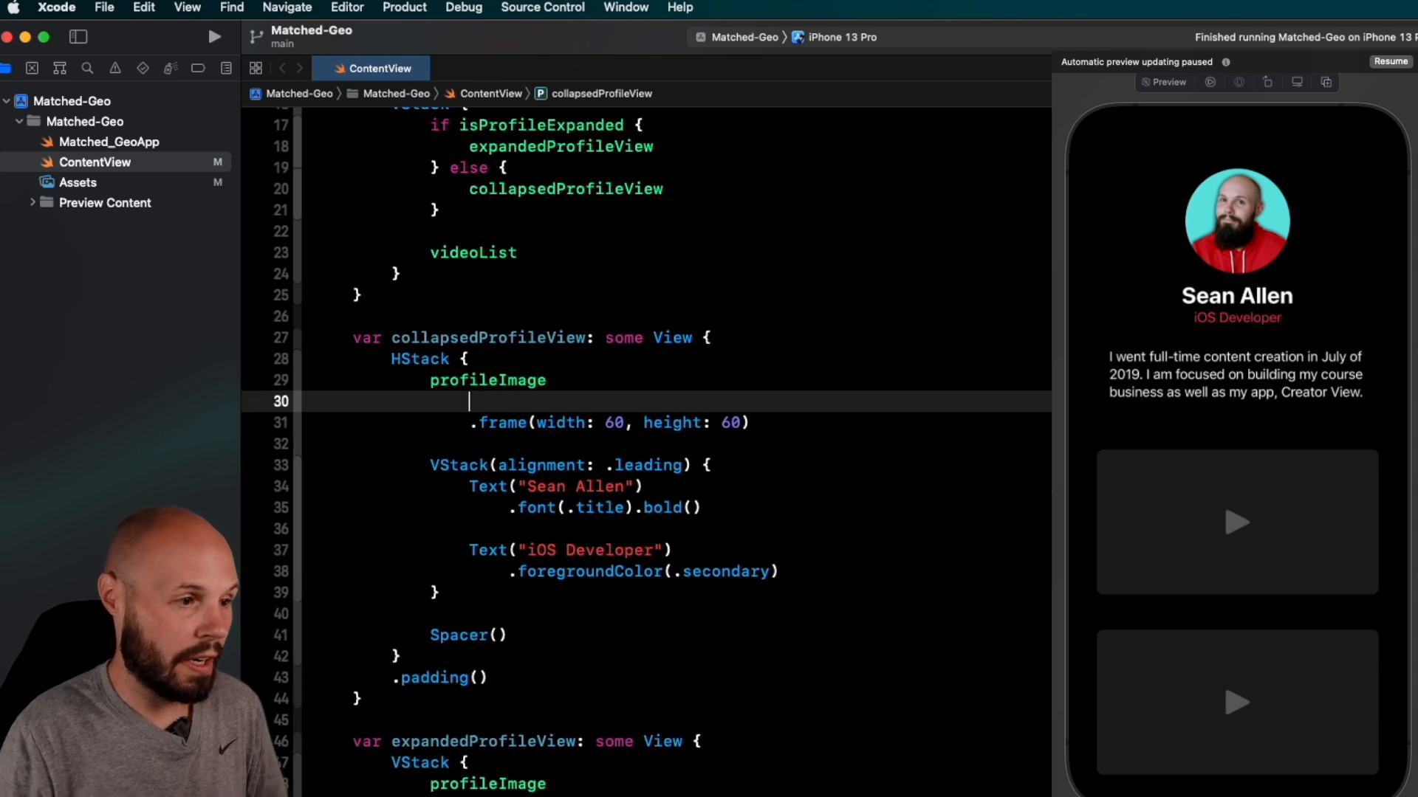
pyautogui.write('.matc')
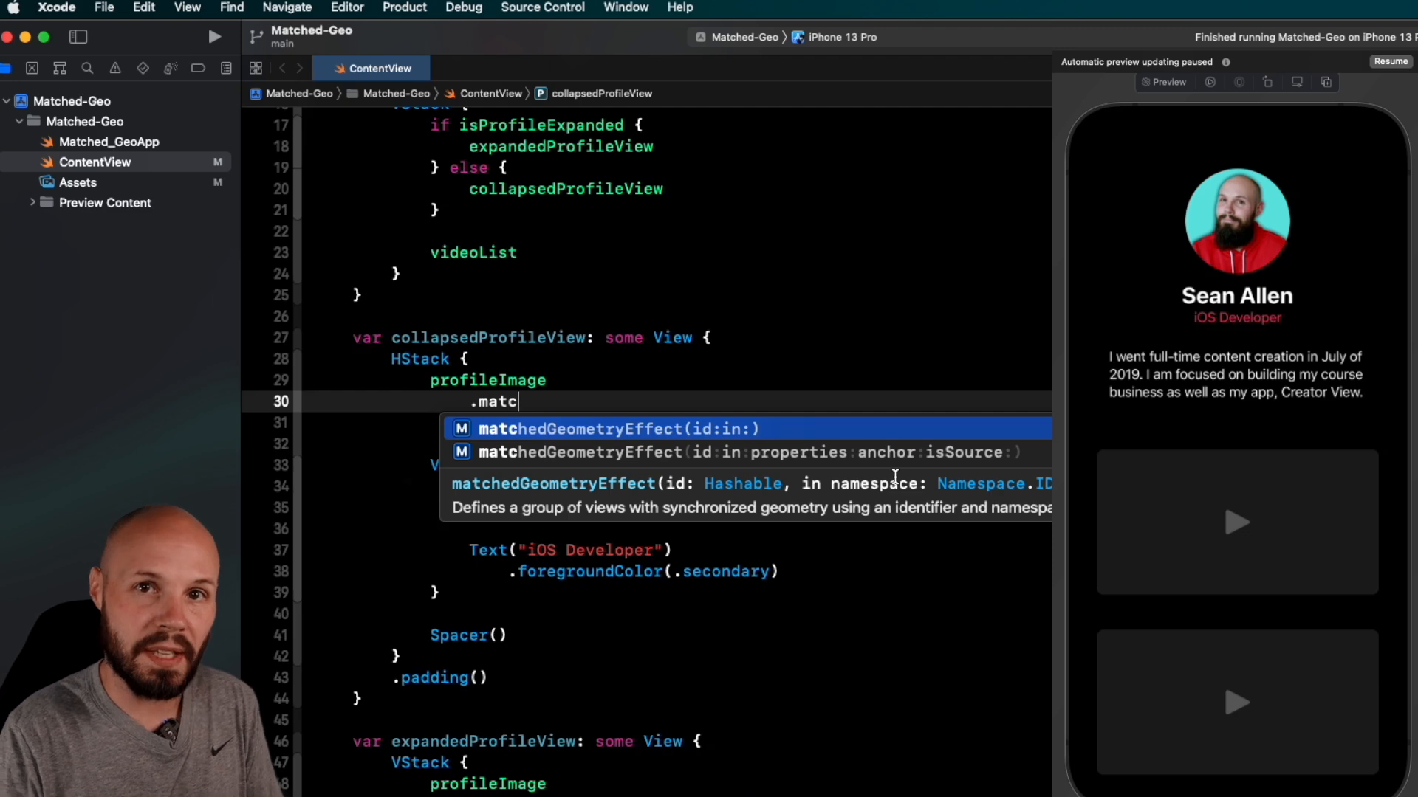
pyautogui.click(617, 428)
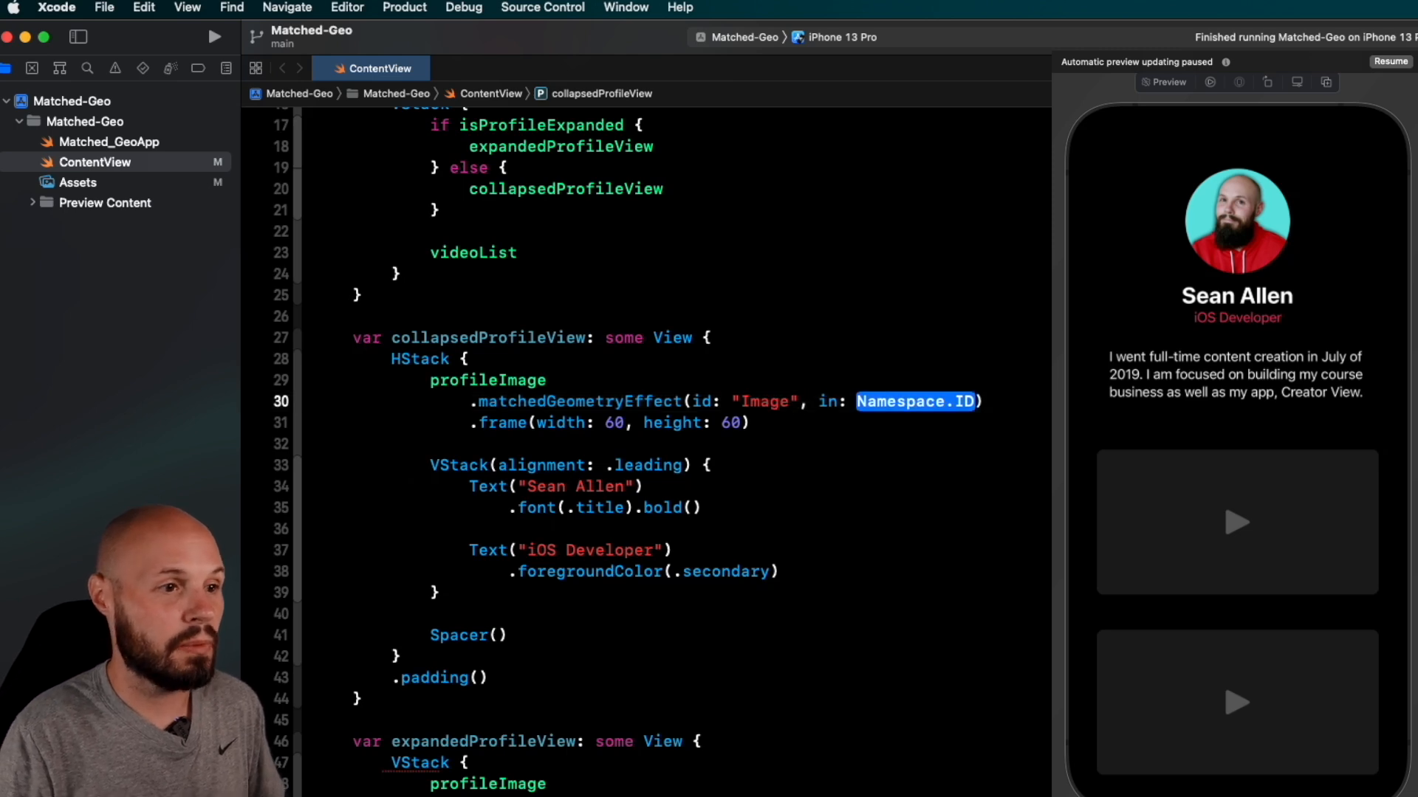
pyautogui.write('profileAnimation')
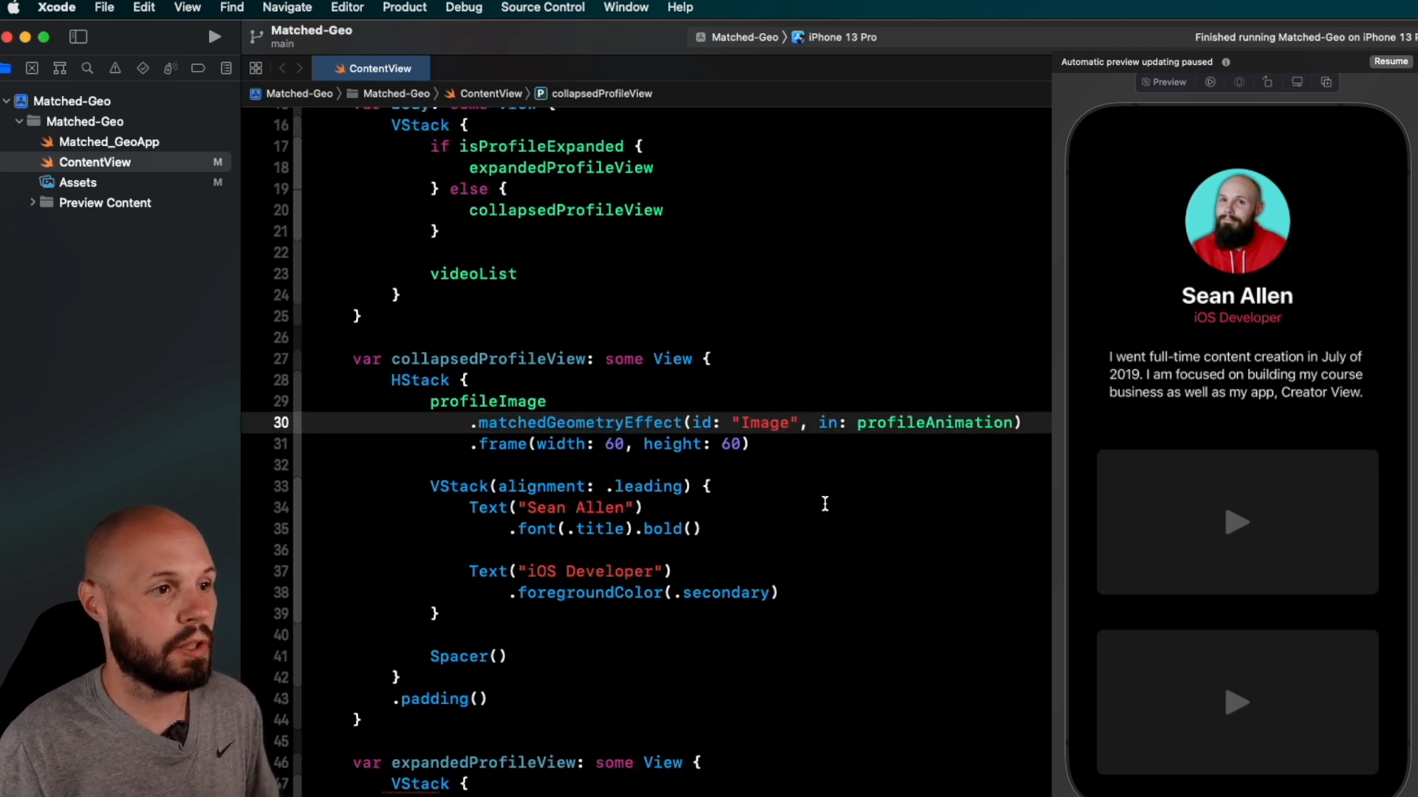
# Add the same "Image" matched geometry effect to the expanded view's profile image.
pyautogui.scroll(3)
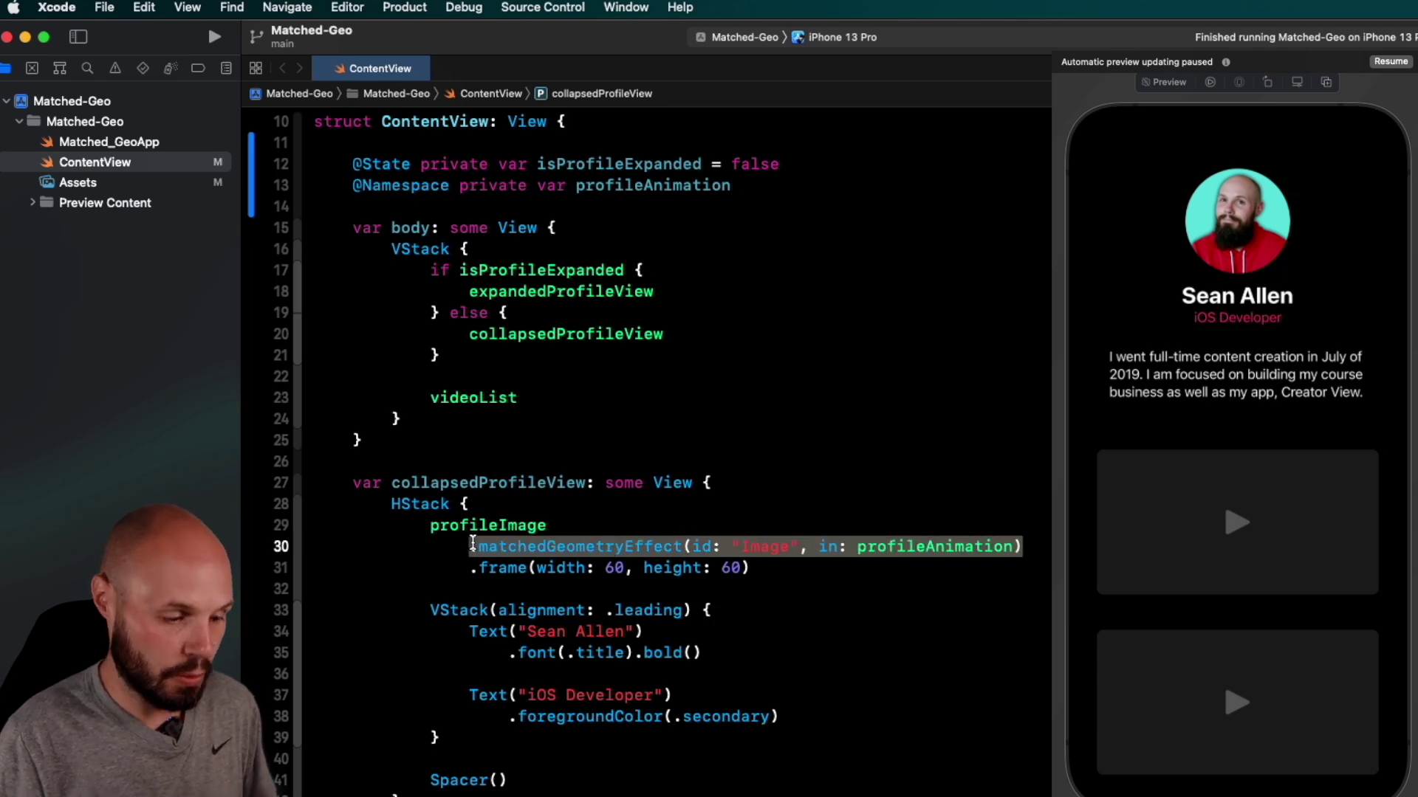
pyautogui.scroll(3)
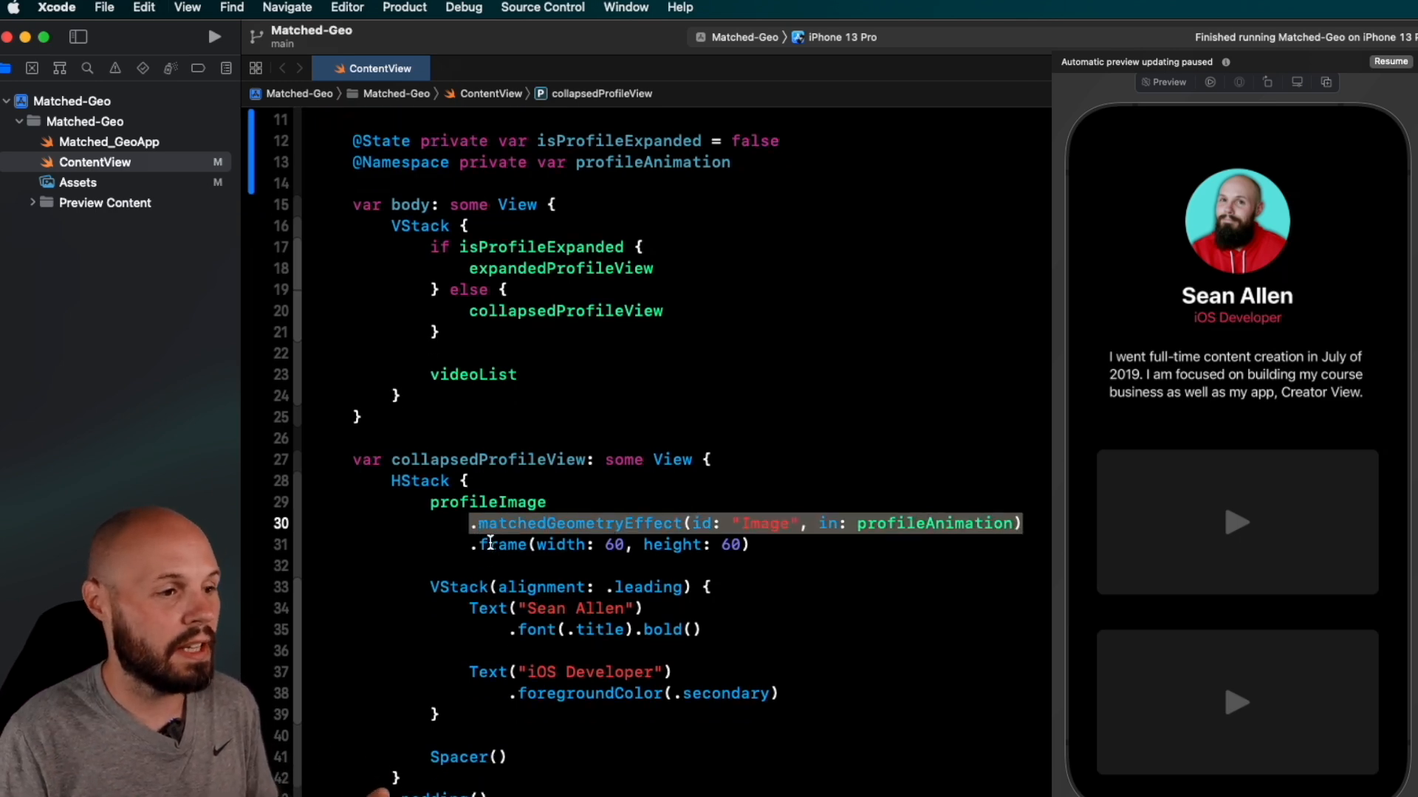
pyautogui.scroll(-3)
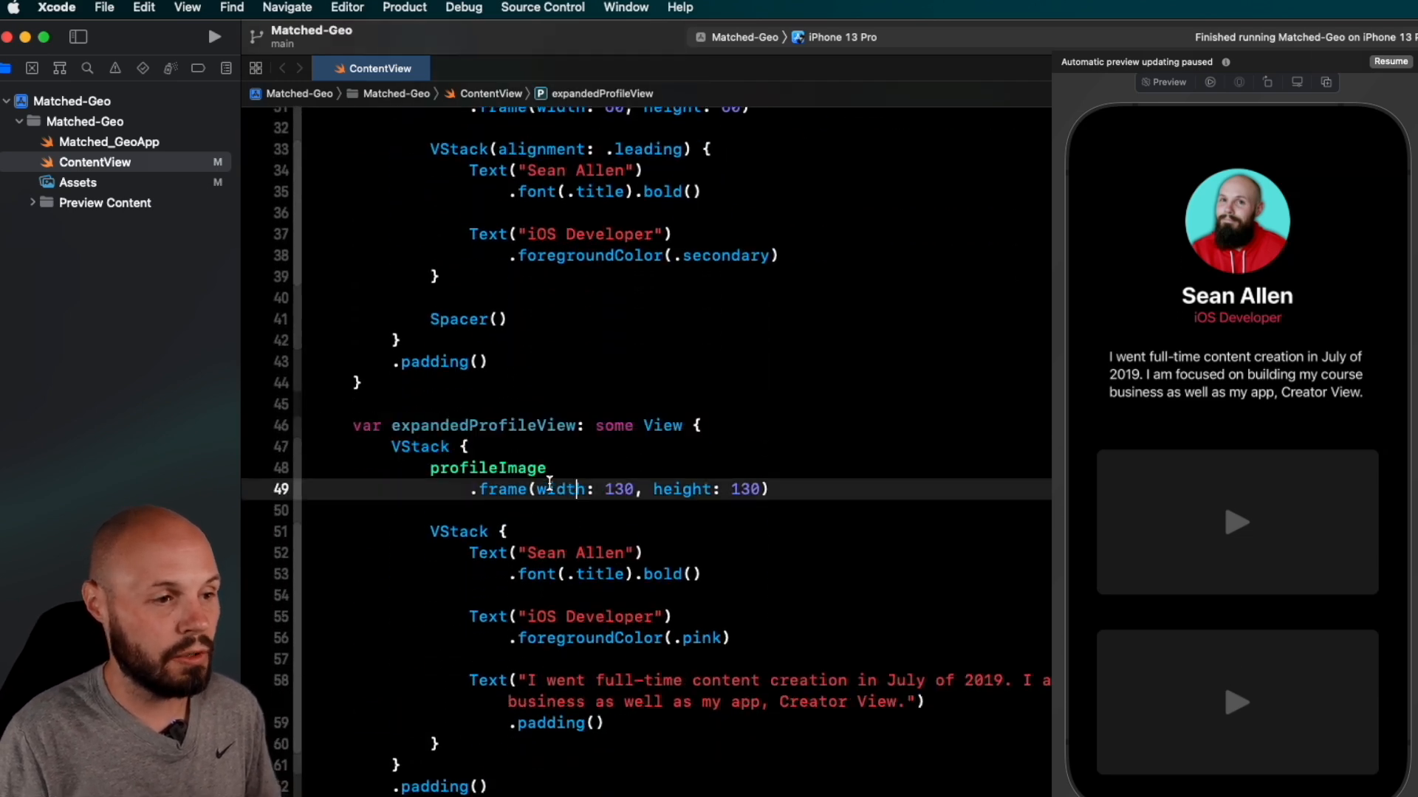
pyautogui.write('.matchedGeometryEffect(id: "Image", in: profileAnimation)')
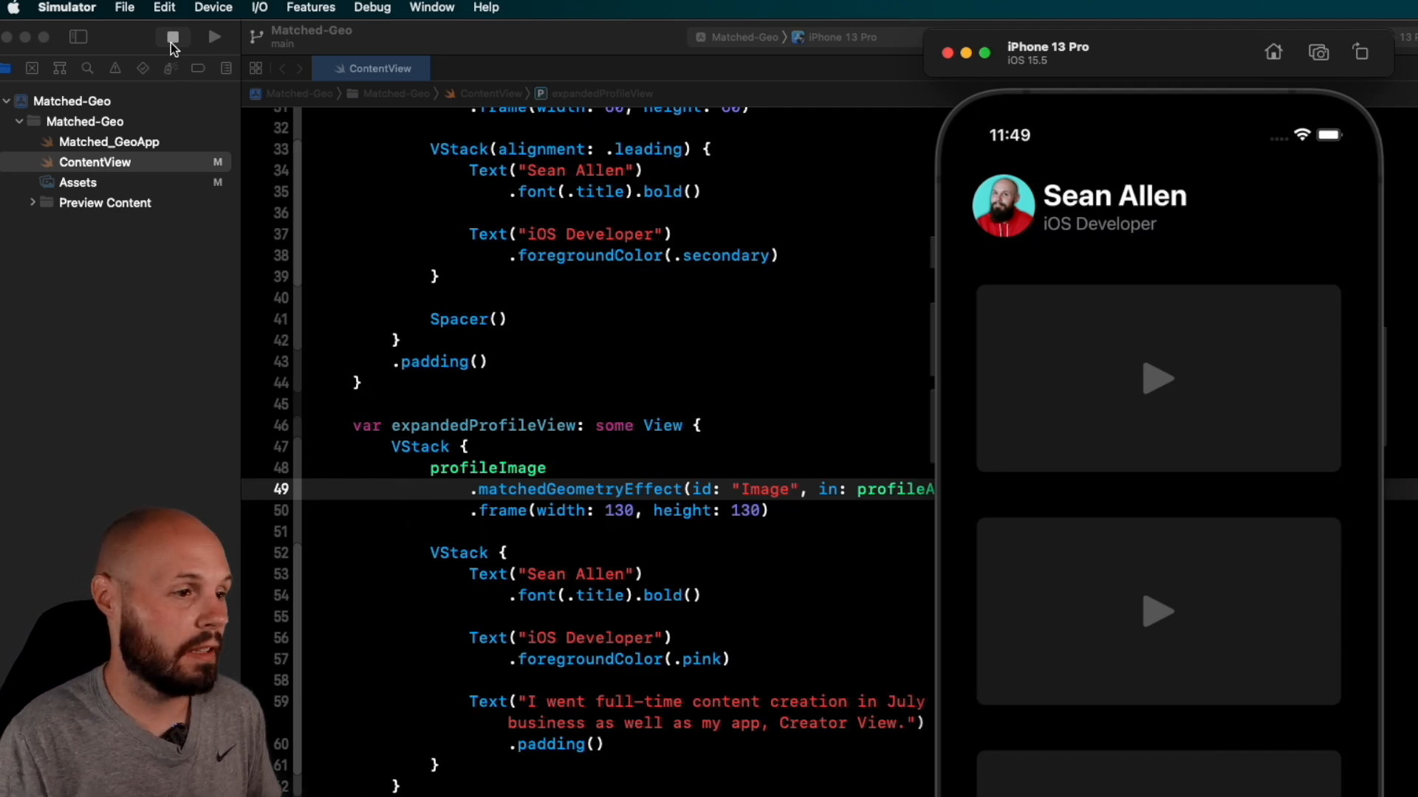
# Stop the app and wrap isProfileExpanded.toggle() in withAnimation(.spring()).
pyautogui.click(172, 36)
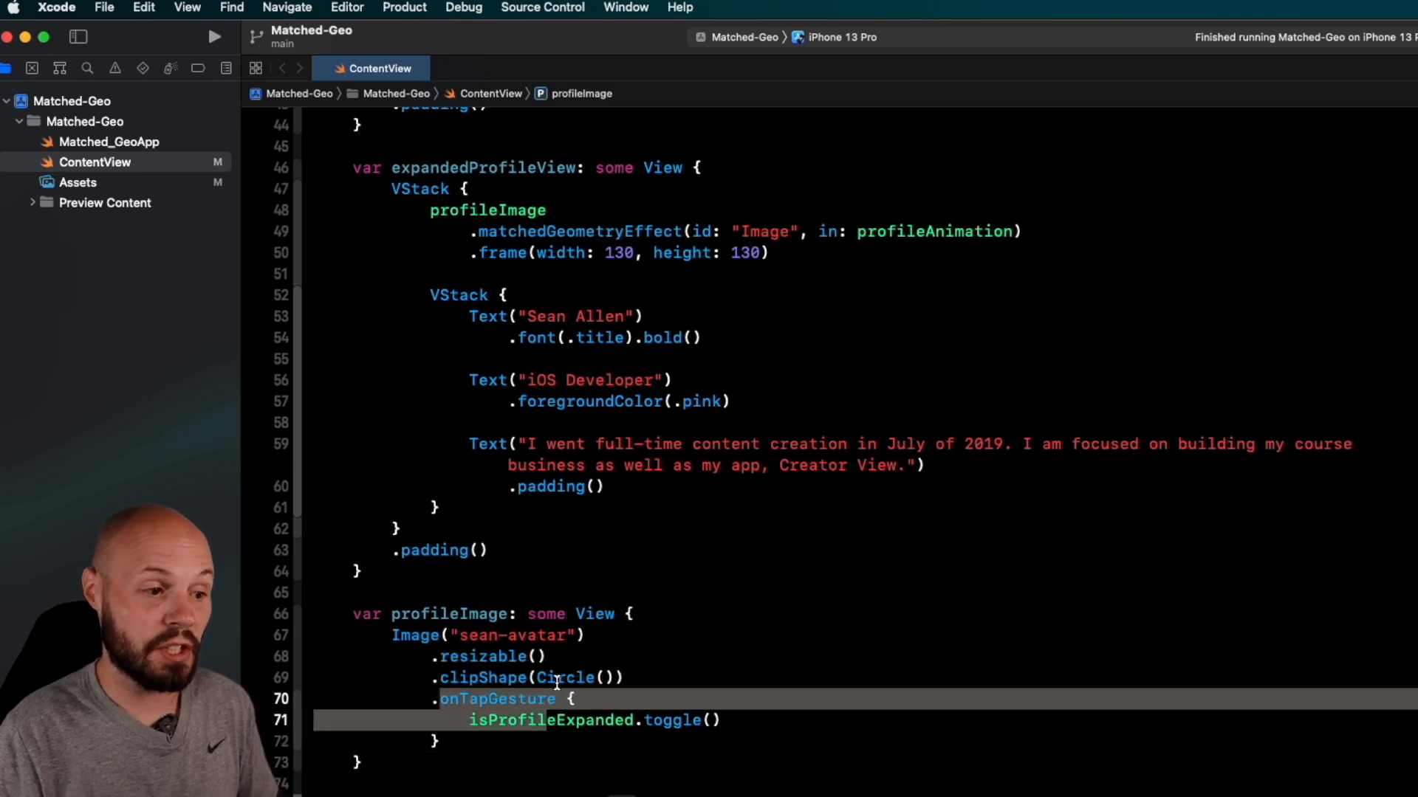
pyautogui.scroll(-3)
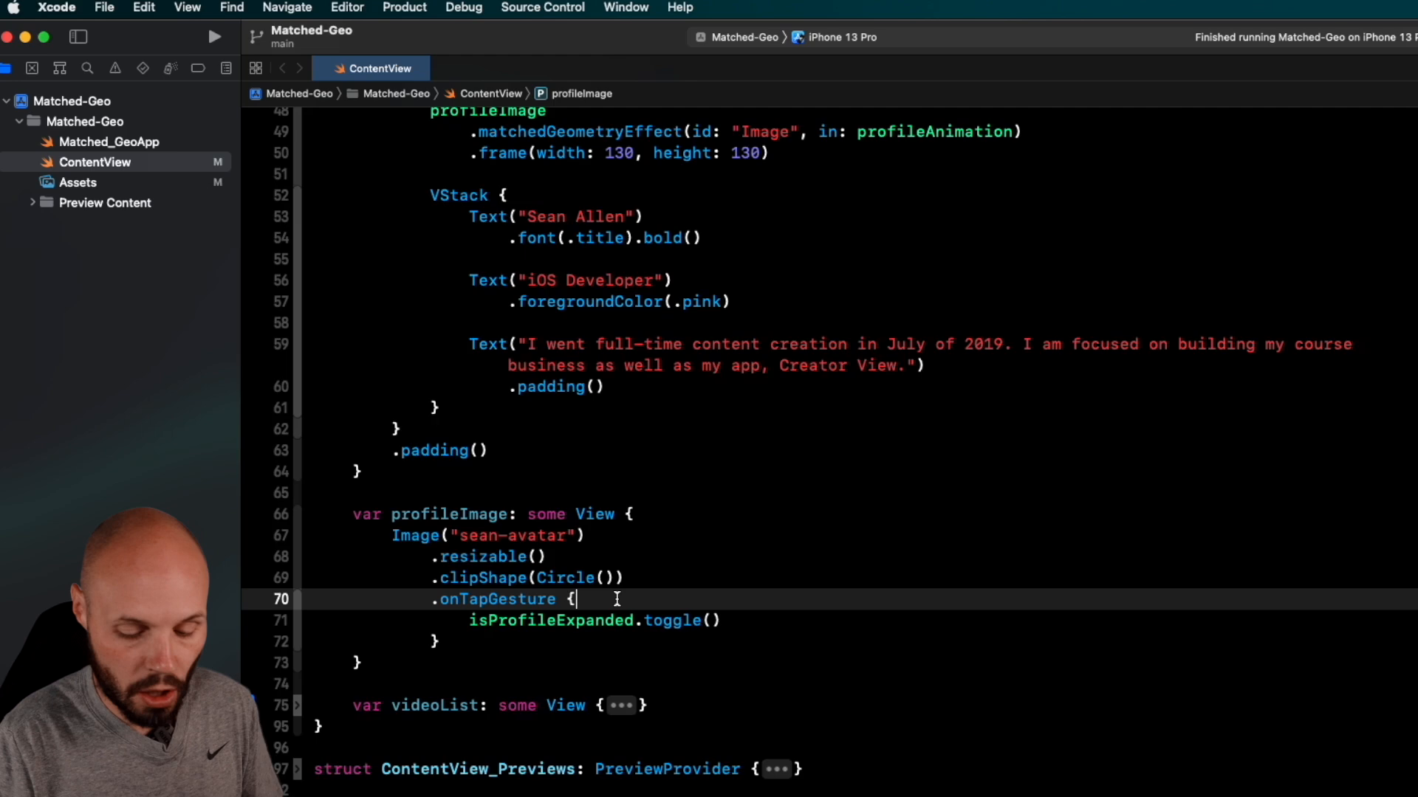
pyautogui.write('withAnimation(.')
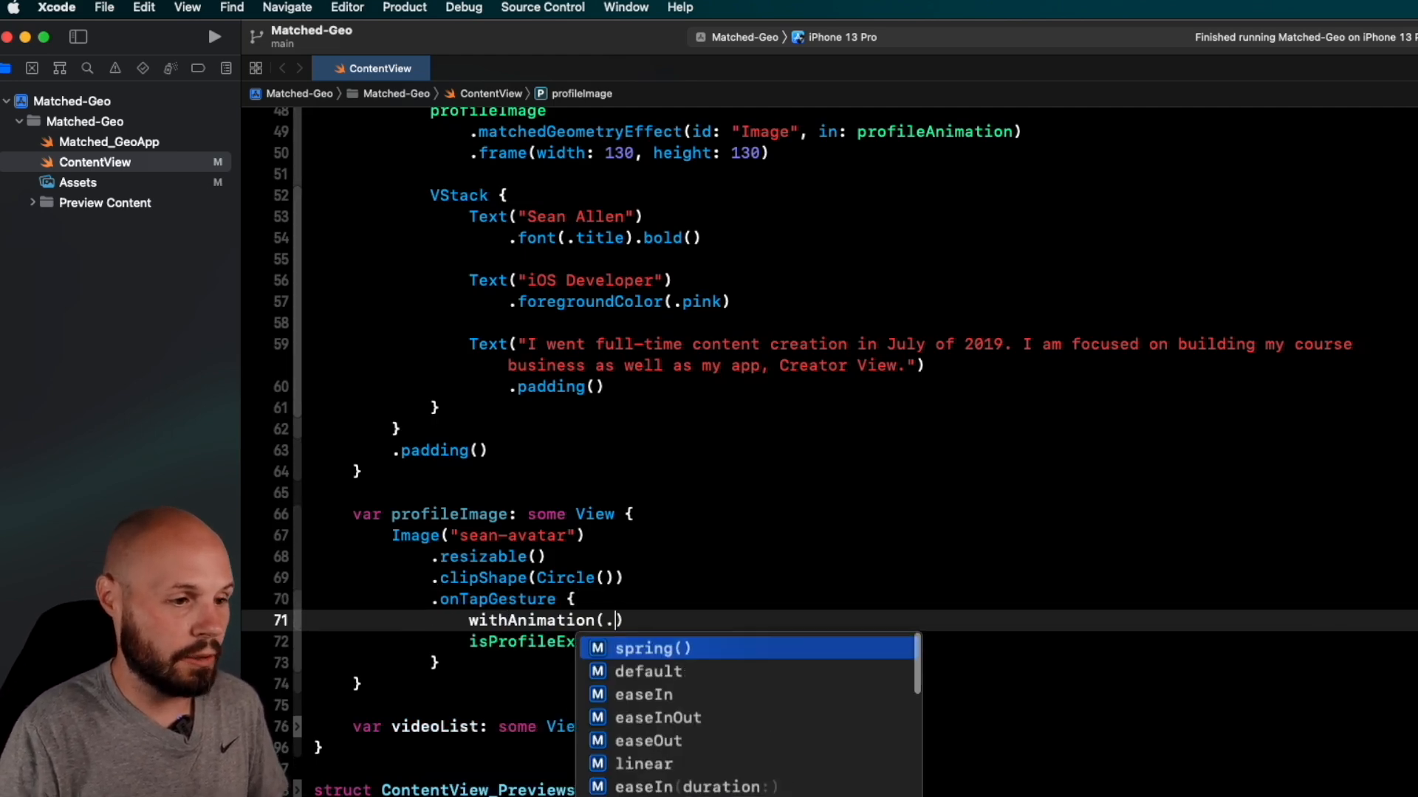
pyautogui.write('sp')
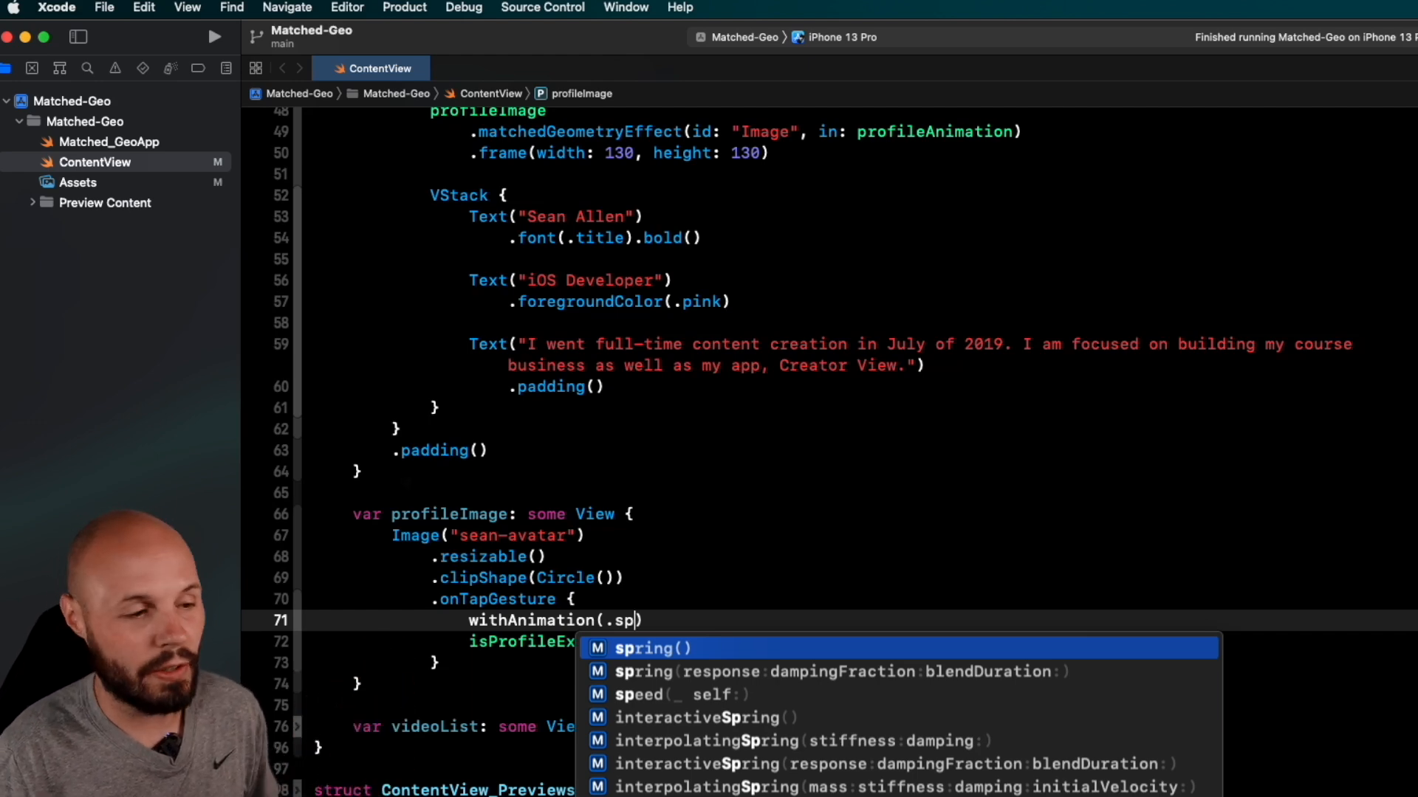
pyautogui.click(652, 648)
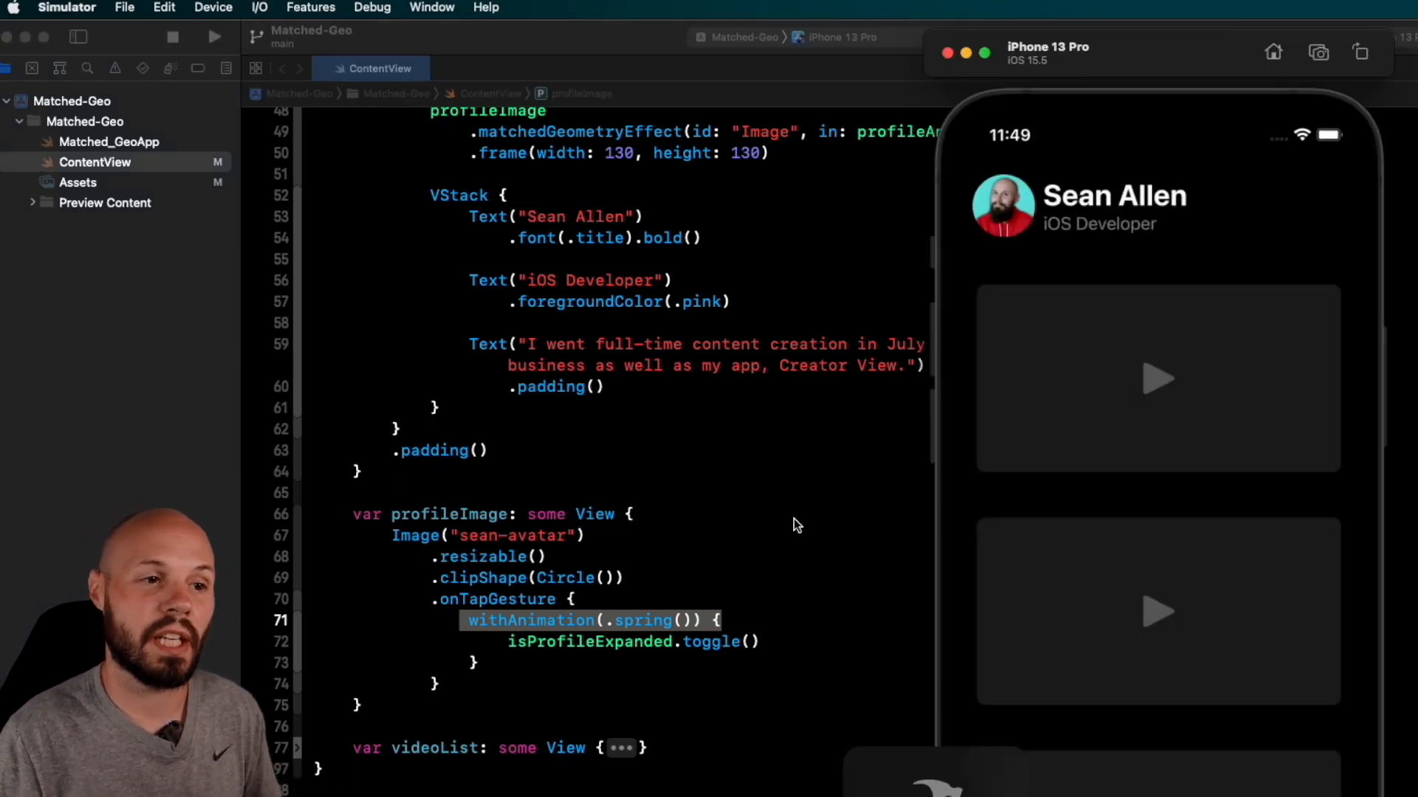
# Tap the avatar to spring the profile open and back to the compact header.
pyautogui.click(1002, 205)
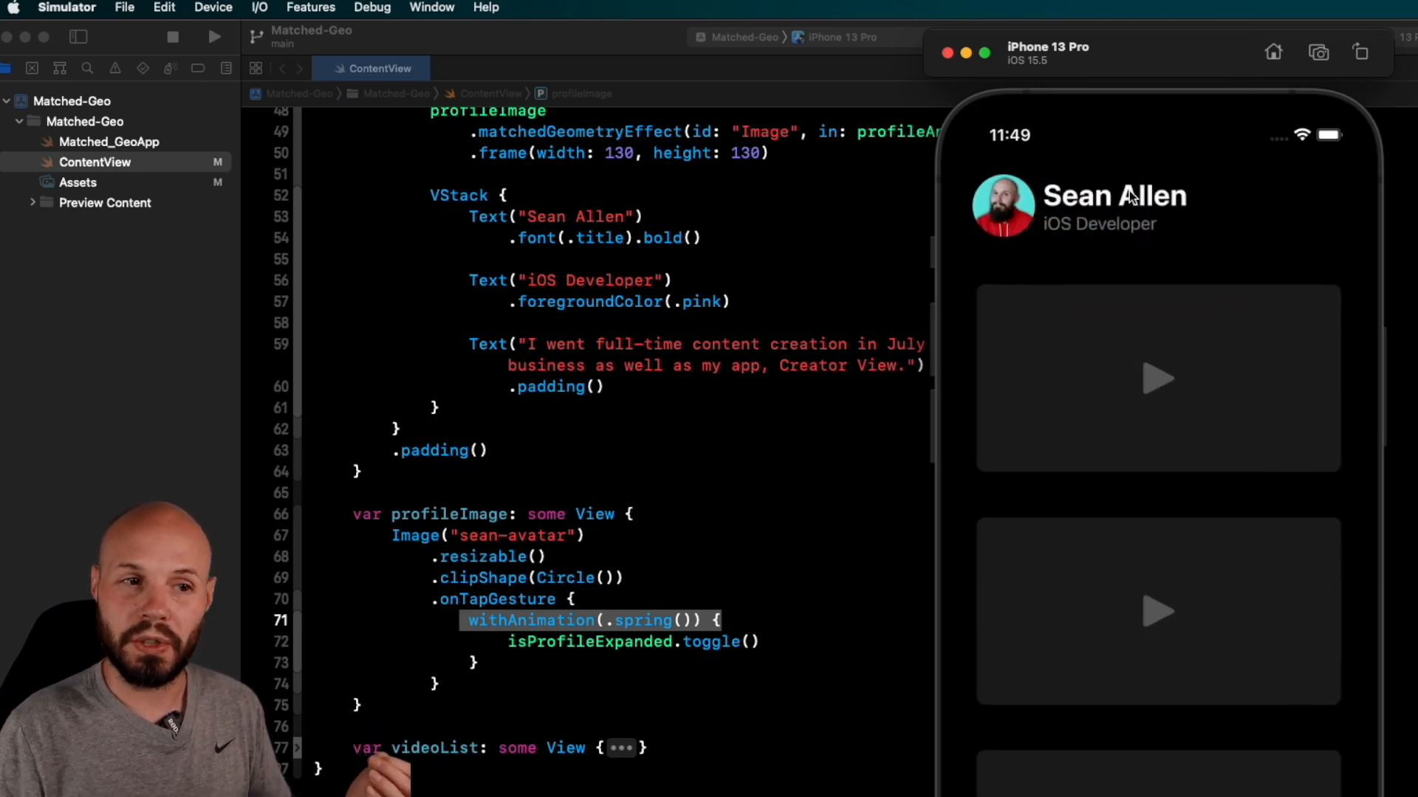
pyautogui.click(1003, 205)
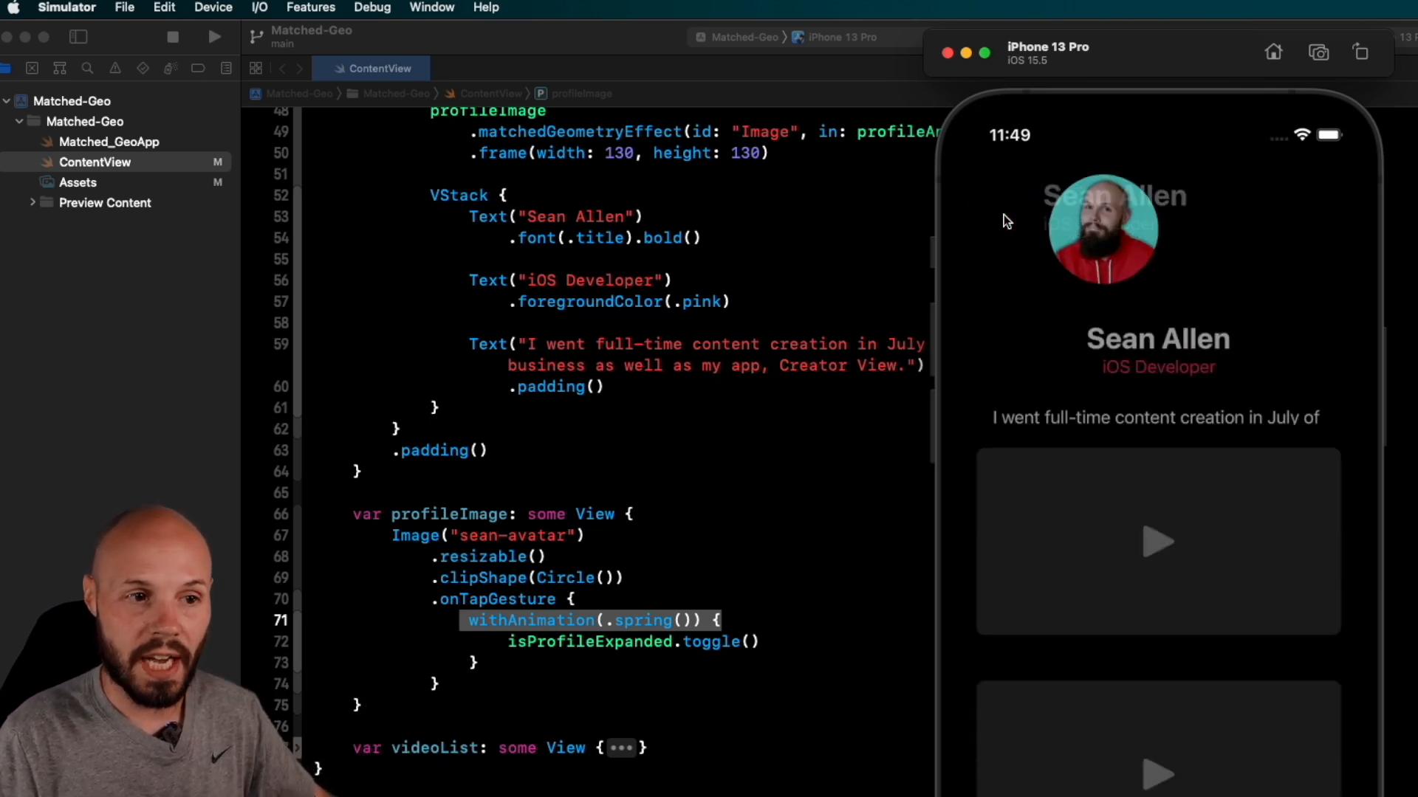
pyautogui.click(1103, 228)
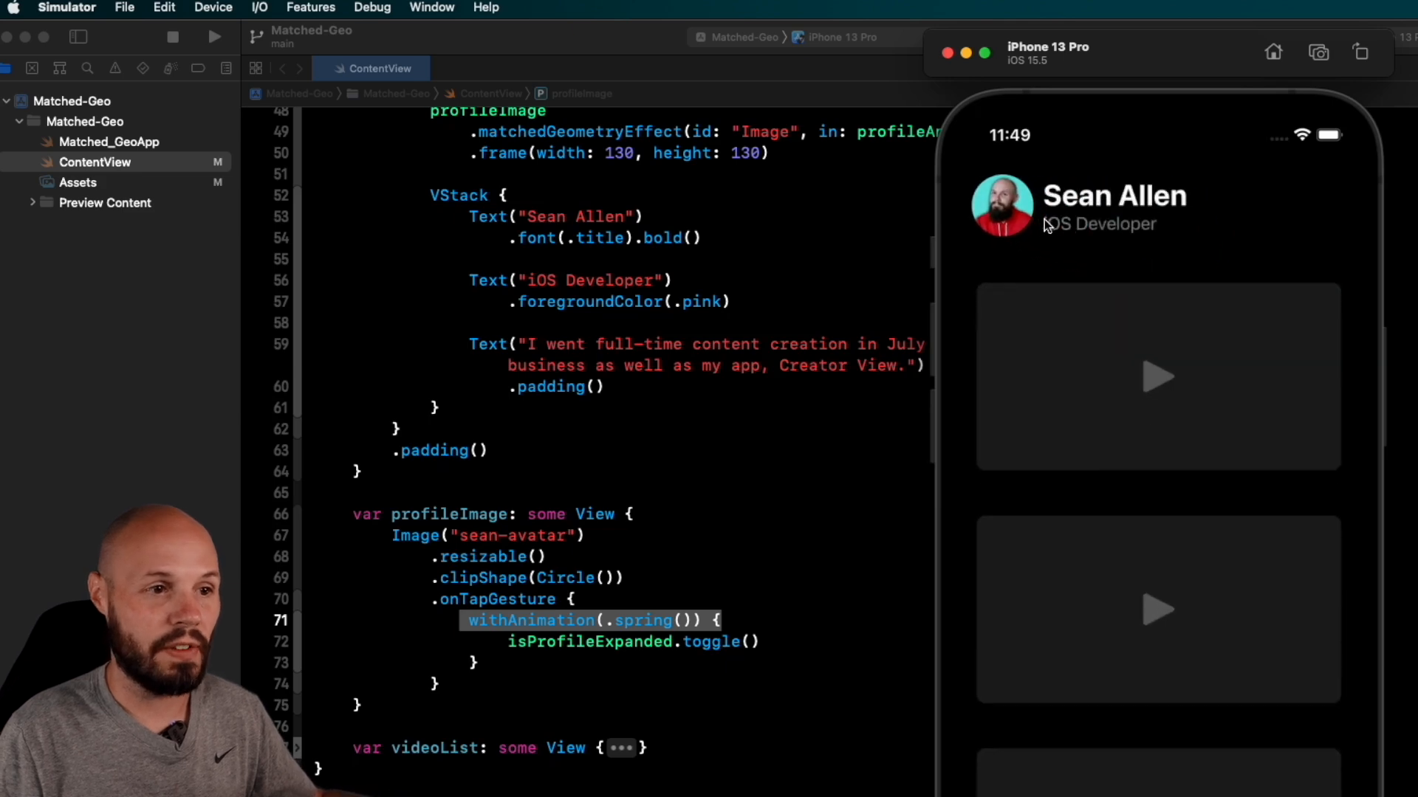
pyautogui.click(1002, 206)
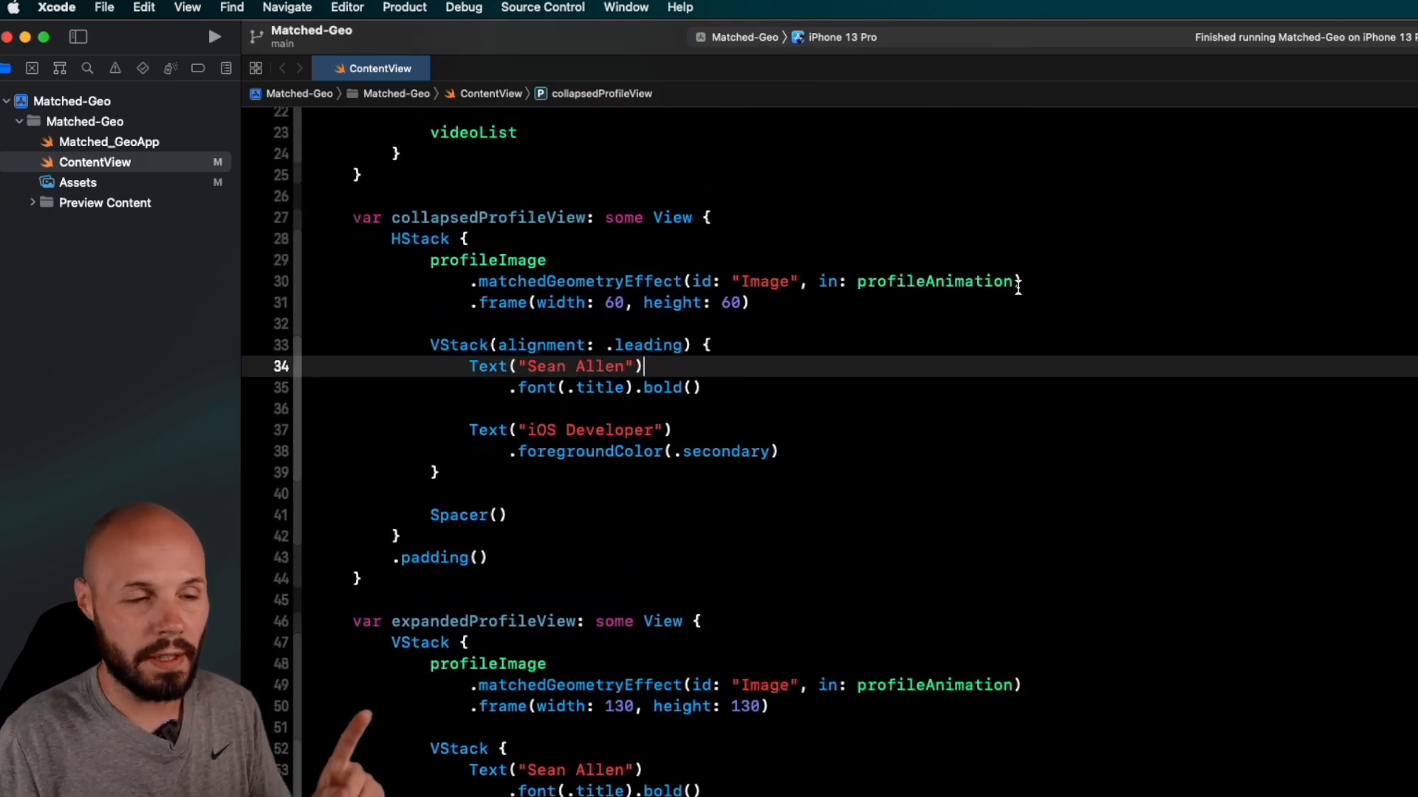
# Give the collapsed name text a matched geometry effect in profileAnimation.
pyautogui.scroll(-3)
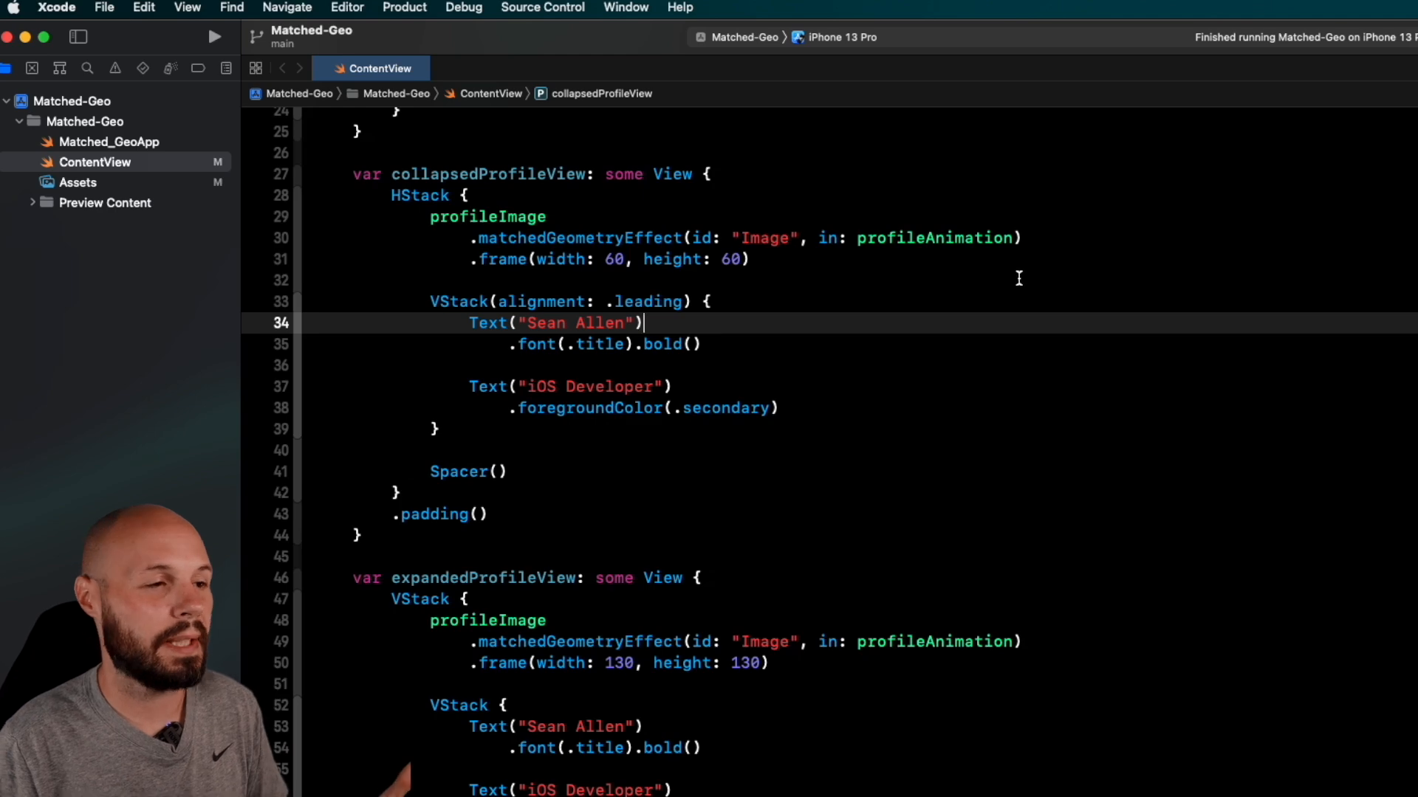
pyautogui.click(426, 301)
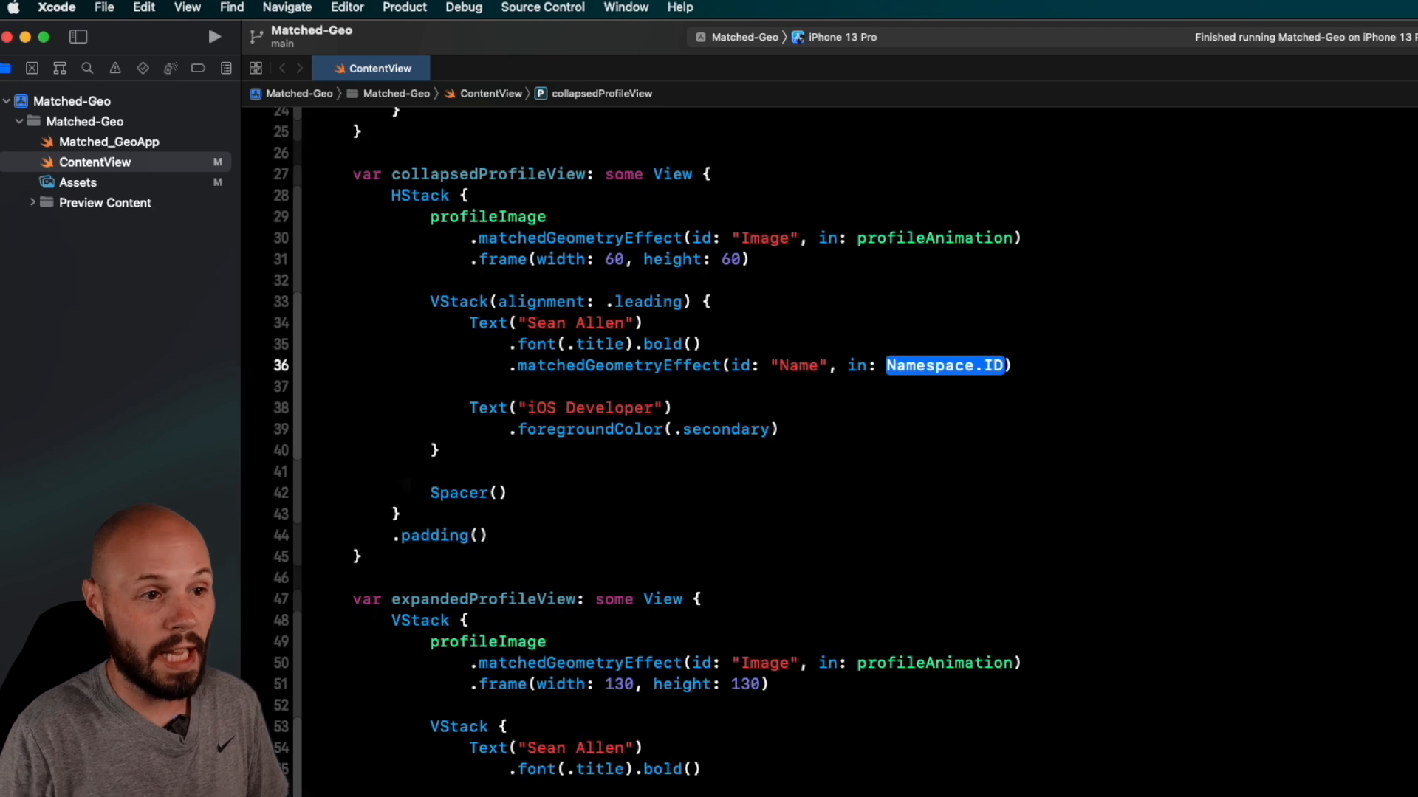
pyautogui.write('profileAnimation')
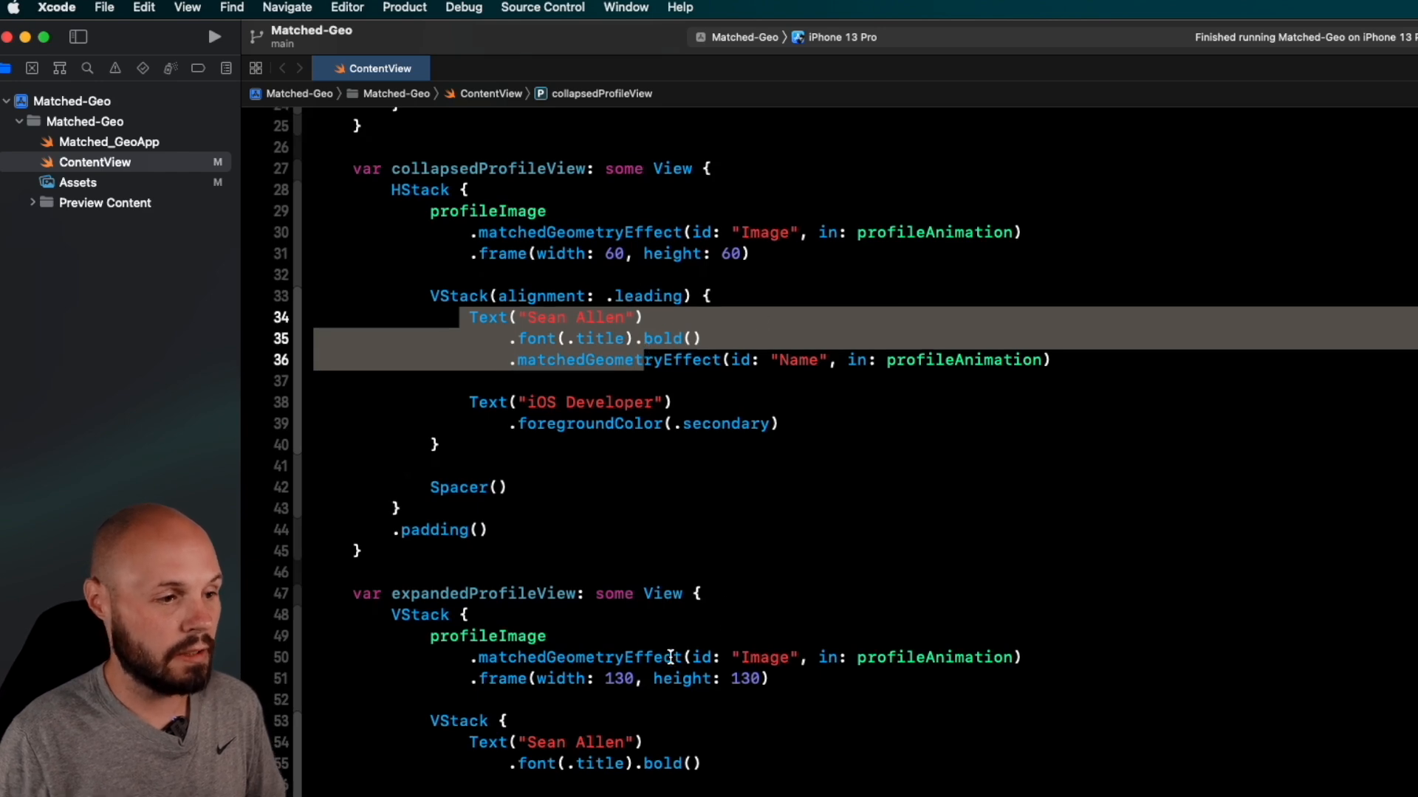
# Add .matchedGeometryEffect(id: "Name", in: profileAnimation) to the expanded name and adjust the job id.
pyautogui.scroll(-3)
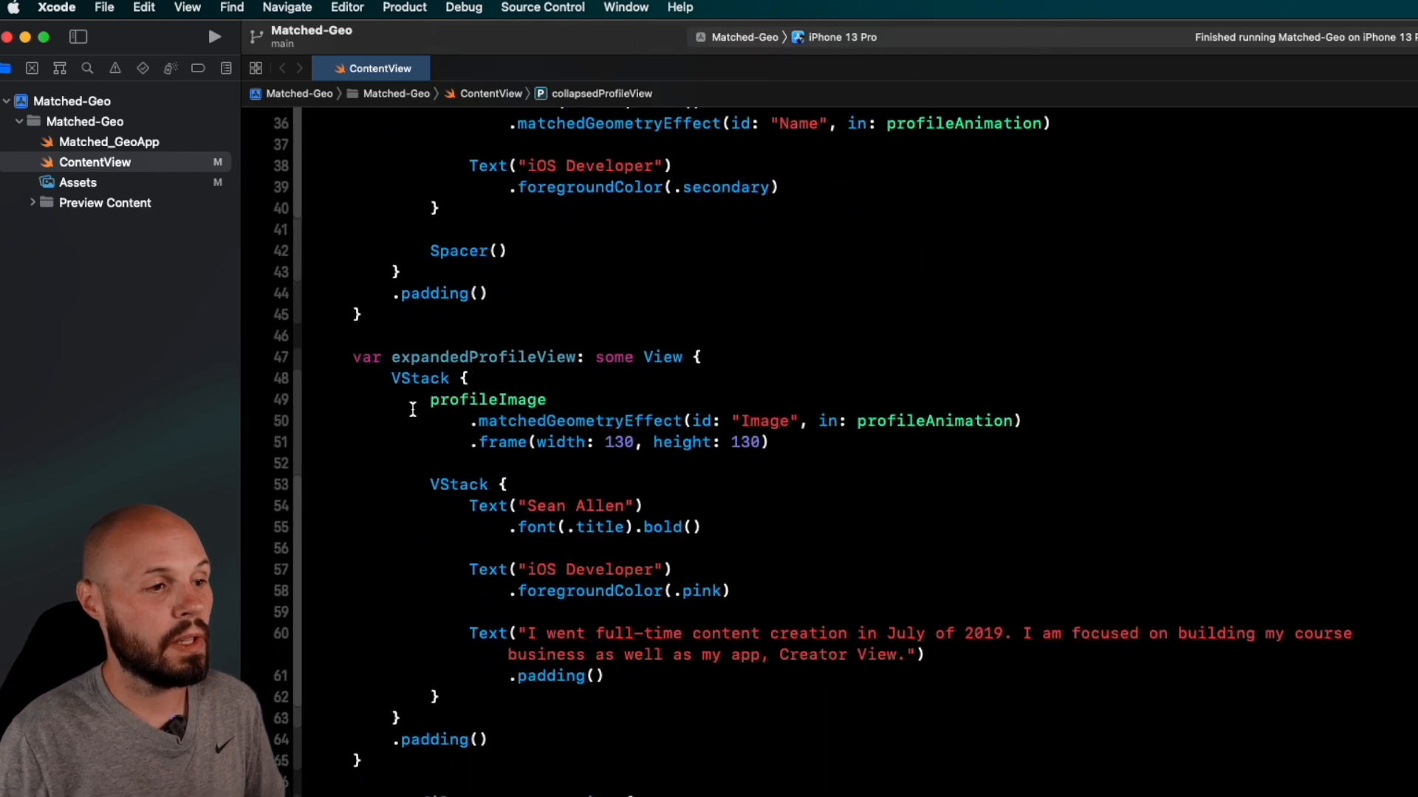
pyautogui.click(714, 527)
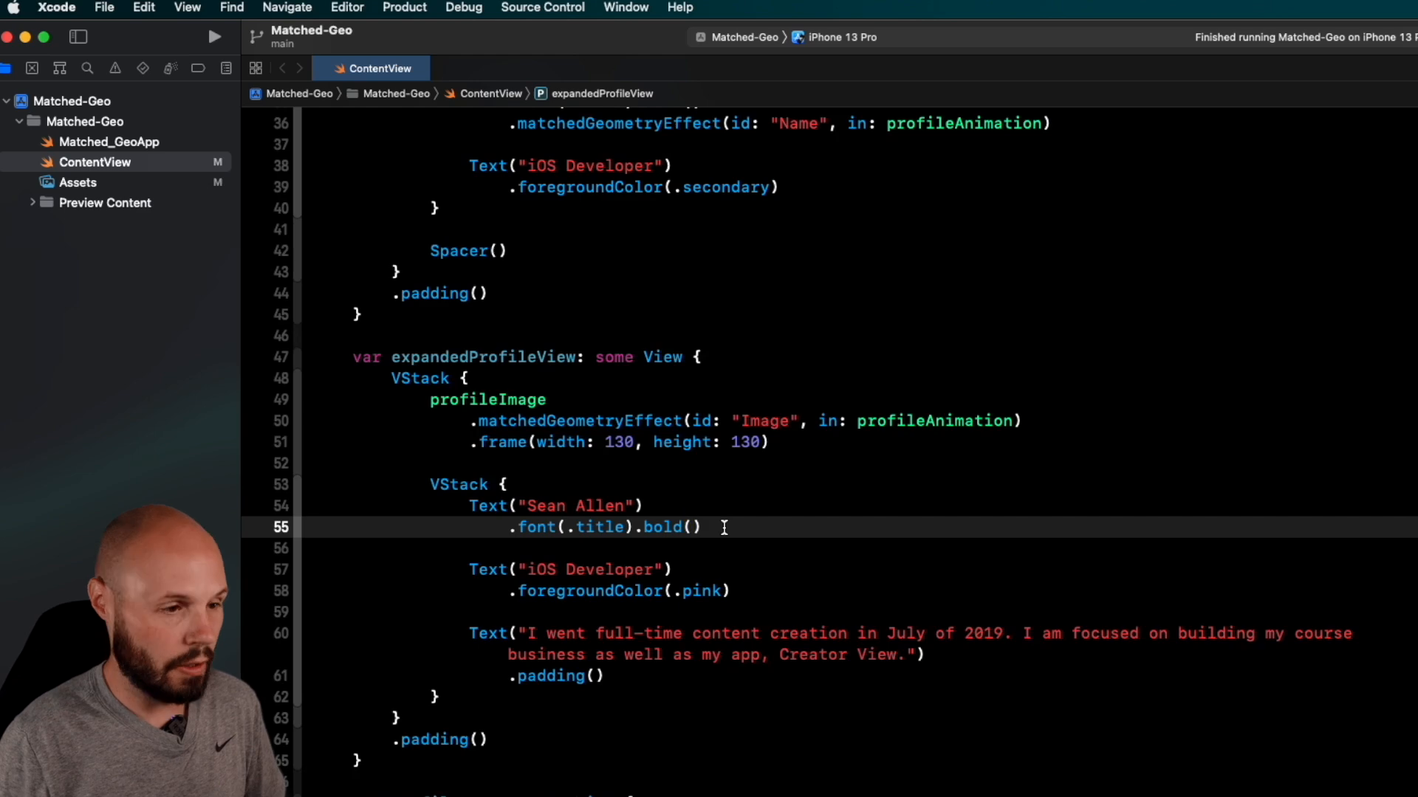
pyautogui.write('.matchedGeometryEffect(id: "Name", in: profileAnimation)')
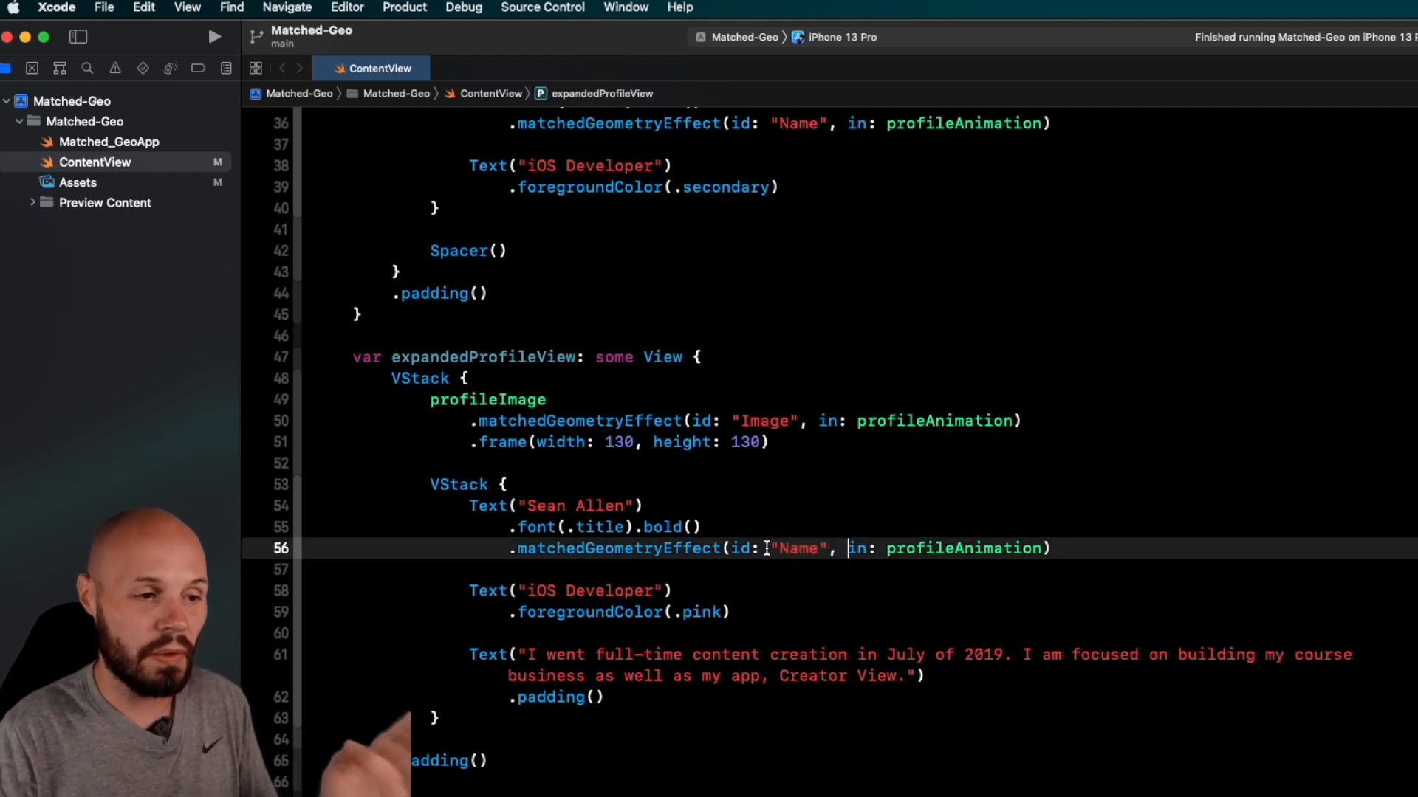
pyautogui.doubleClick(798, 548)
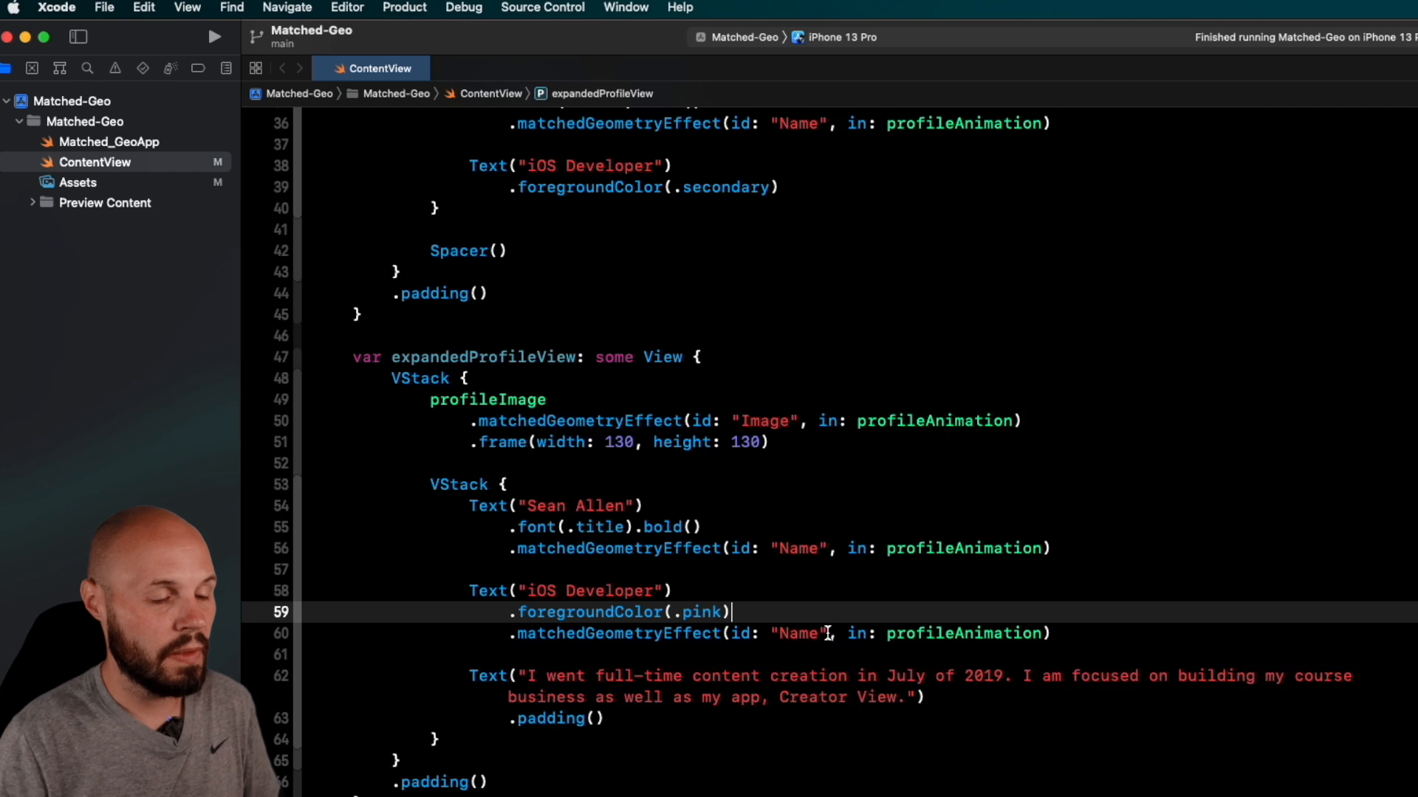
pyautogui.doubleClick(802, 633)
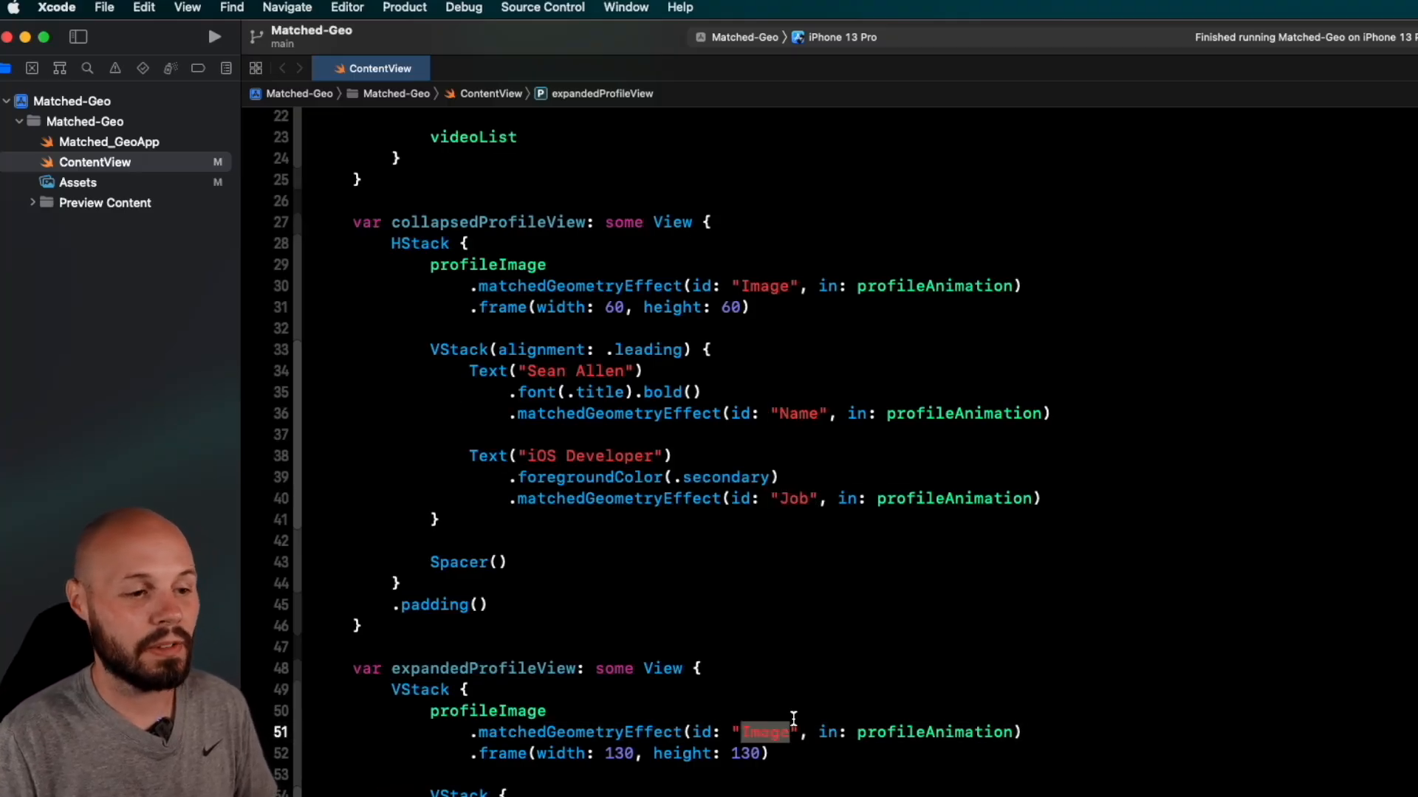
pyautogui.scroll(-3)
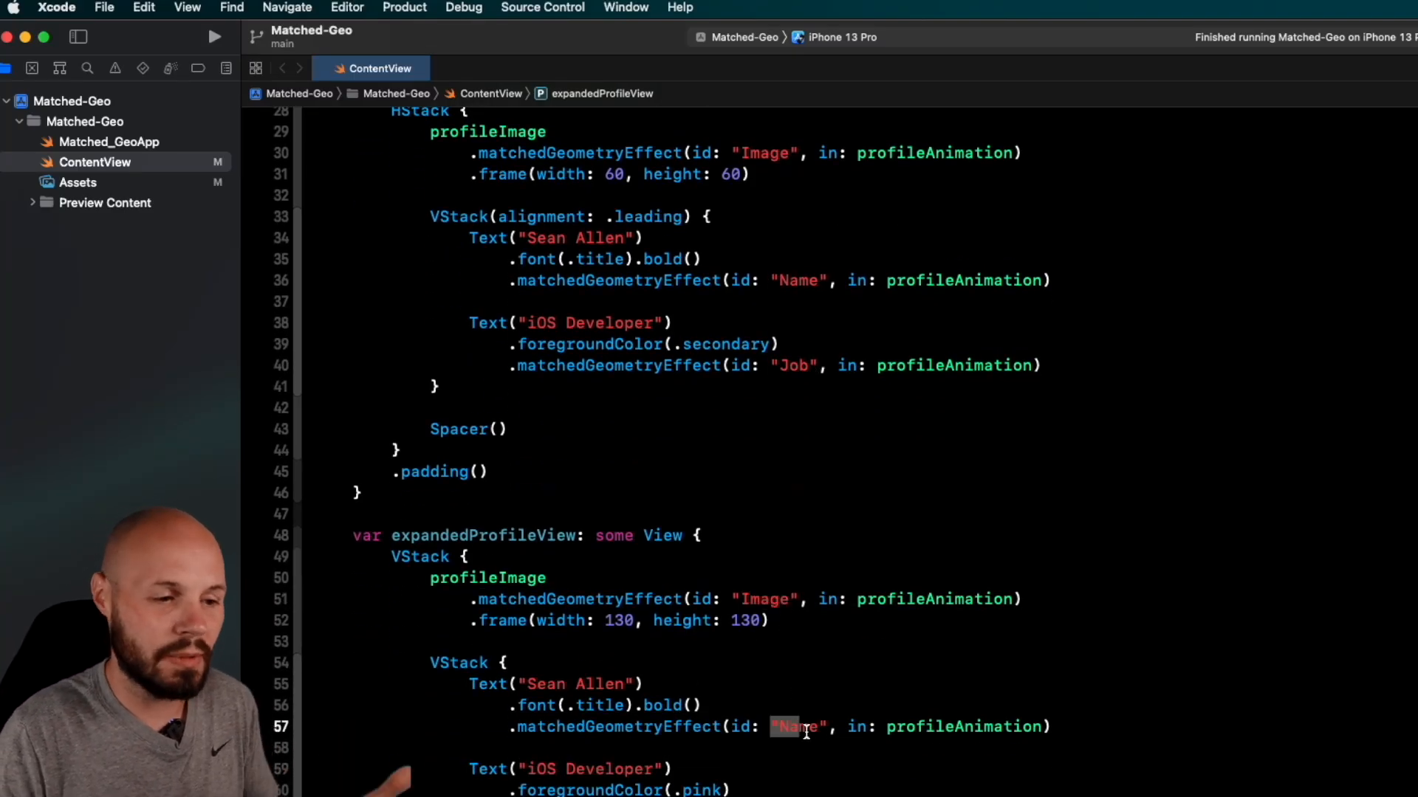
pyautogui.scroll(3)
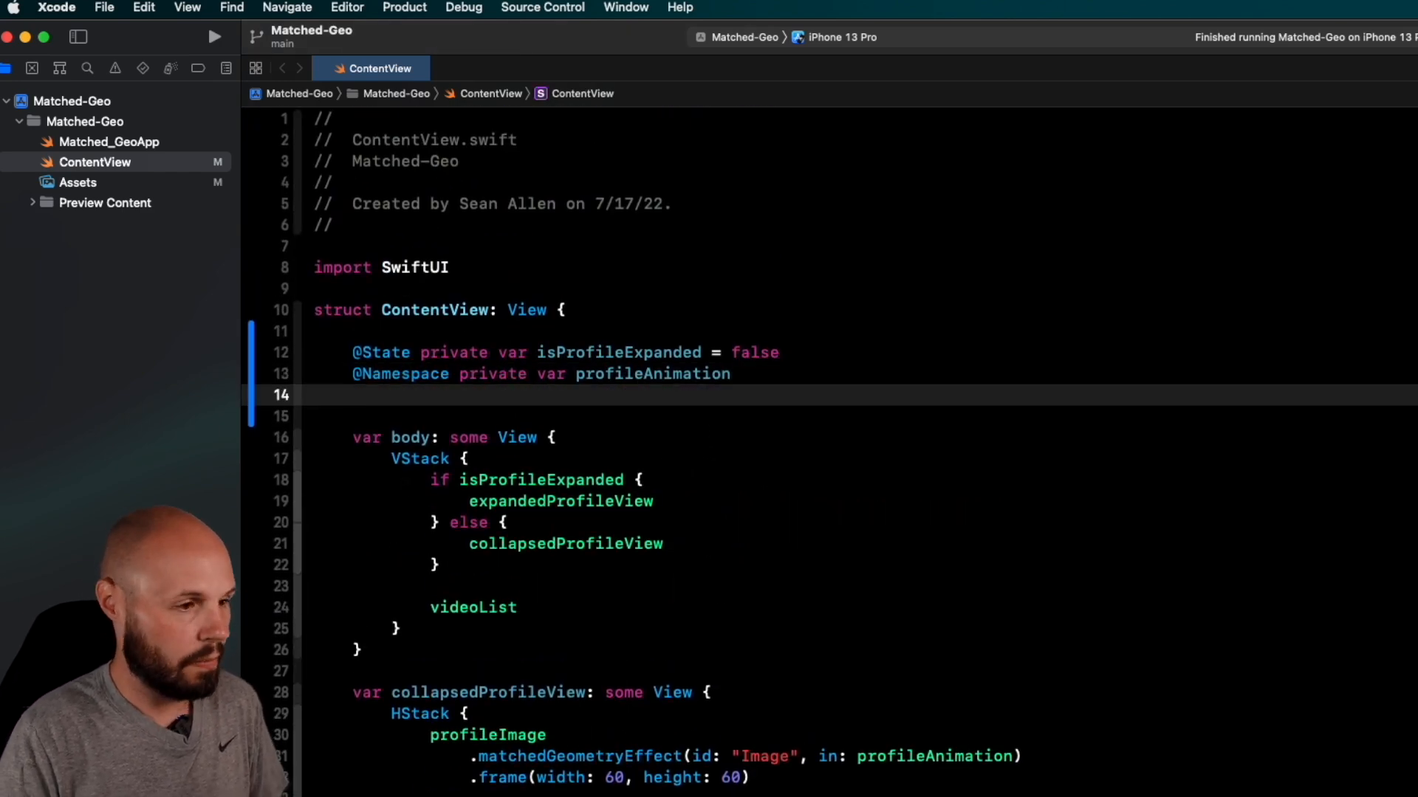
pyautogui.write('@Namespace private')
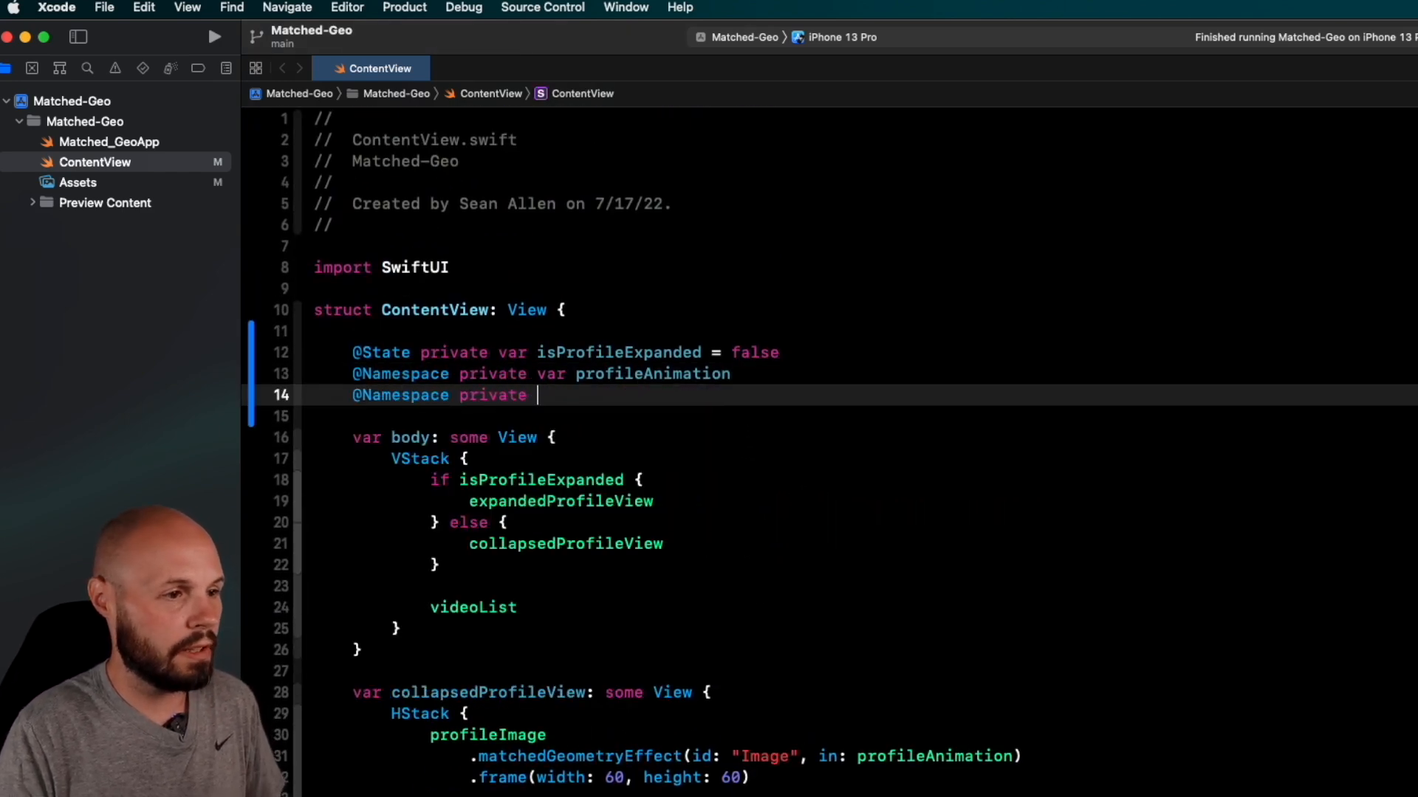
pyautogui.write('var profileImage')
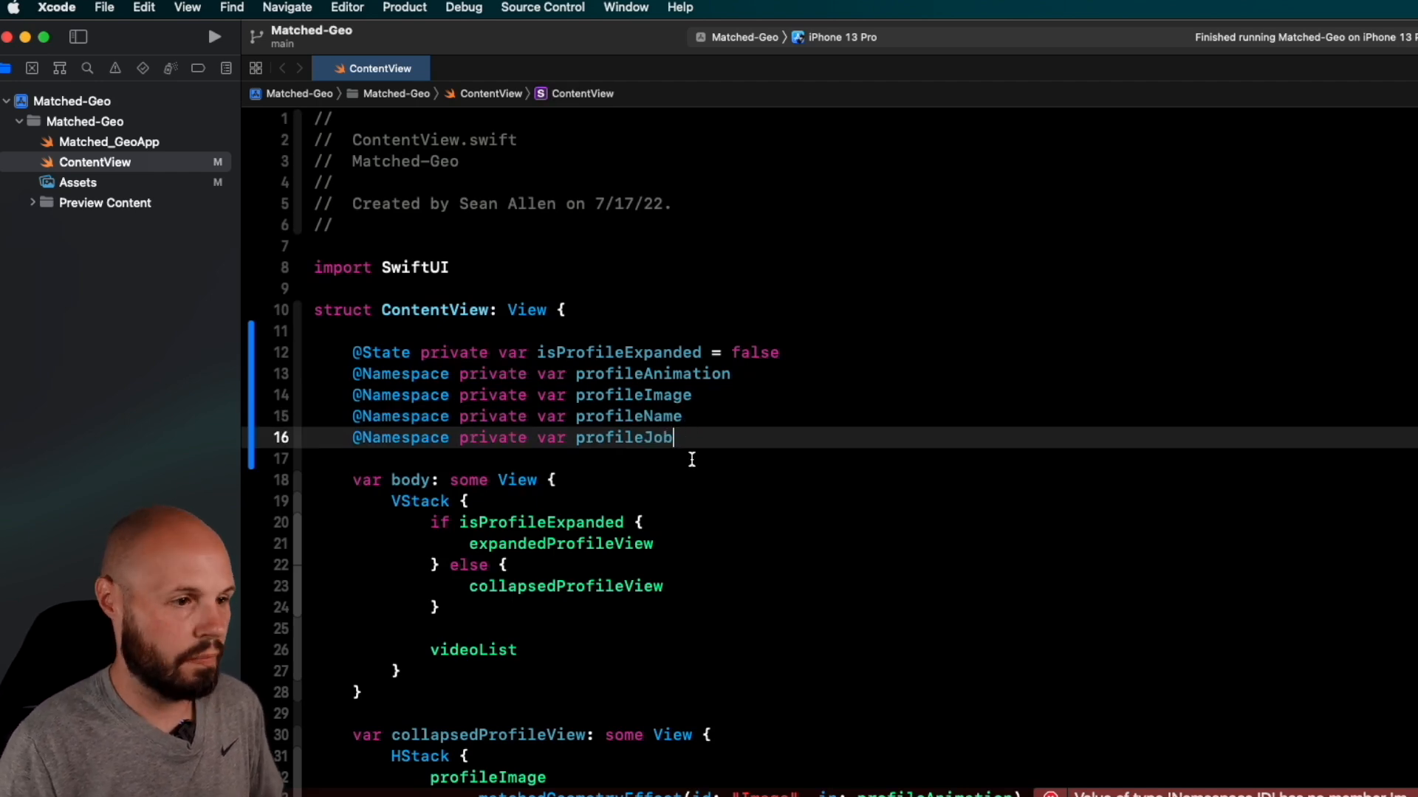
# Replace the string matched-geometry ids with the namespace variables, e.g. profileName on the expanded name.
pyautogui.scroll(-3)
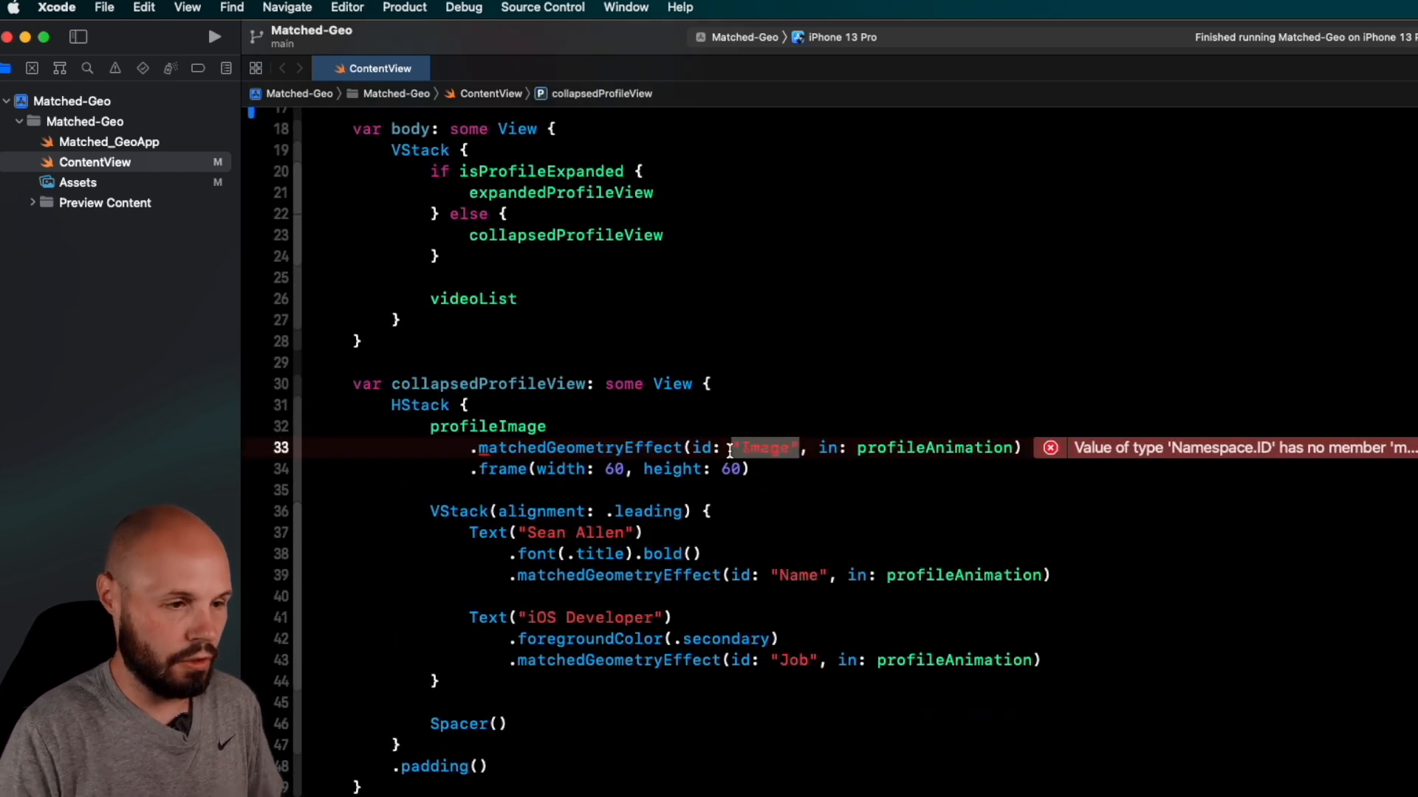
pyautogui.write('profileImage, in:')
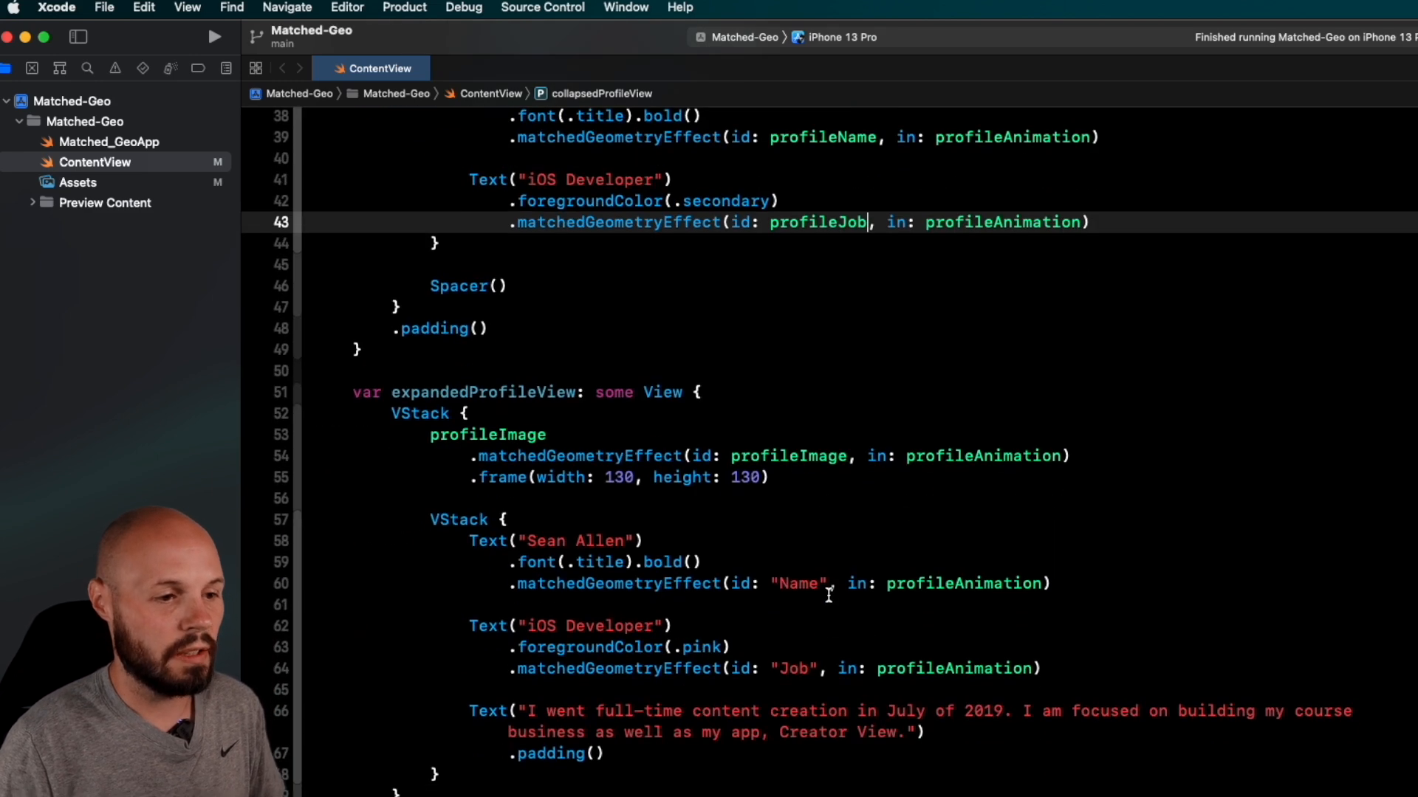
pyautogui.write('pr')
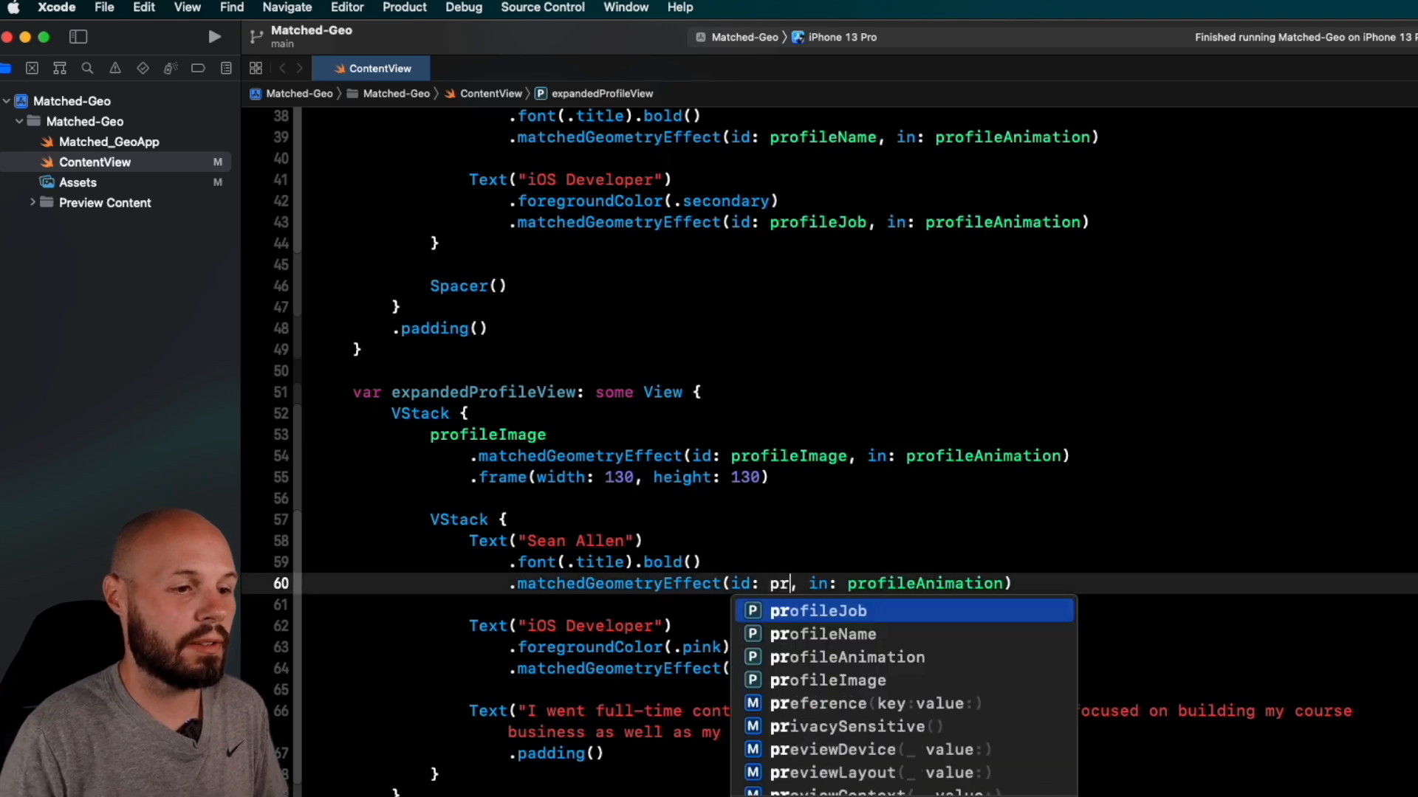
pyautogui.click(821, 633)
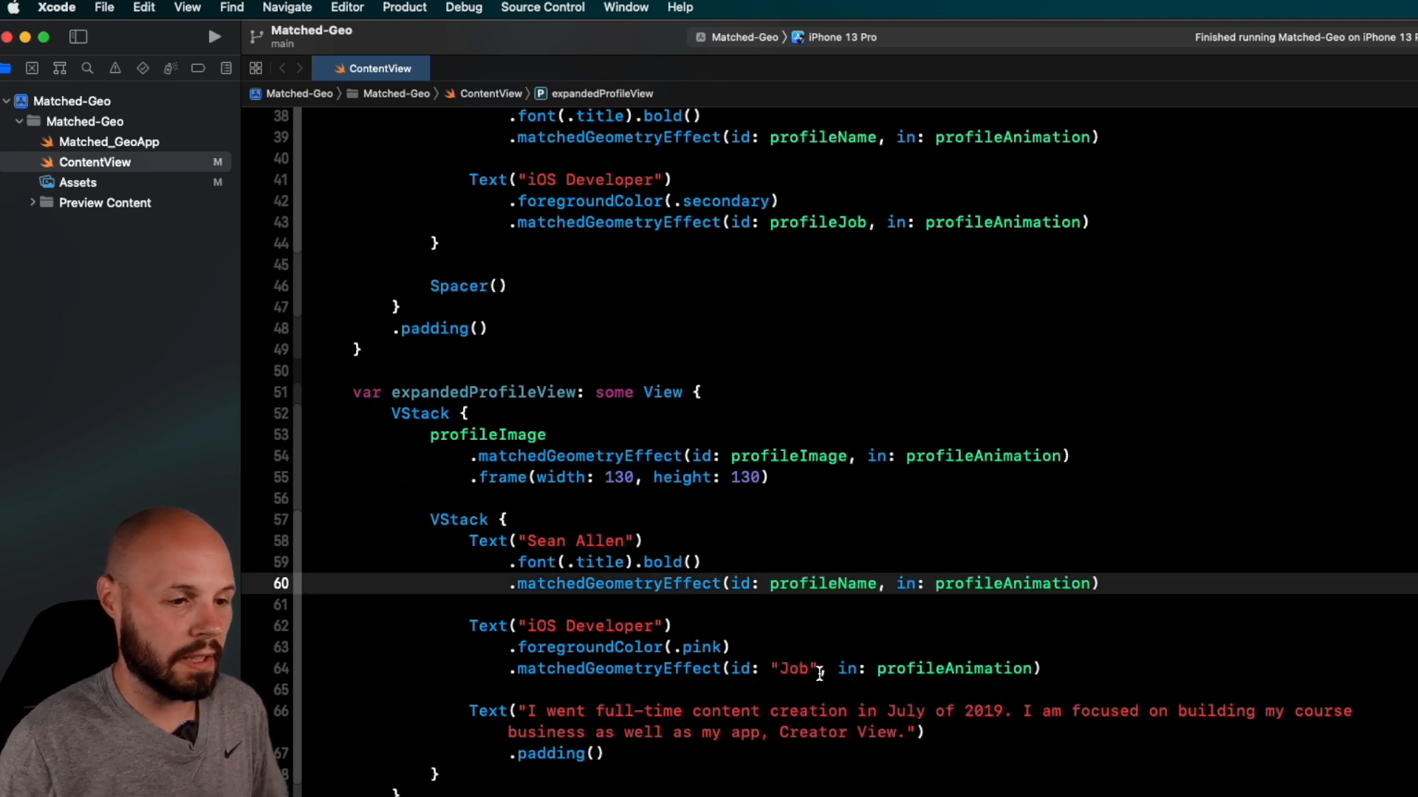
pyautogui.doubleClick(793, 668)
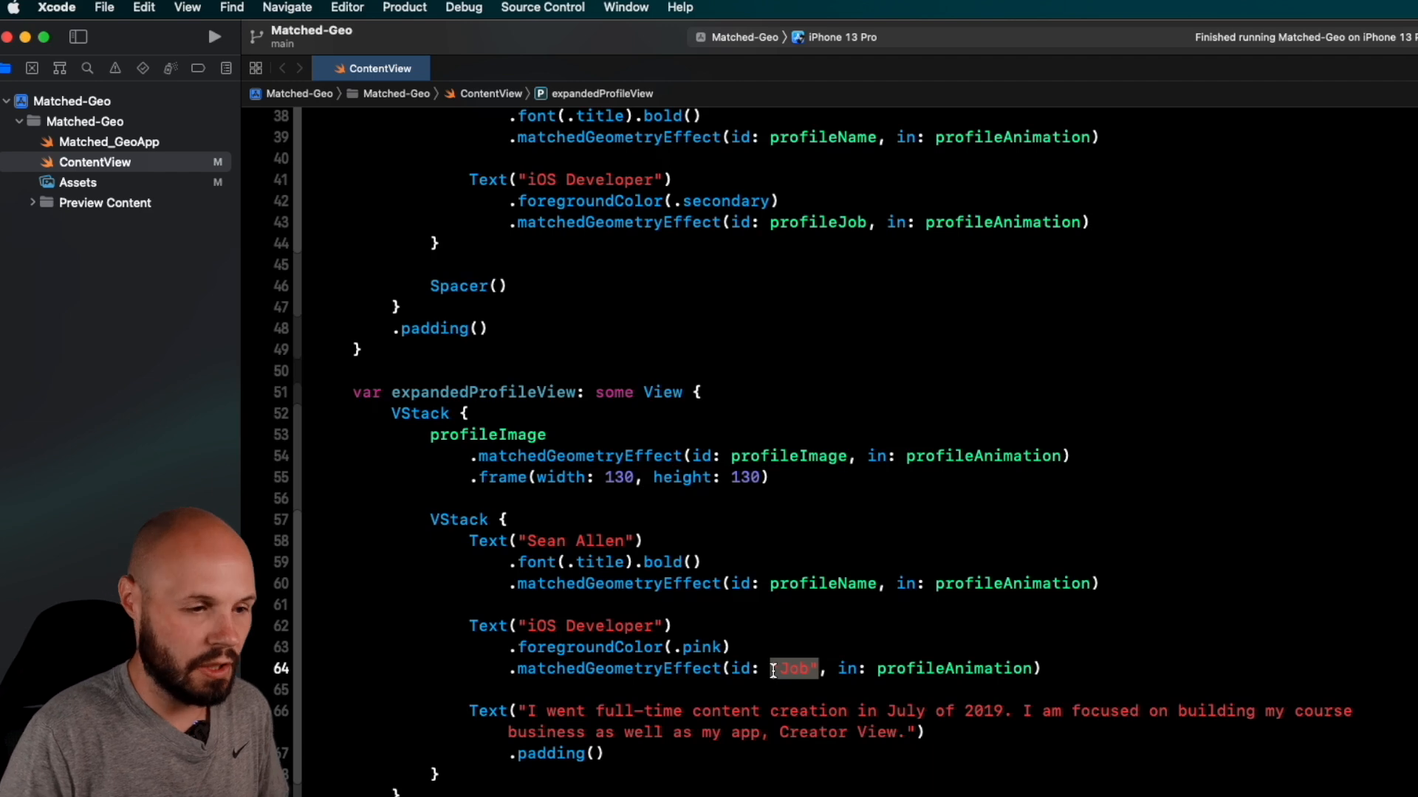
pyautogui.write('profile')
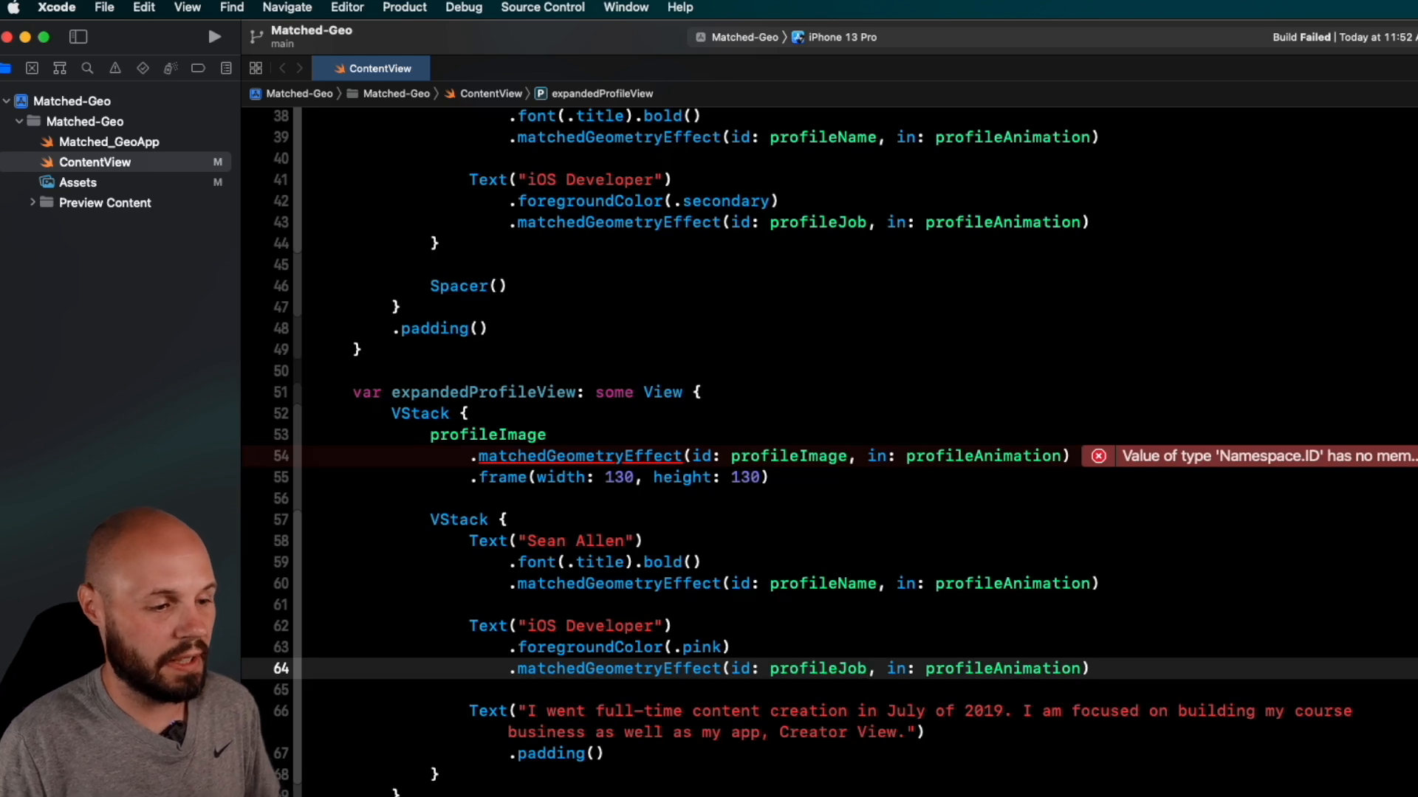
pyautogui.scroll(3)
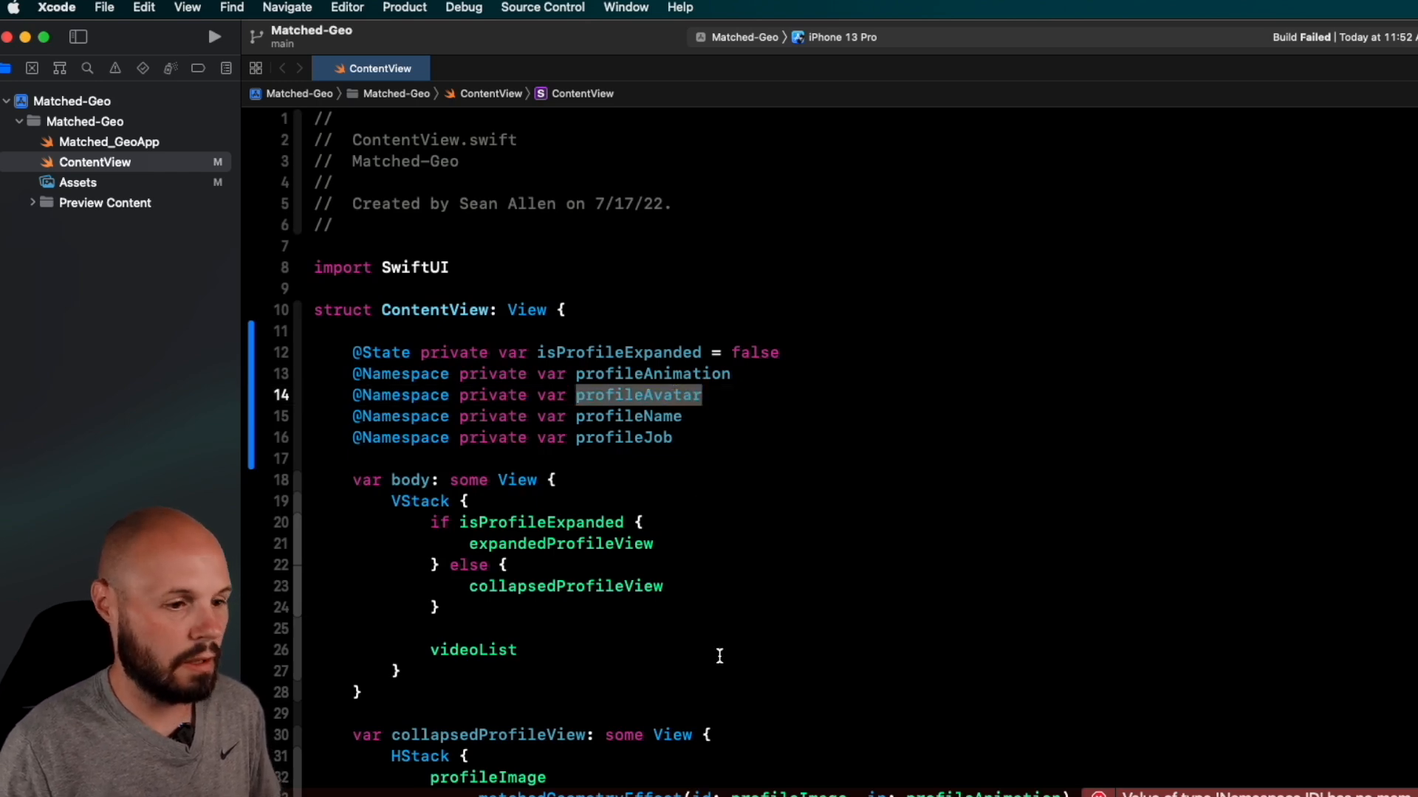
pyautogui.scroll(-3)
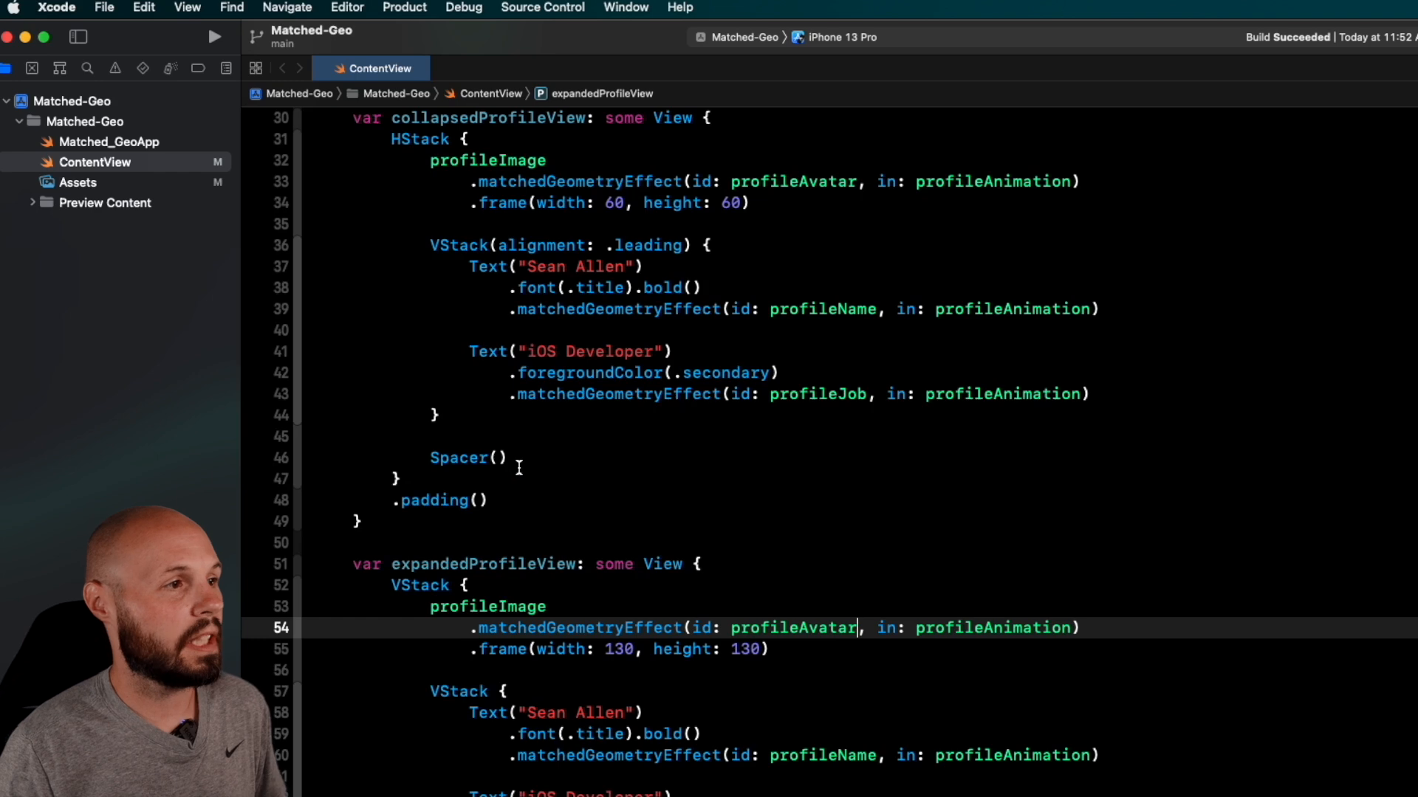
# Run the namespace-id build and tap the avatar to expand, then collapse, the profile.
pyautogui.click(214, 37)
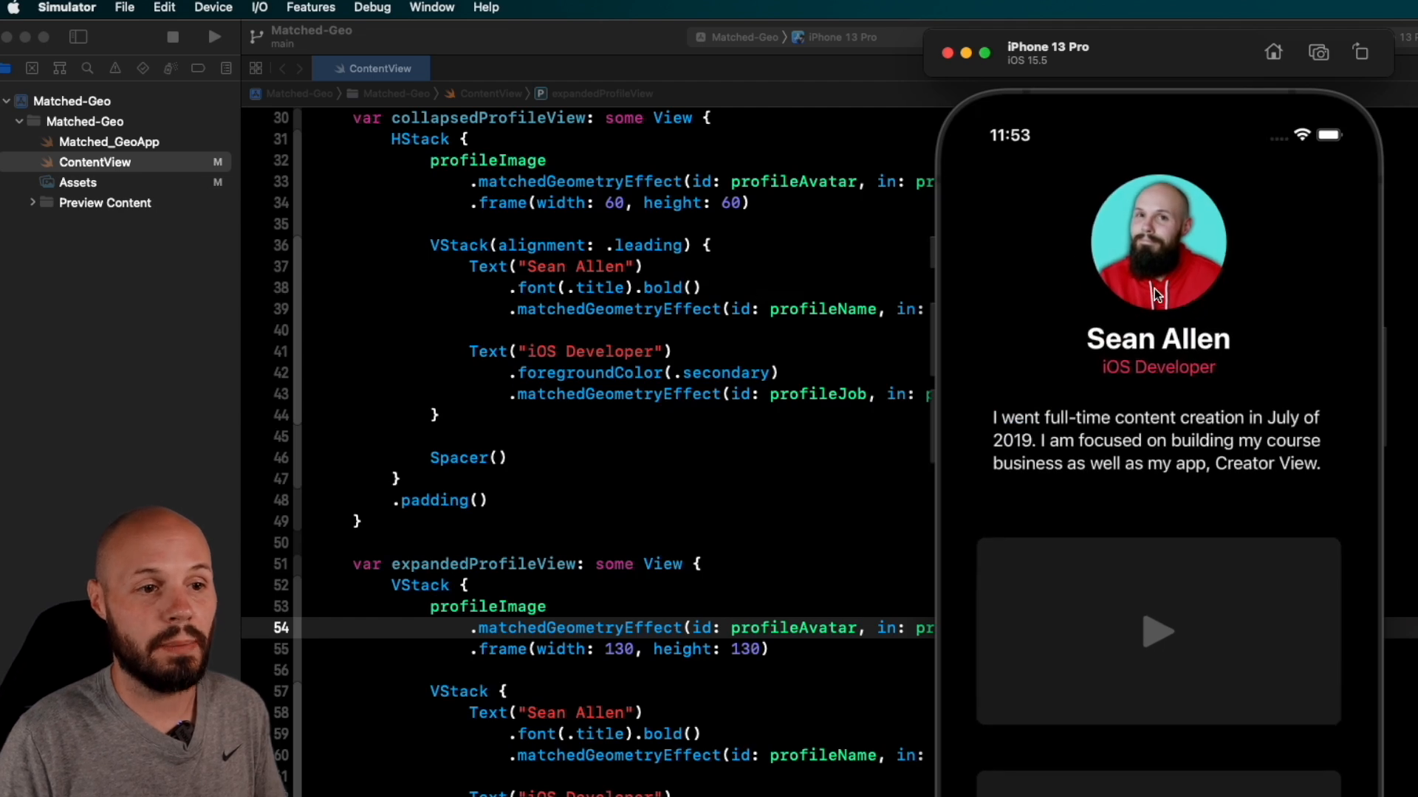
pyautogui.click(1156, 271)
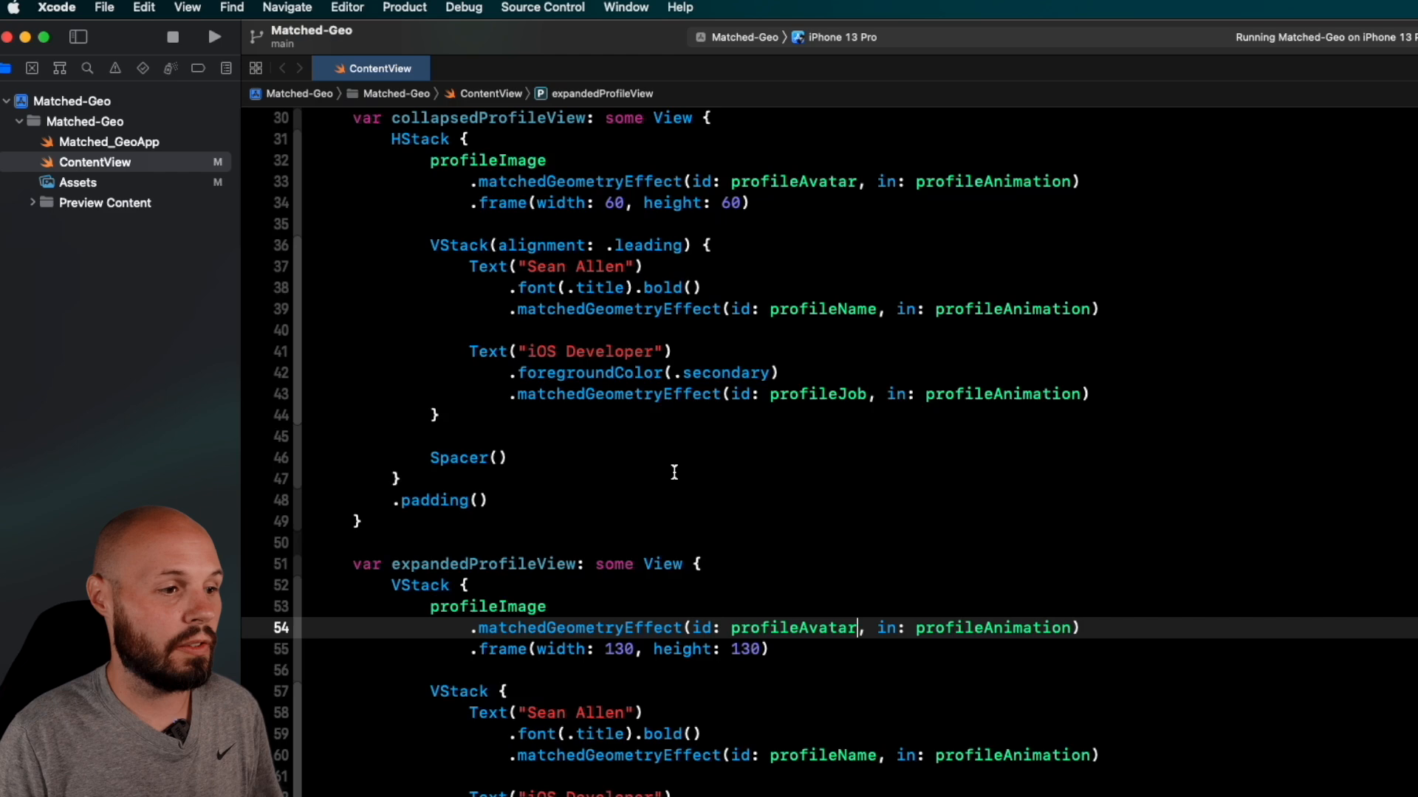
pyautogui.scroll(-3)
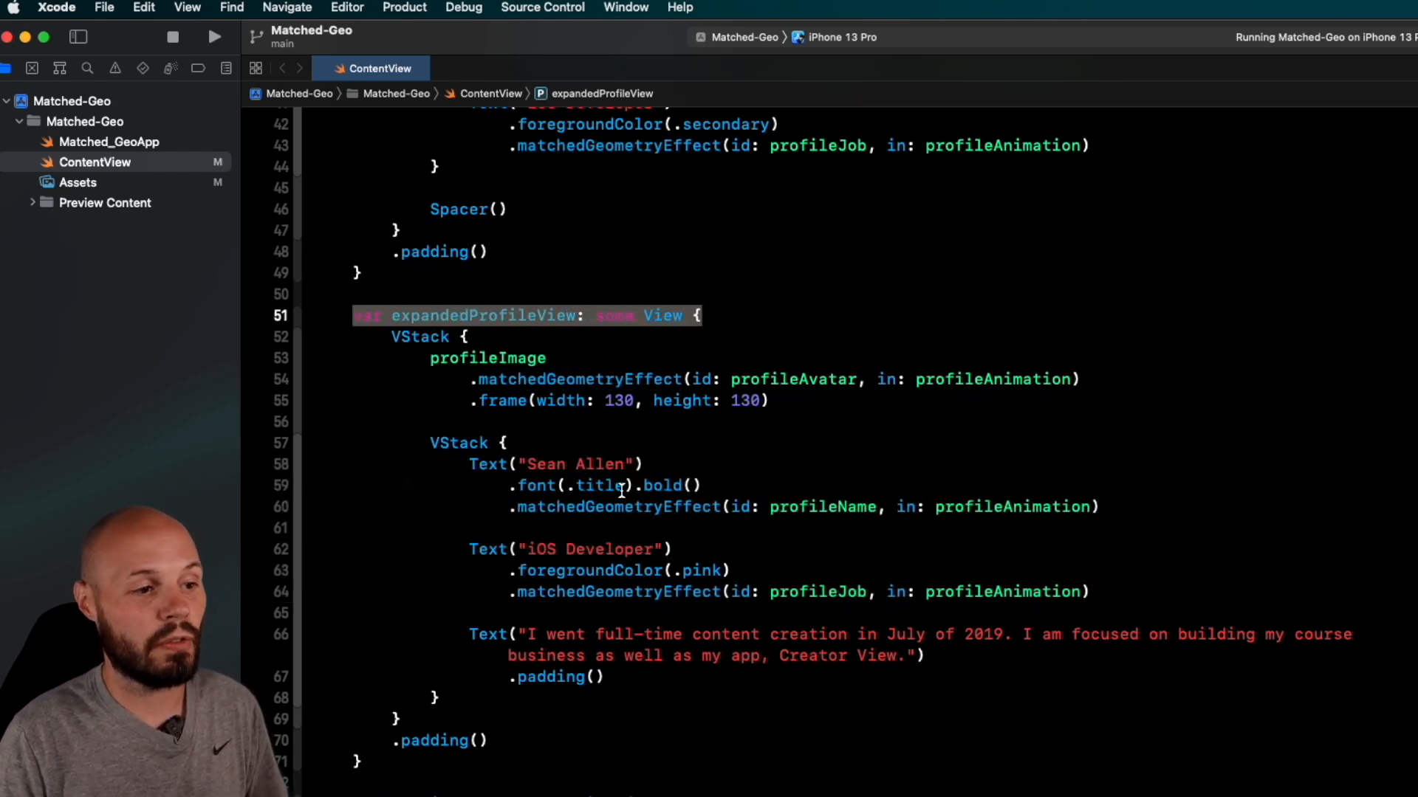
pyautogui.scroll(-3)
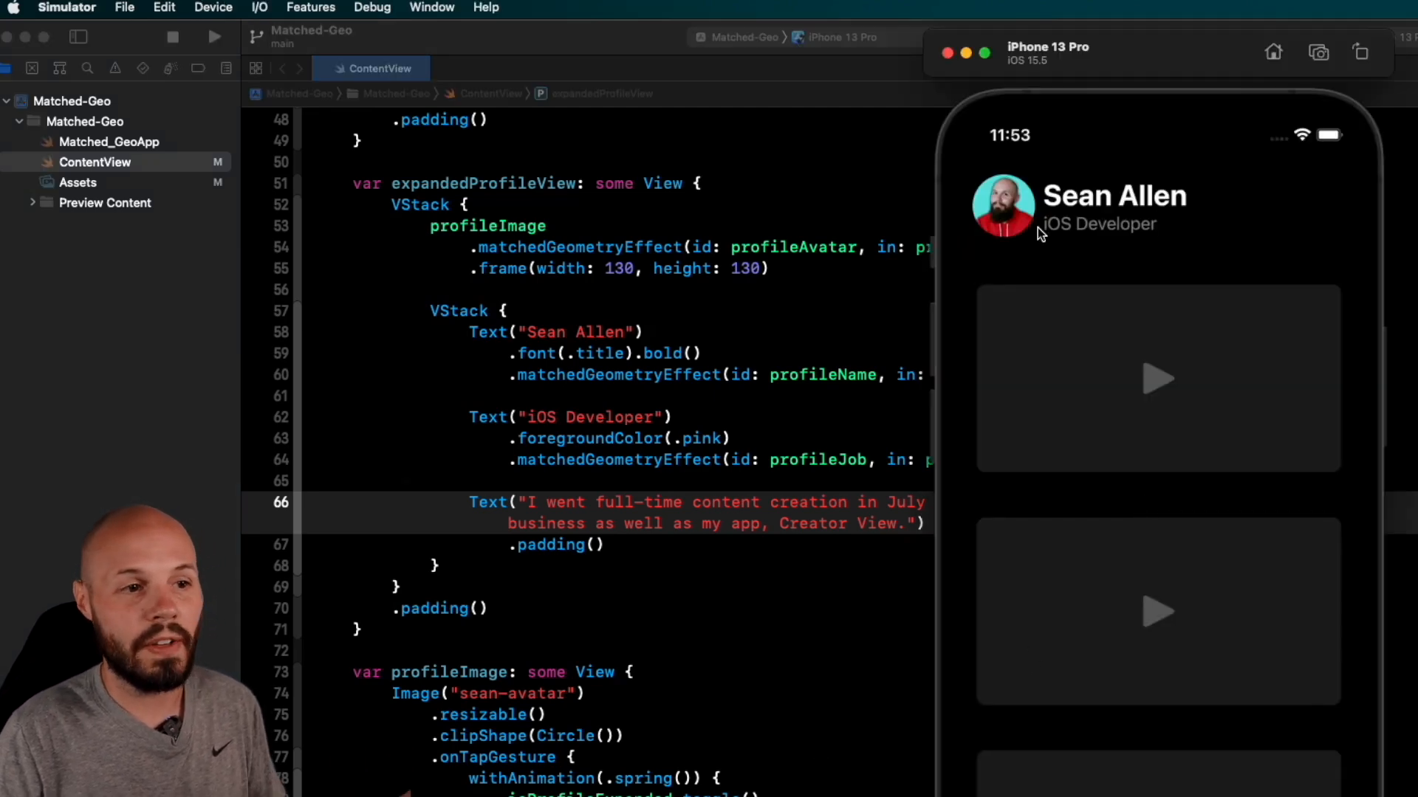
pyautogui.click(1003, 206)
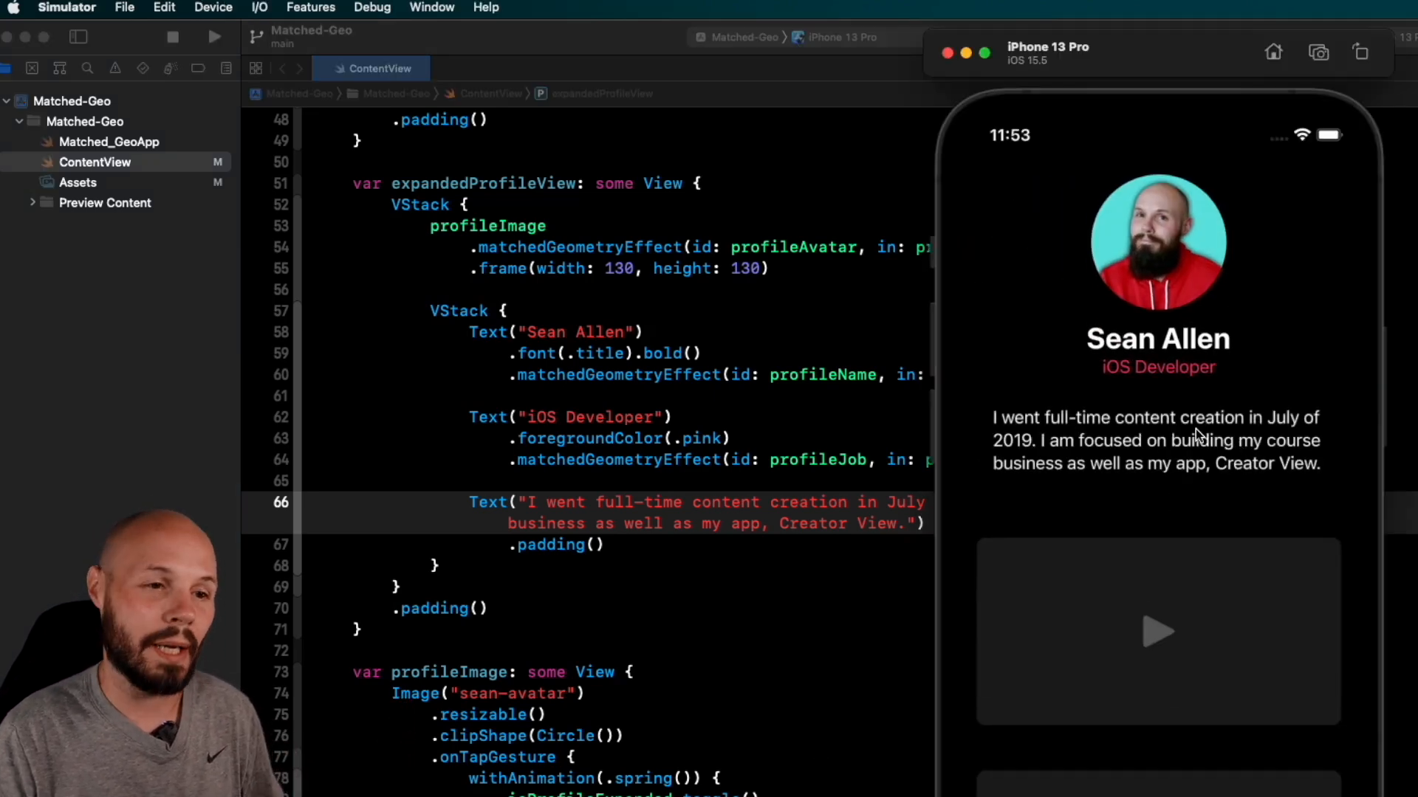
pyautogui.moveTo(1135, 266)
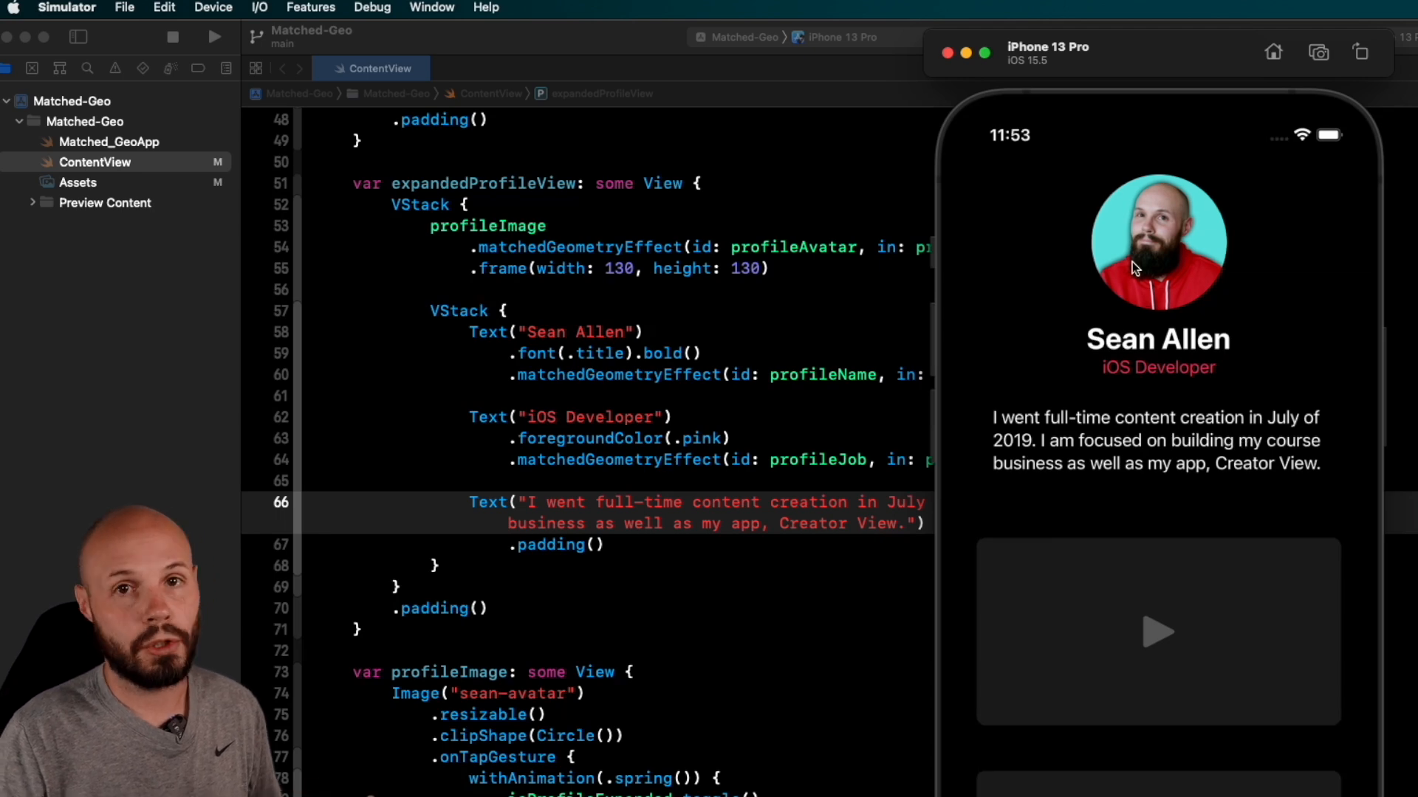
pyautogui.moveTo(1167, 237)
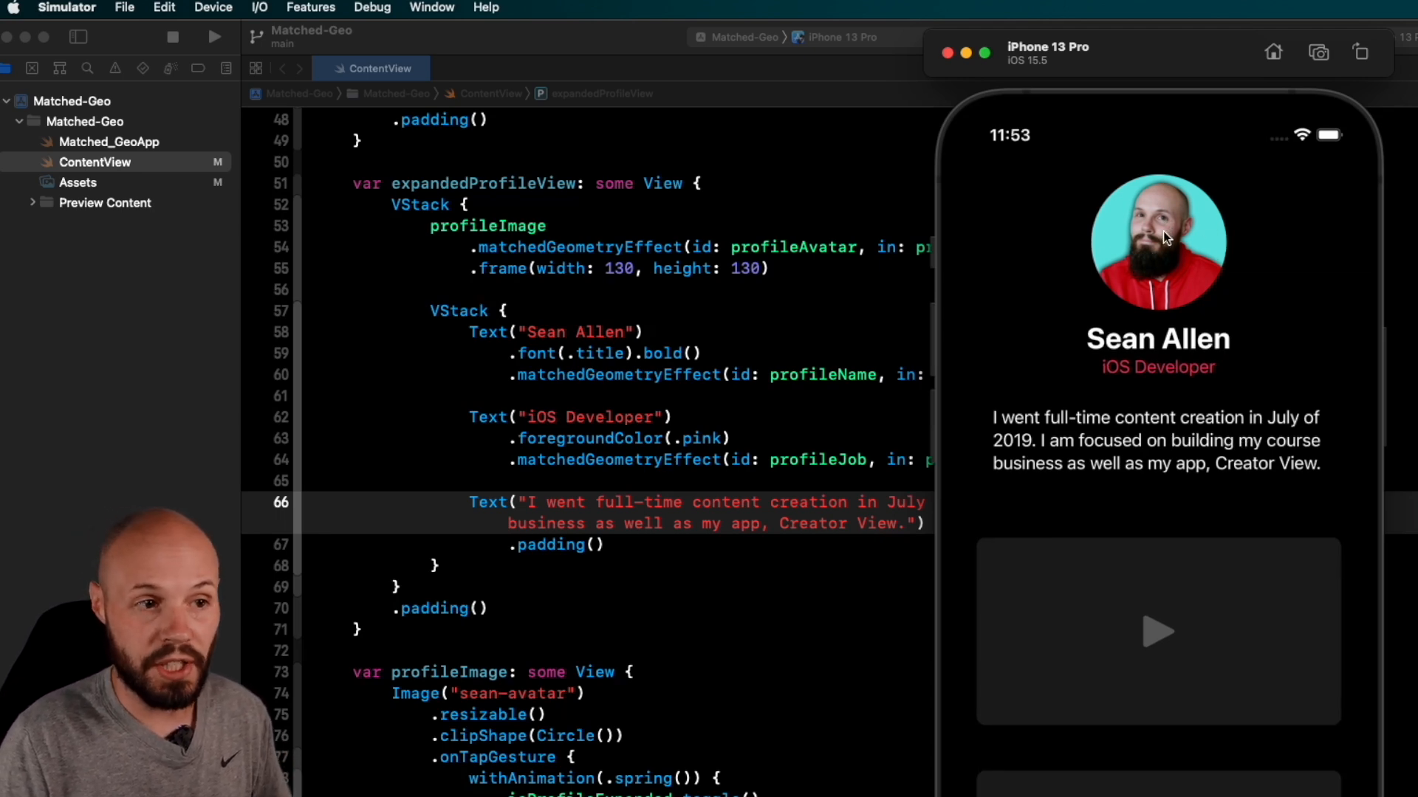
pyautogui.moveTo(1164, 246)
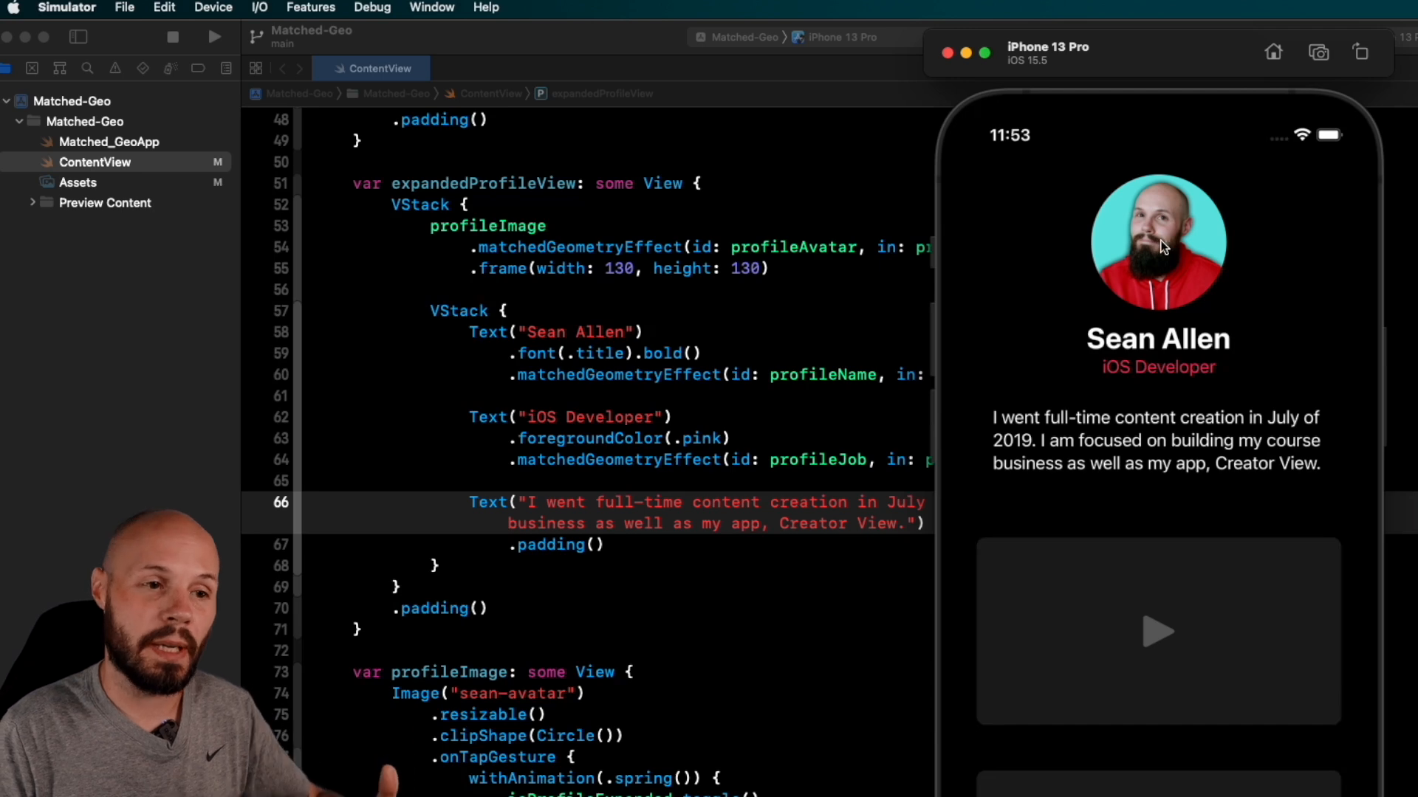
pyautogui.moveTo(1193, 348)
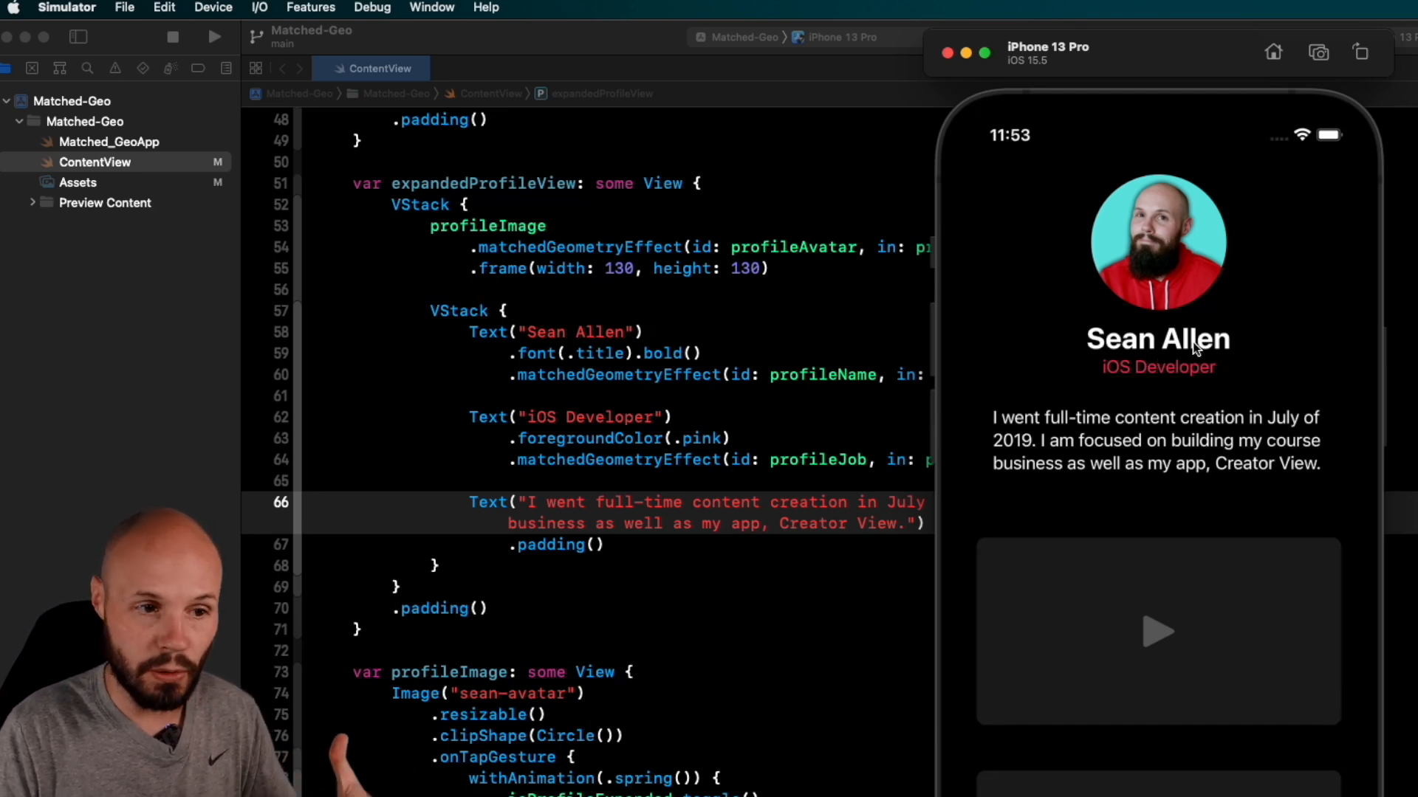
pyautogui.moveTo(1220, 374)
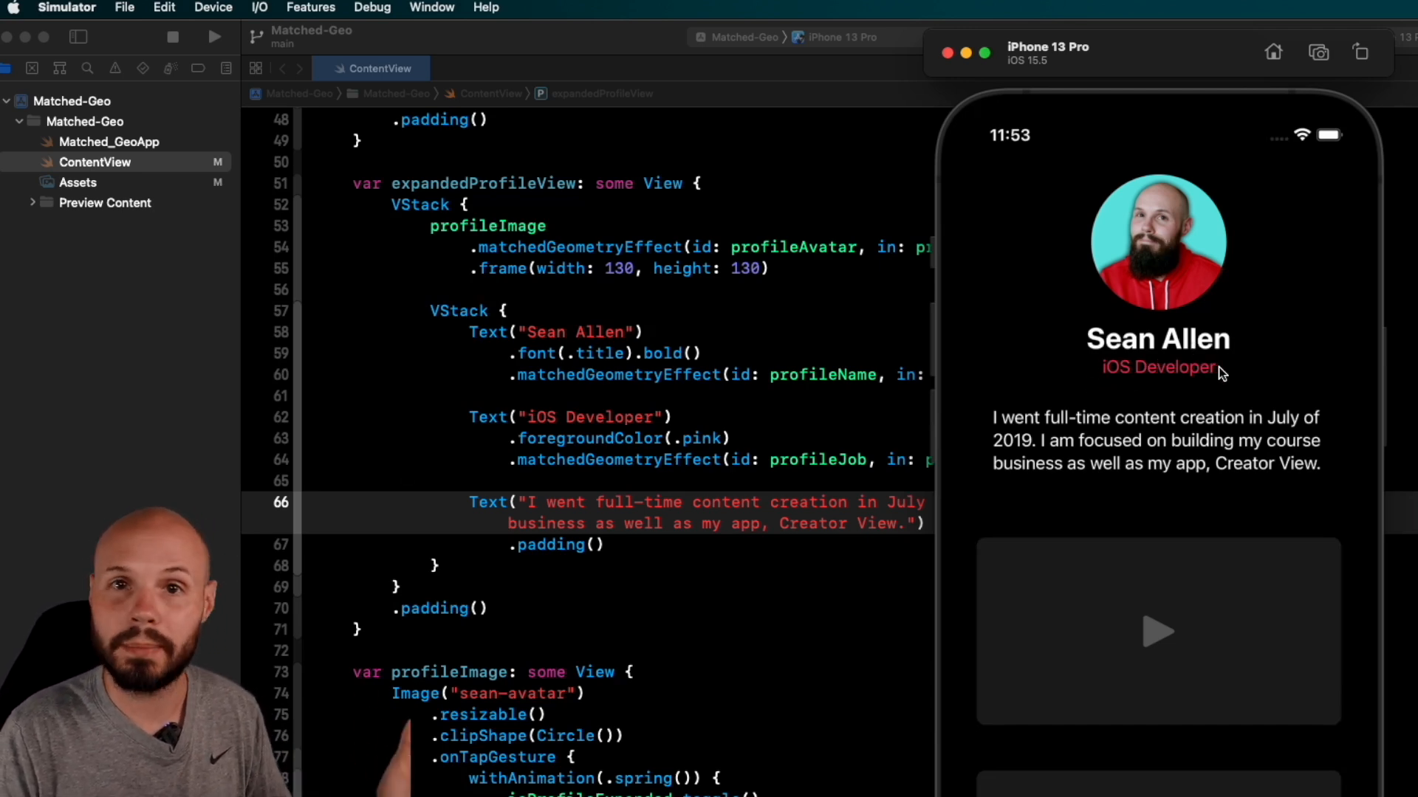
pyautogui.moveTo(1188, 311)
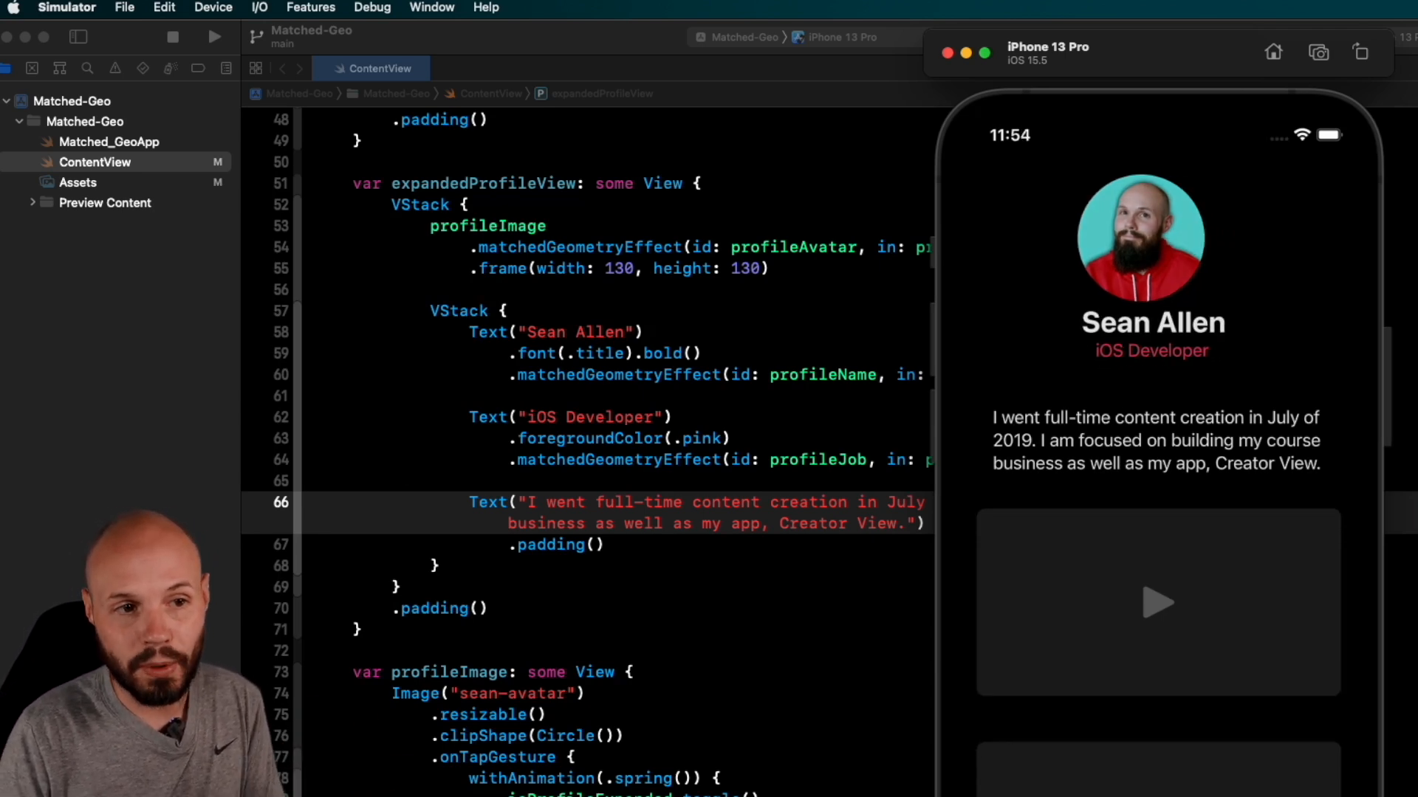
pyautogui.click(1141, 238)
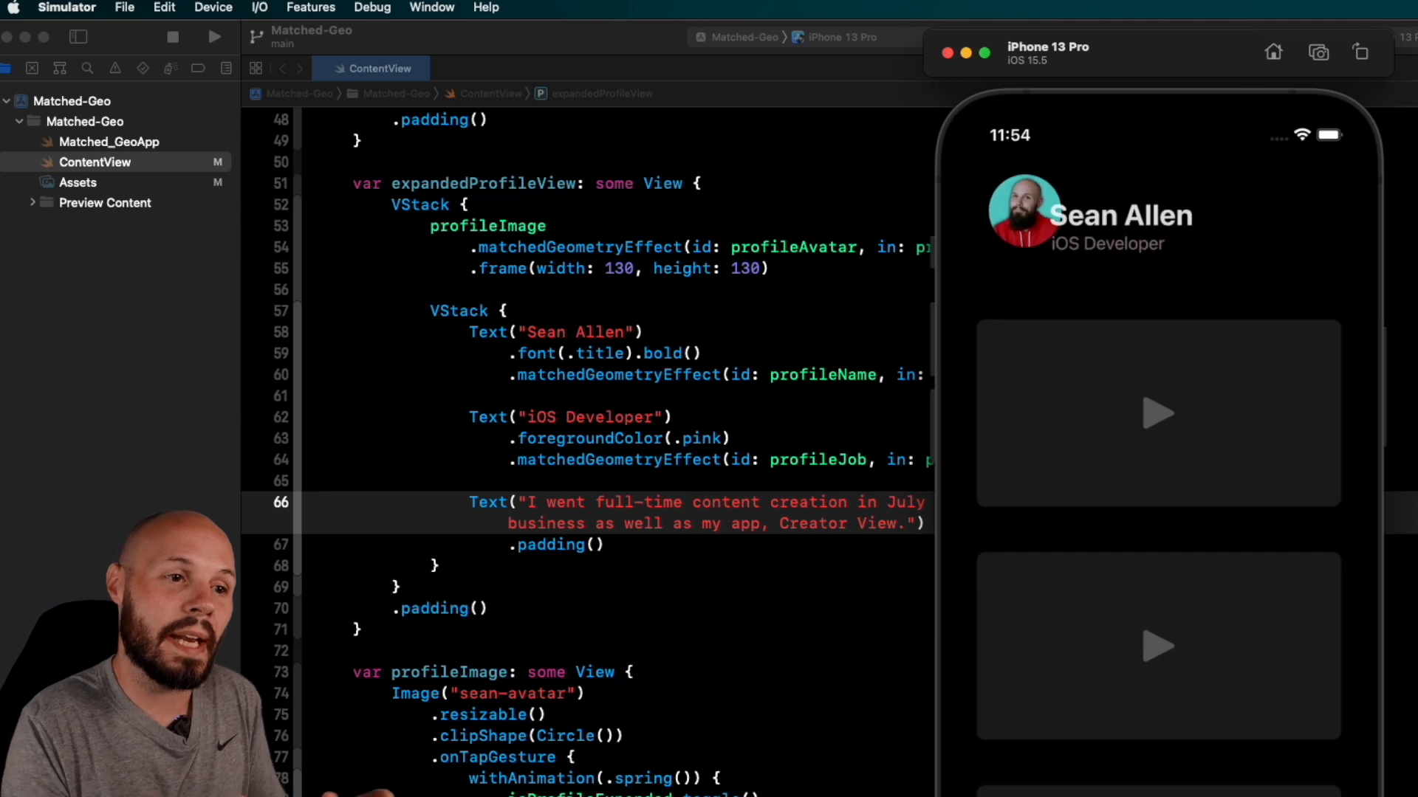